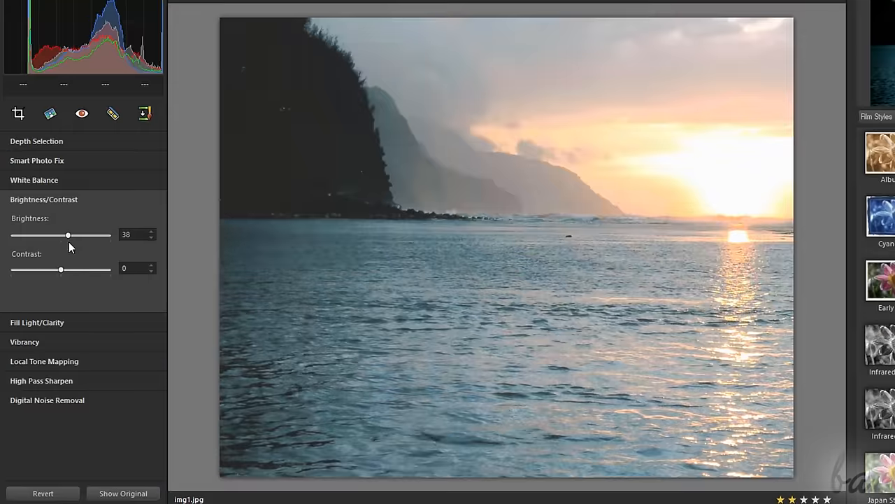
Lower the sunset photo's brightness, fine-tune its contrast, then retouch a spot on the boy's neck.
{"action": "left_click_drag", "start_coordinate": [61, 270], "coordinate": [73, 269]}
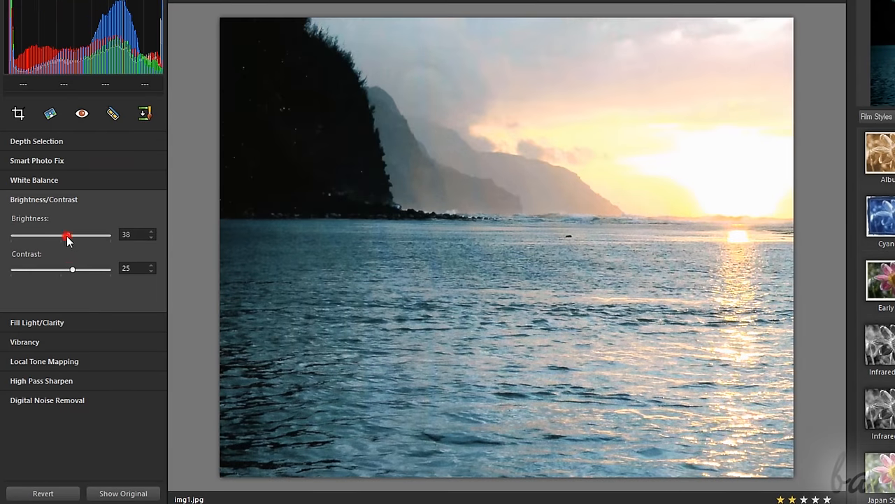
{"action": "left_click_drag", "start_coordinate": [68, 236], "coordinate": [62, 236]}
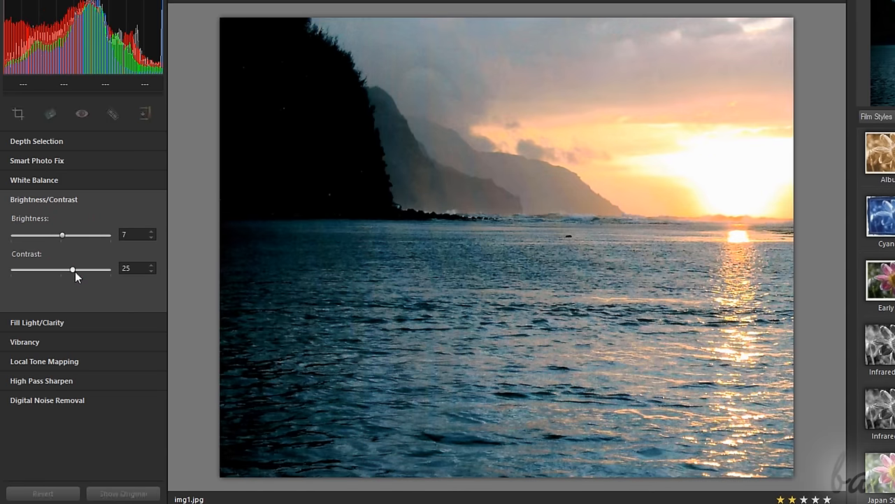
{"action": "left_click_drag", "start_coordinate": [73, 270], "coordinate": [75, 270]}
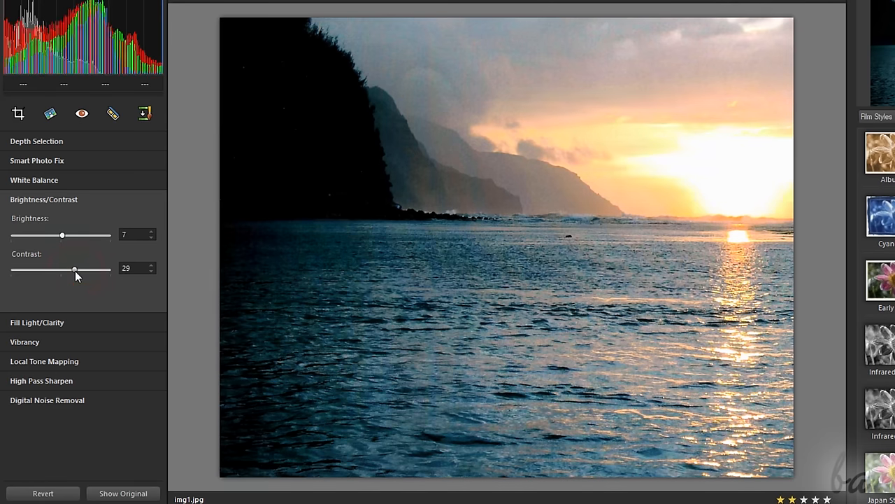
{"action": "left_click_drag", "start_coordinate": [75, 269], "coordinate": [67, 269]}
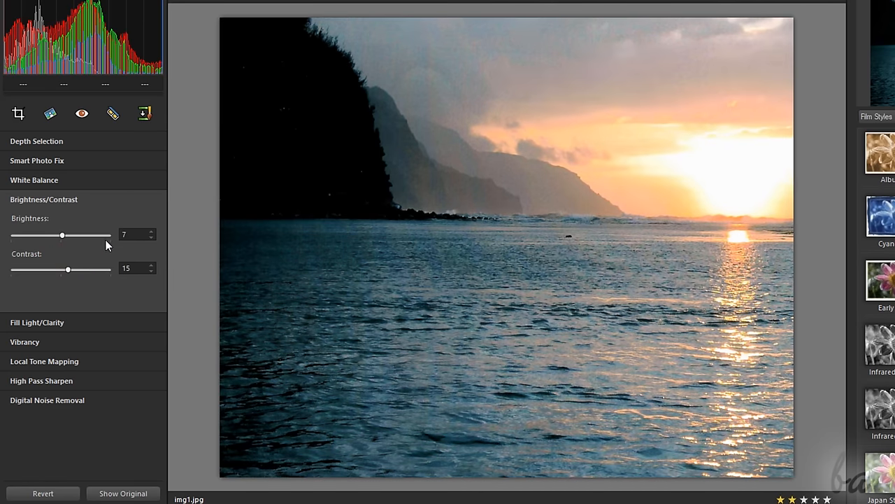
{"action": "left_click", "coordinate": [17, 113]}
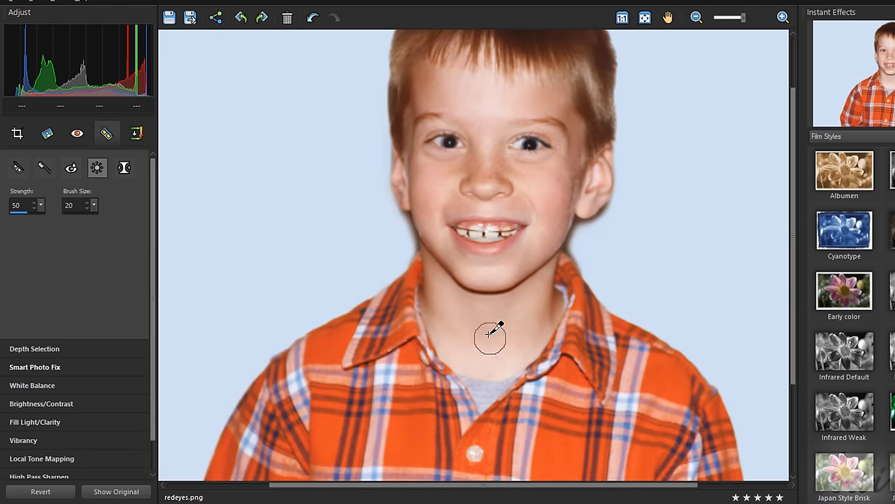
{"action": "left_click", "coordinate": [440, 495]}
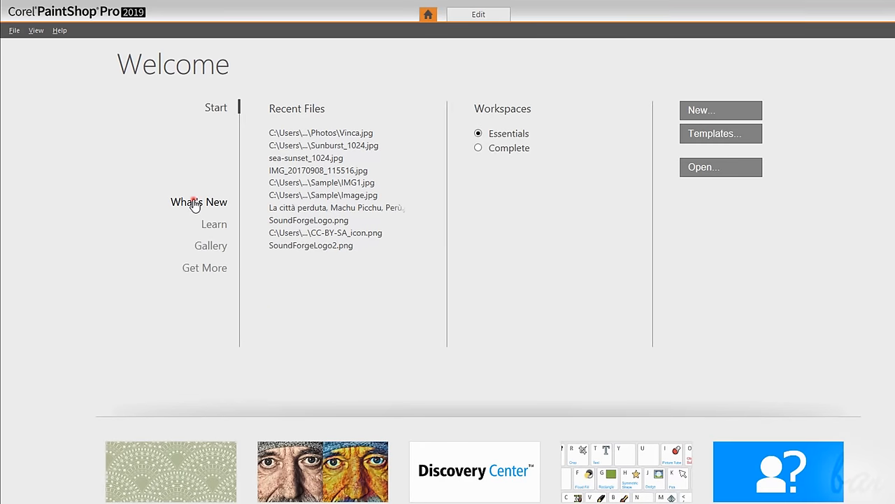
Browse the Welcome screen's What's New and Gallery sections, then choose the Complete workspace.
{"action": "left_click", "coordinate": [211, 246]}
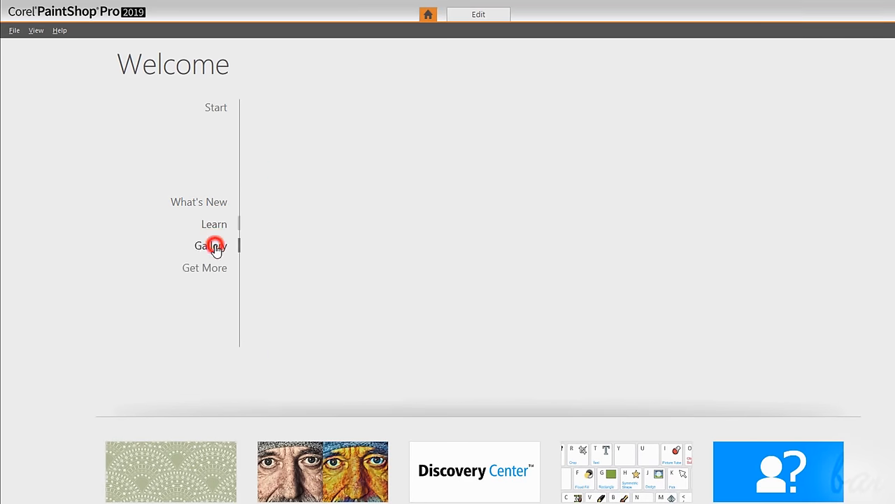
{"action": "left_click", "coordinate": [204, 267]}
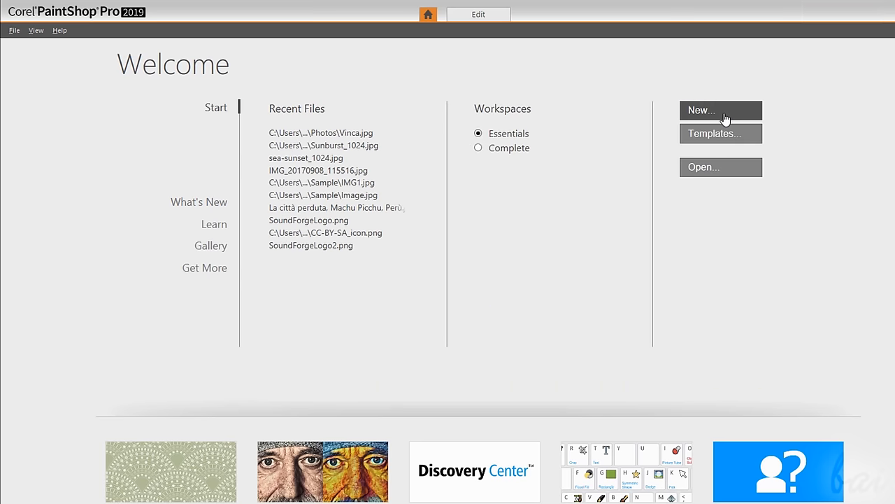
{"action": "mouse_move", "coordinate": [756, 152]}
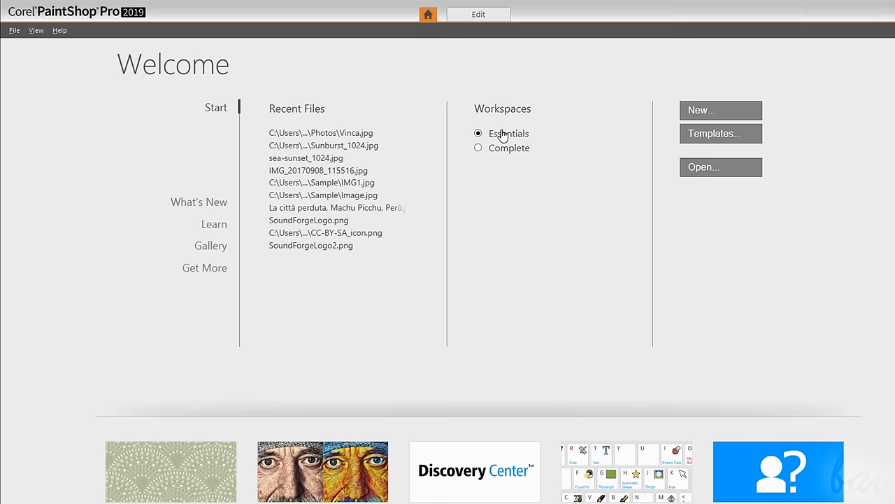
{"action": "left_click", "coordinate": [479, 148]}
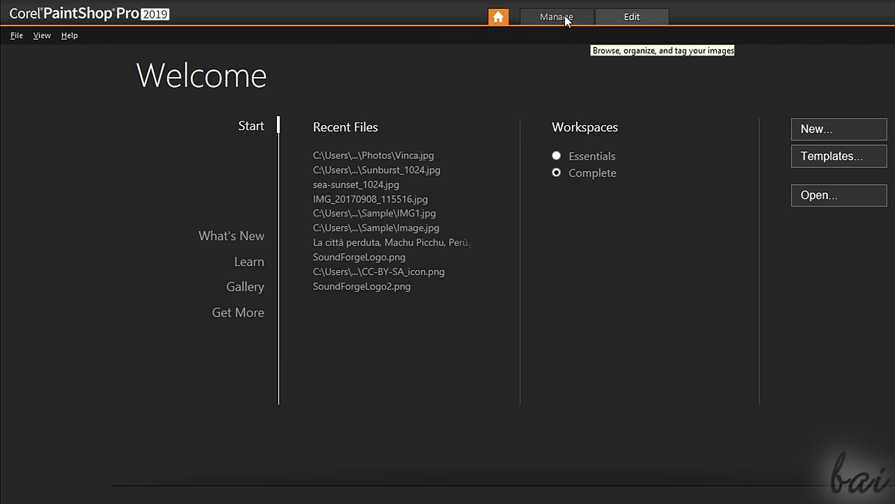
{"action": "left_click", "coordinate": [15, 35]}
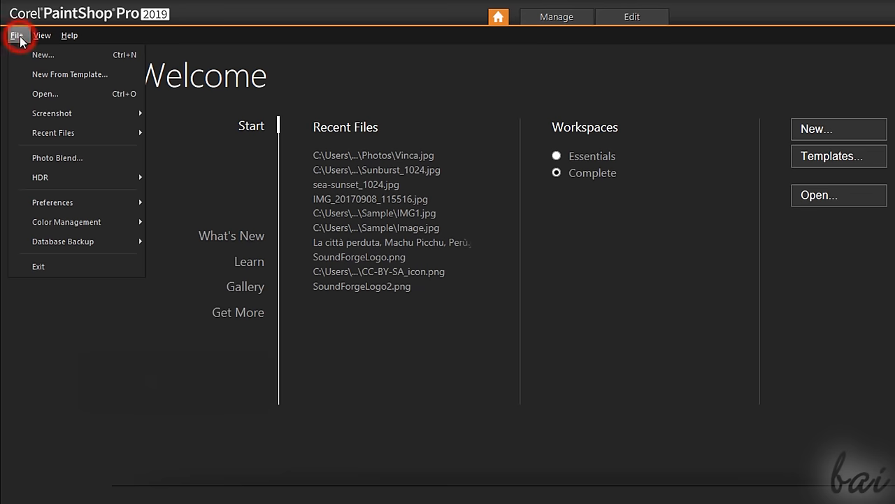
{"action": "mouse_move", "coordinate": [53, 202]}
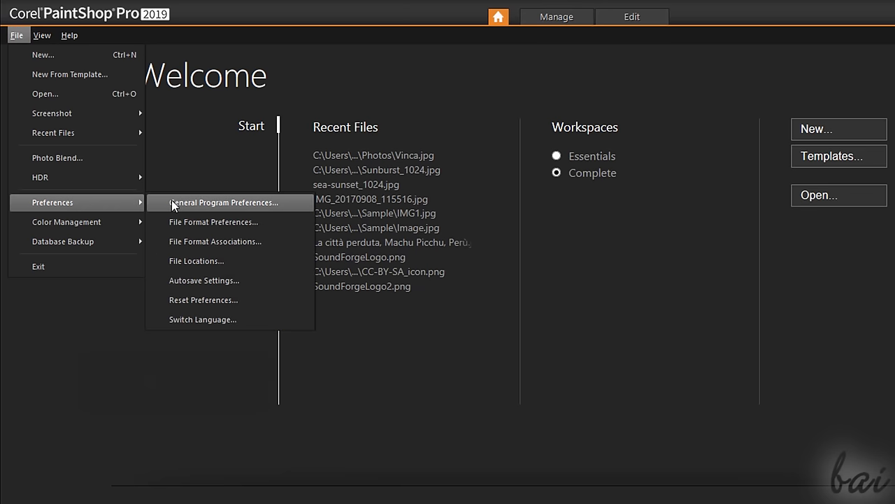
{"action": "left_click", "coordinate": [223, 202]}
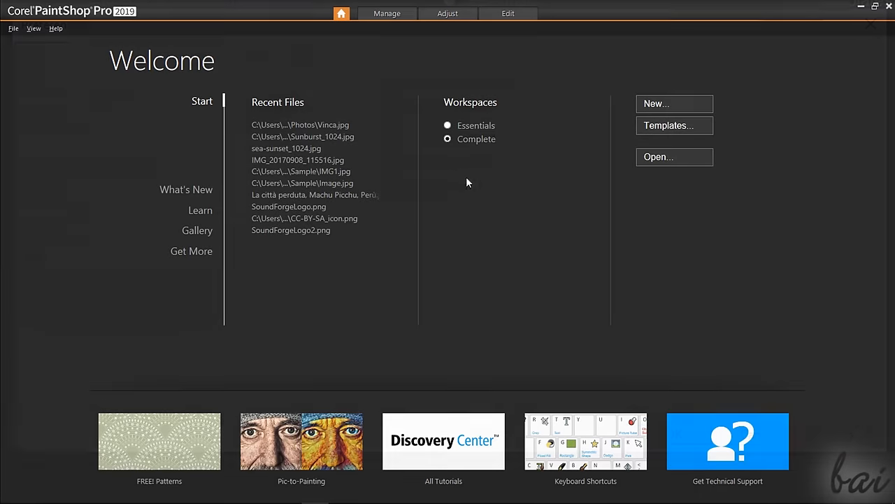
Visit the Manage, Adjust and Edit workspaces with the sunset photo, ending back in Manage.
{"action": "left_click", "coordinate": [387, 13]}
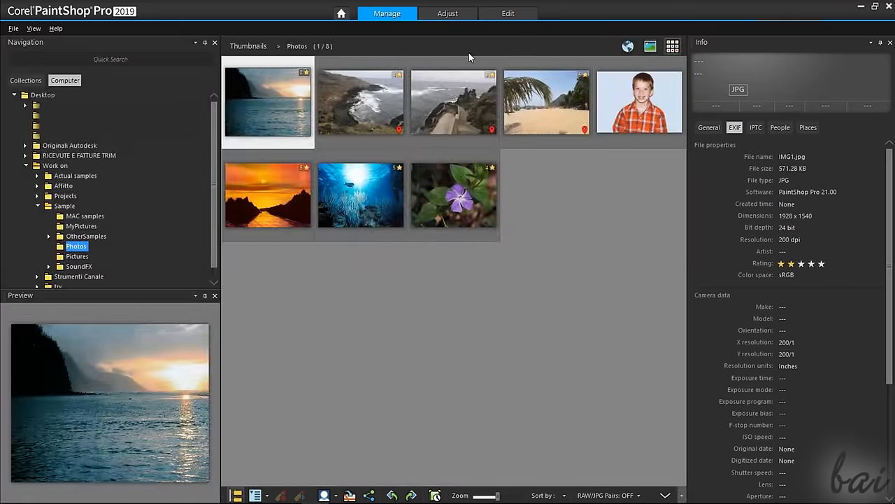
{"action": "mouse_move", "coordinate": [447, 13]}
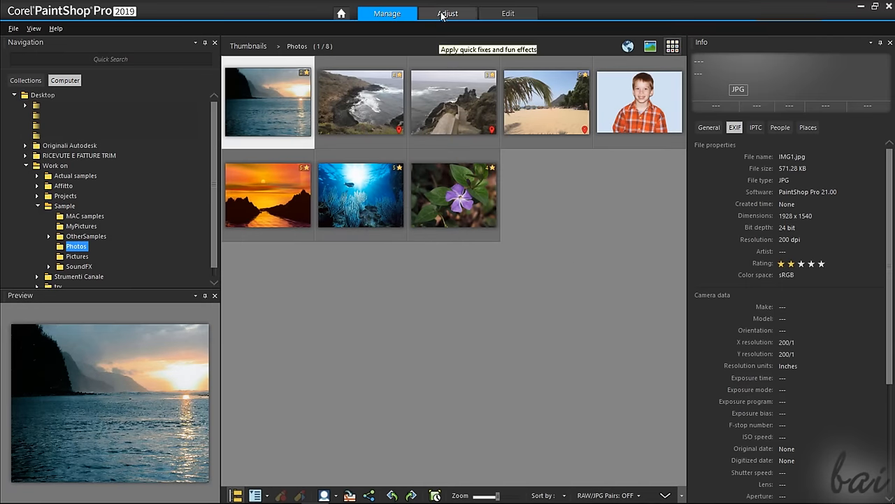
{"action": "left_click", "coordinate": [448, 13]}
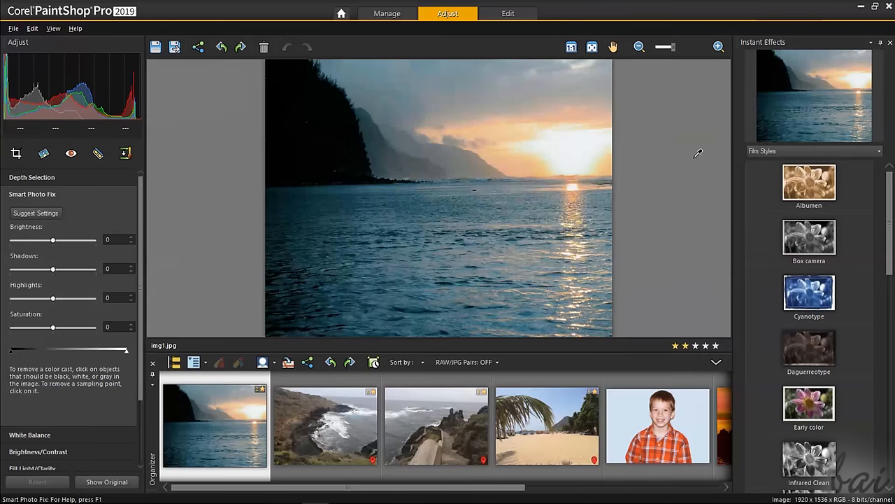
{"action": "mouse_move", "coordinate": [508, 13]}
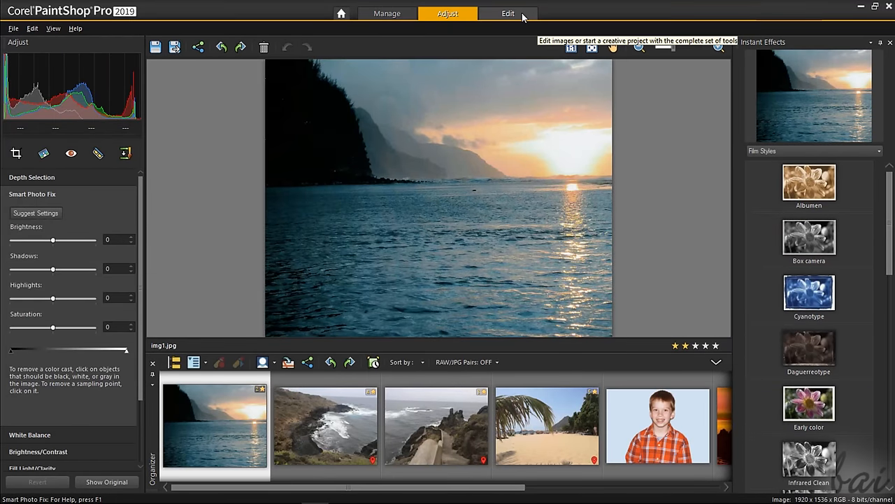
{"action": "left_click", "coordinate": [639, 47]}
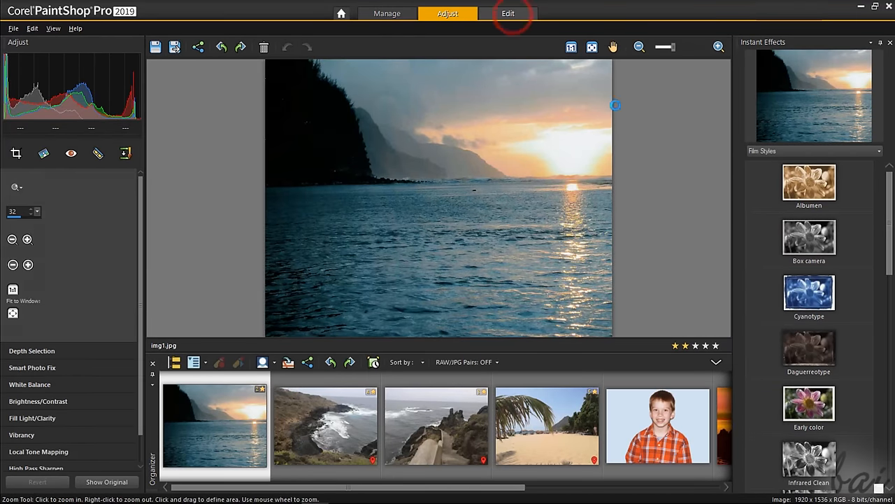
{"action": "left_click", "coordinate": [508, 12]}
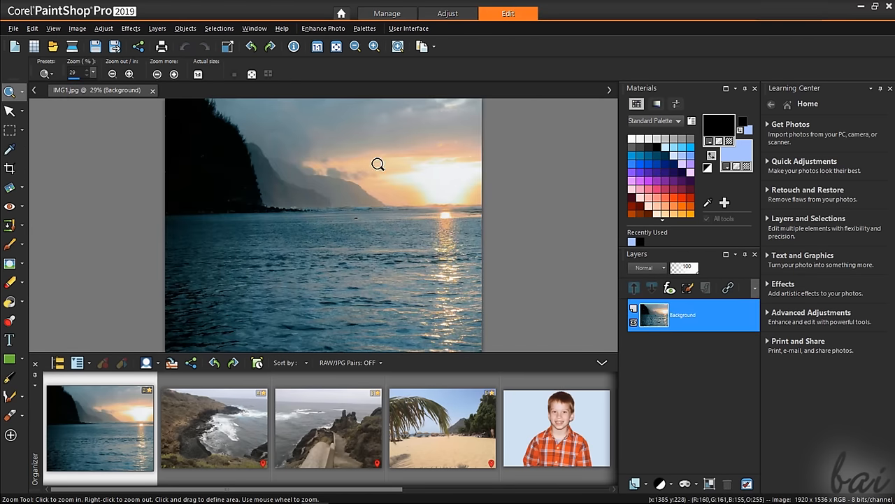
{"action": "left_click", "coordinate": [387, 13]}
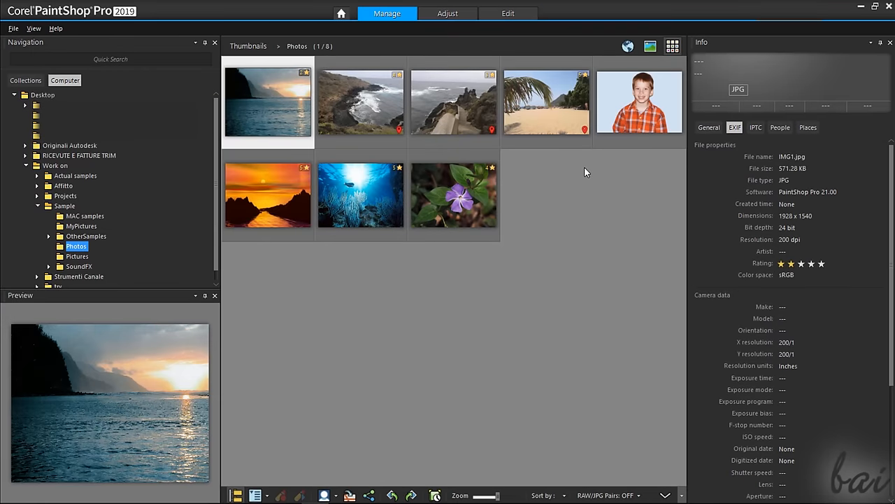
{"action": "mouse_move", "coordinate": [232, 105]}
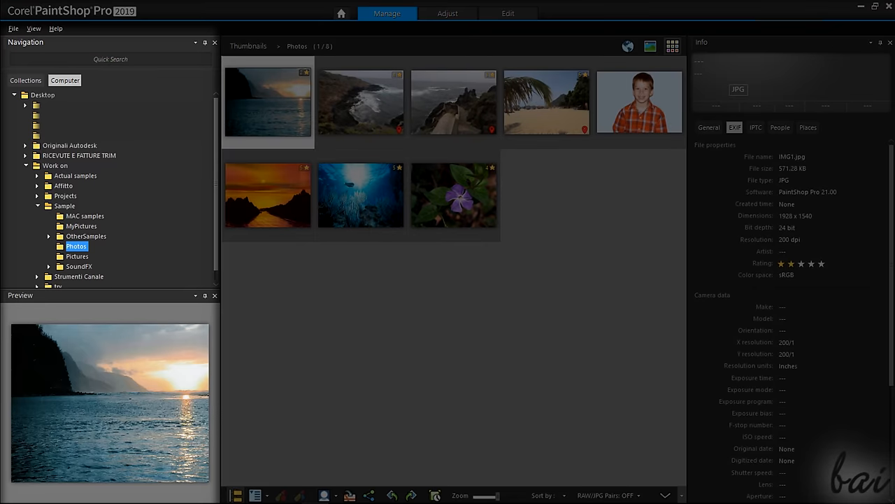
{"action": "mouse_move", "coordinate": [513, 115]}
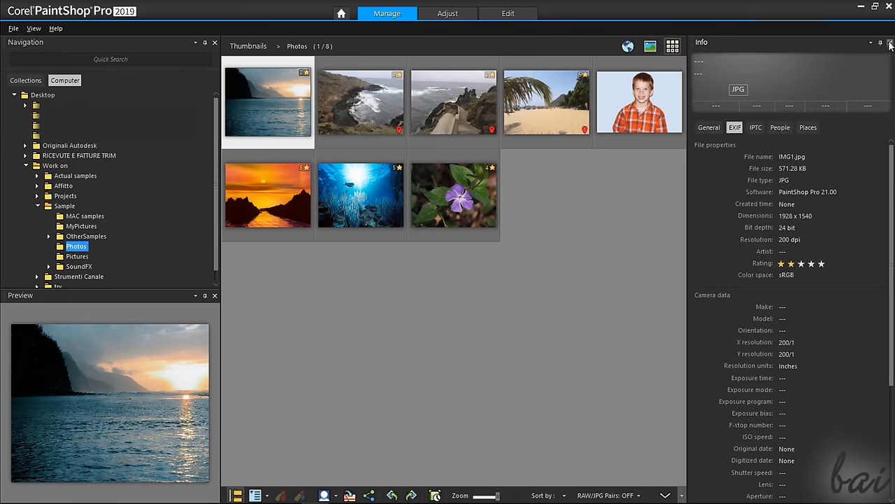
Close the Info palette, then restore it through View > Palettes > Info.
{"action": "left_click", "coordinate": [880, 43]}
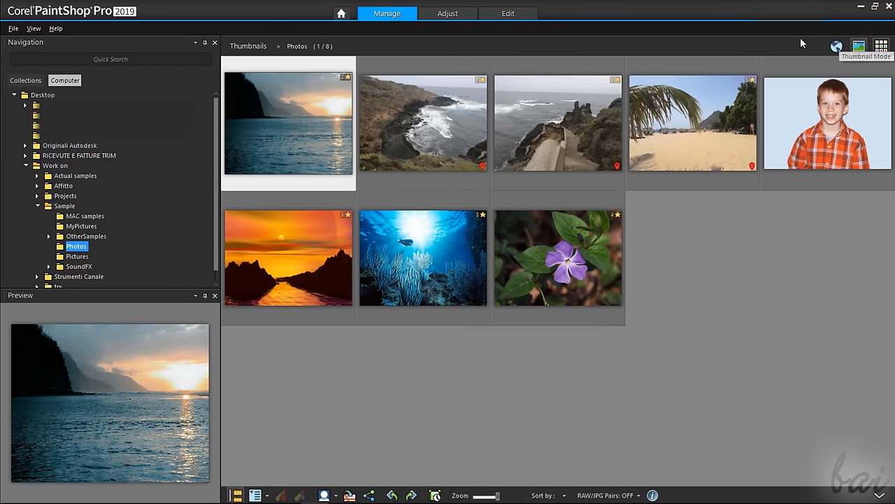
{"action": "left_click", "coordinate": [33, 28]}
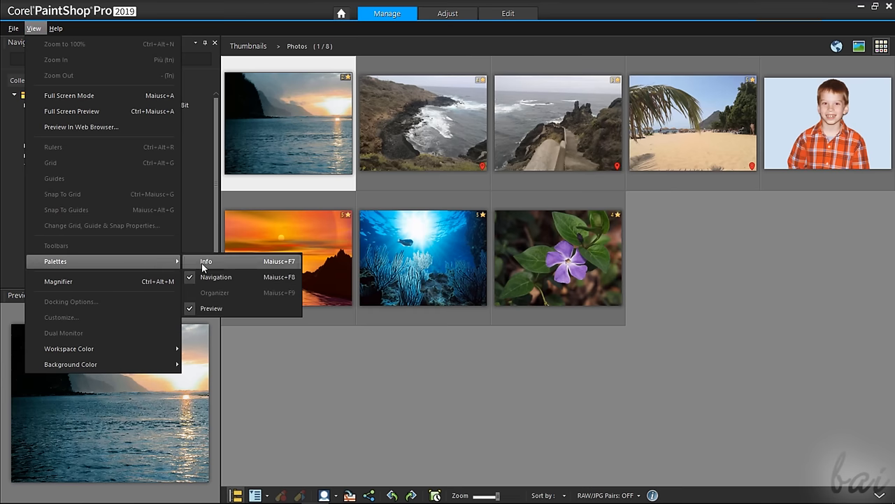
{"action": "left_click", "coordinate": [205, 261]}
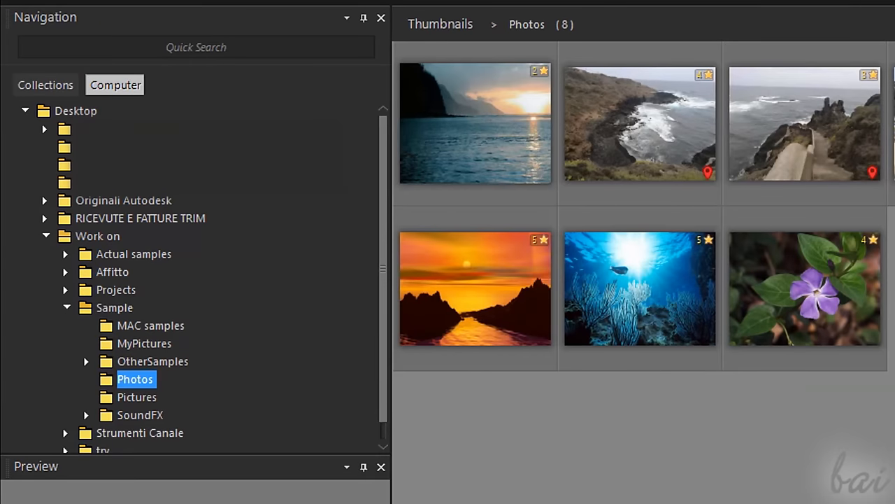
{"action": "mouse_move", "coordinate": [621, 203]}
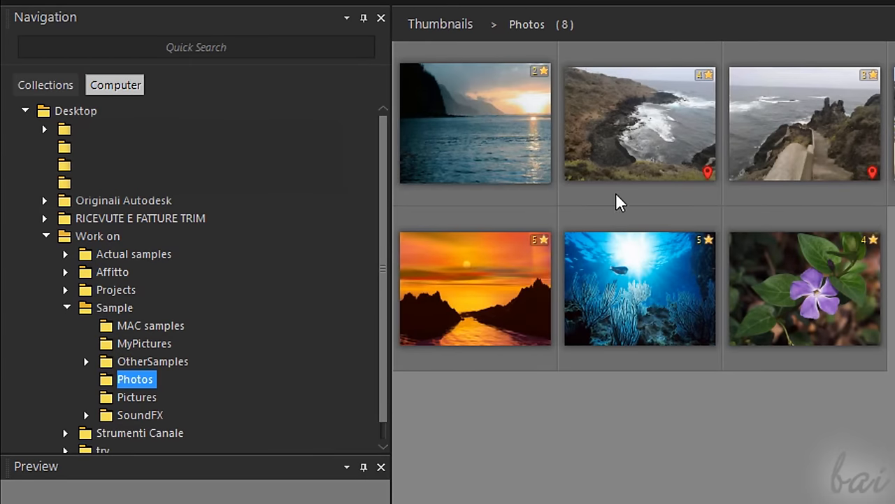
{"action": "mouse_move", "coordinate": [95, 32]}
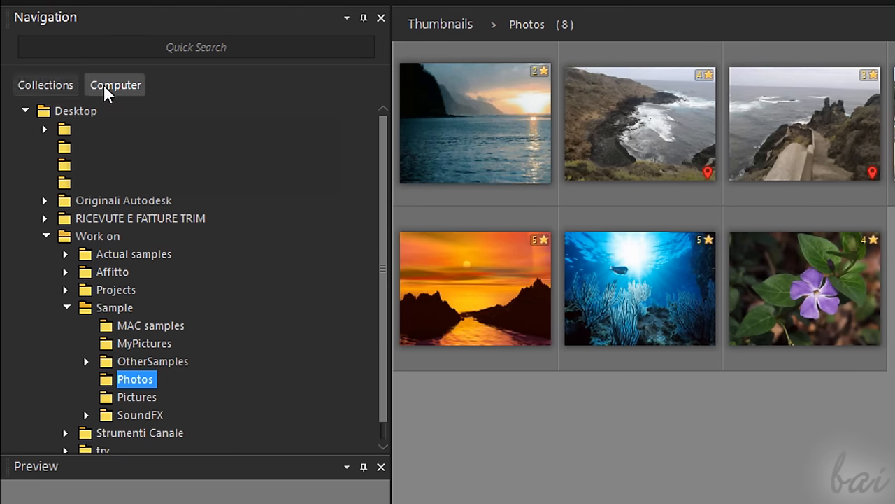
Browse the computer's Sample, MyPictures and Photos folders.
{"action": "left_click", "coordinate": [475, 123]}
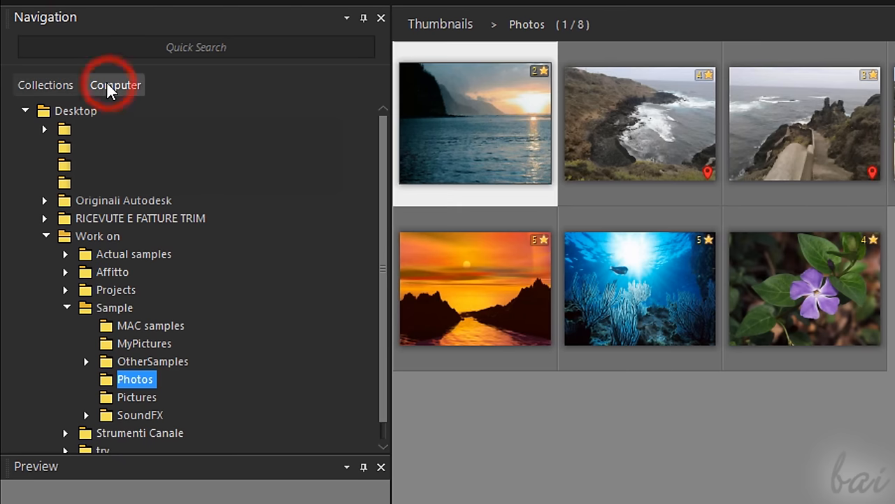
{"action": "left_click", "coordinate": [114, 307]}
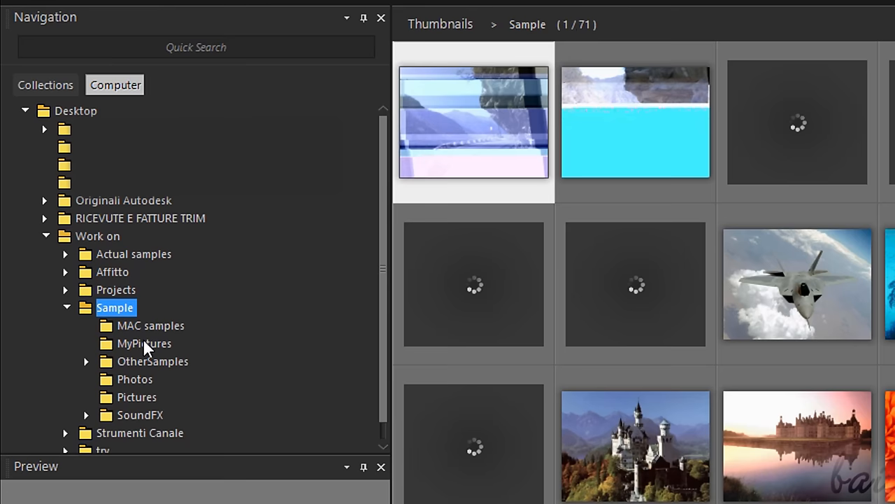
{"action": "left_click", "coordinate": [144, 343]}
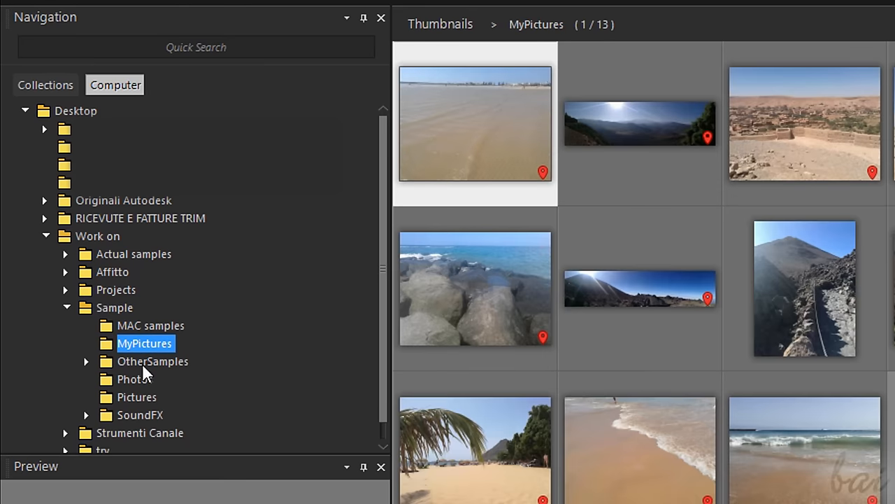
{"action": "left_click", "coordinate": [134, 379]}
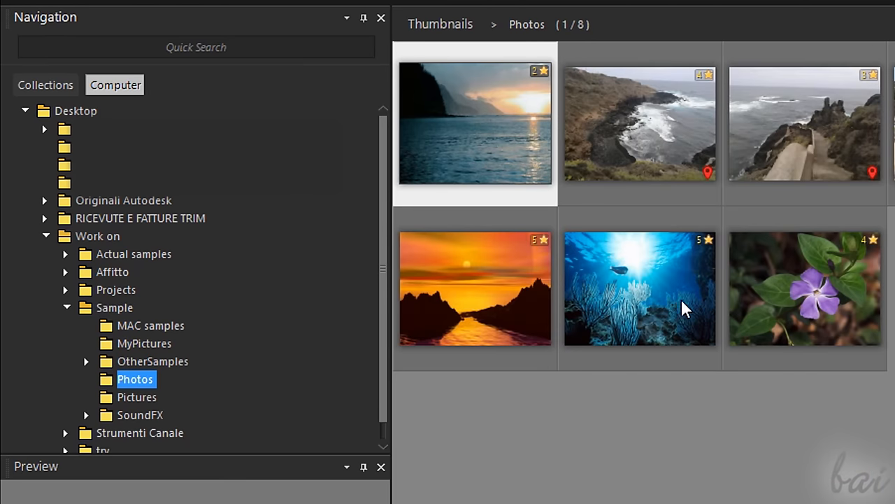
In Collections, view People, expand Tags and Places, and show United States photos.
{"action": "left_click", "coordinate": [45, 85]}
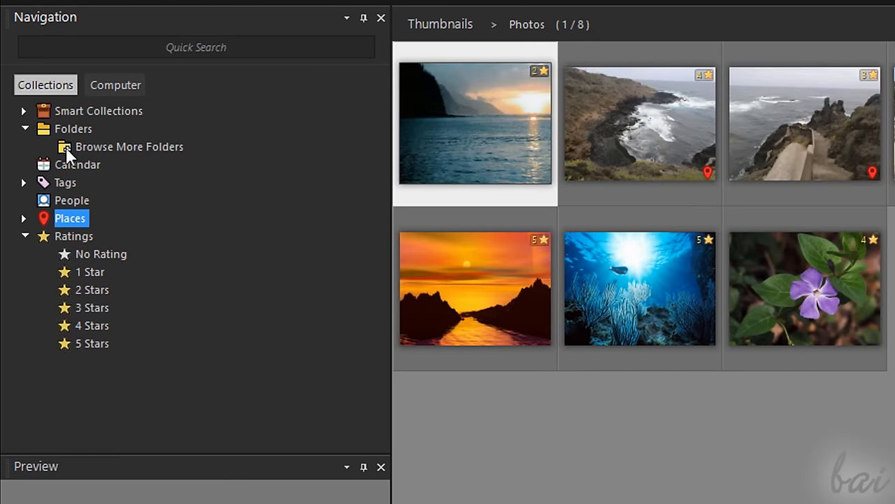
{"action": "left_click", "coordinate": [72, 200]}
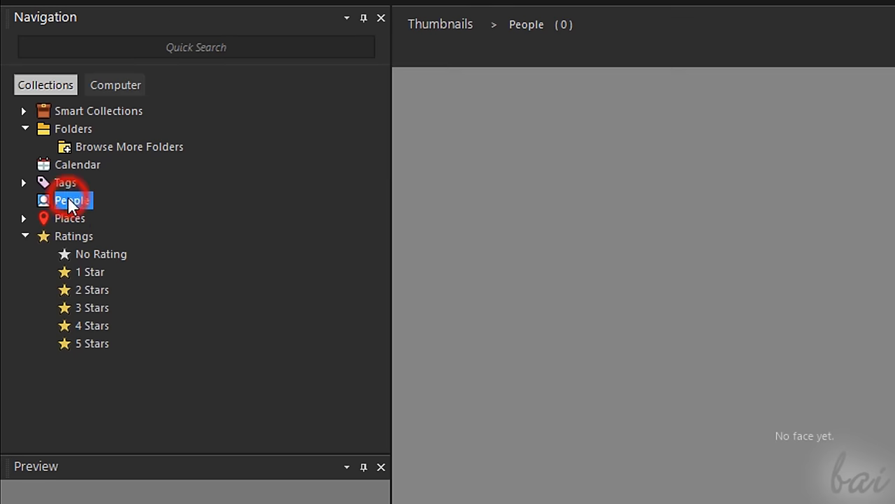
{"action": "left_click", "coordinate": [24, 181]}
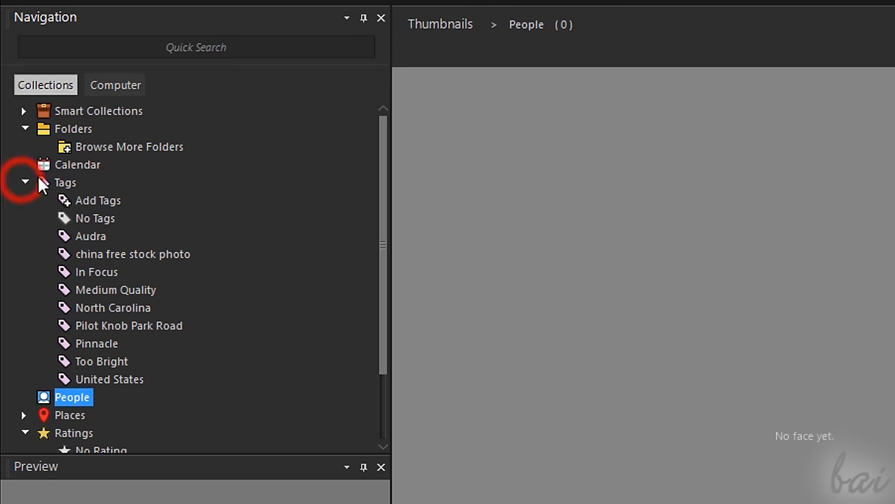
{"action": "left_click", "coordinate": [24, 182]}
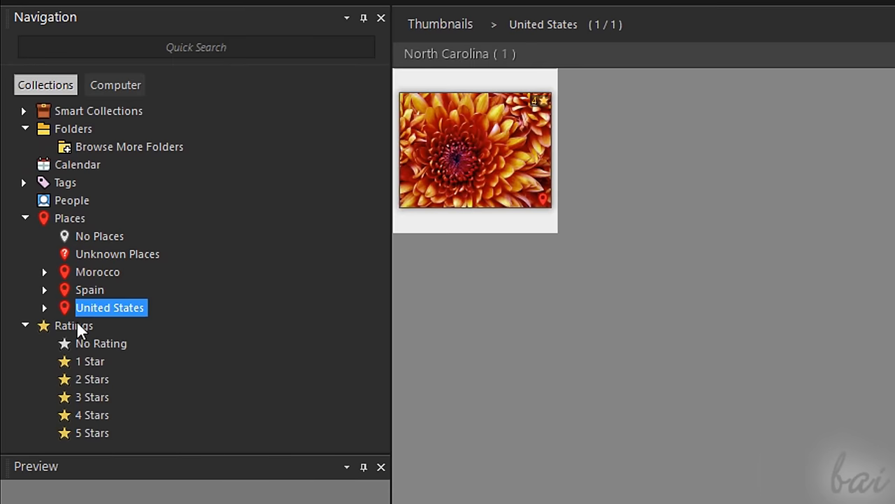
{"action": "left_click", "coordinate": [93, 397]}
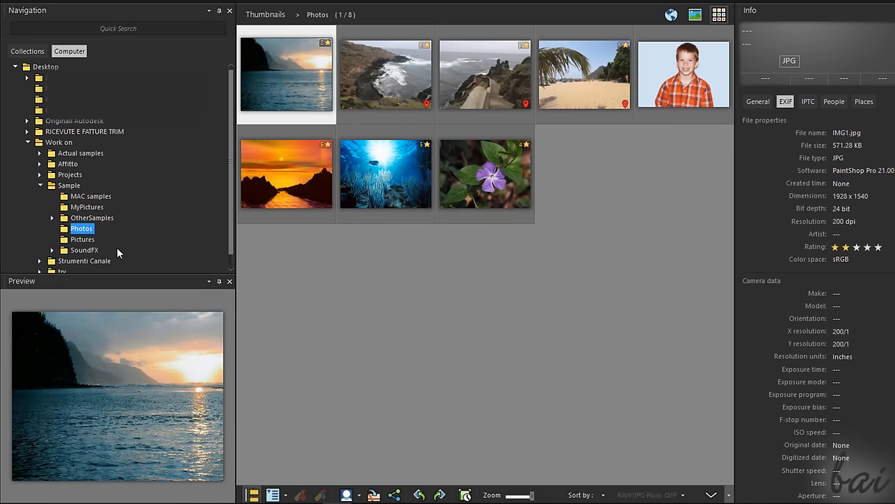
{"action": "mouse_move", "coordinate": [314, 246]}
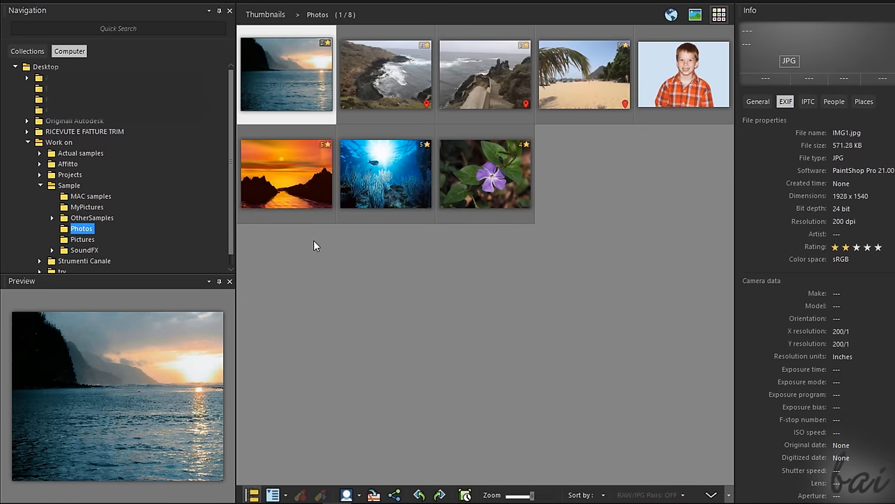
{"action": "mouse_move", "coordinate": [513, 121]}
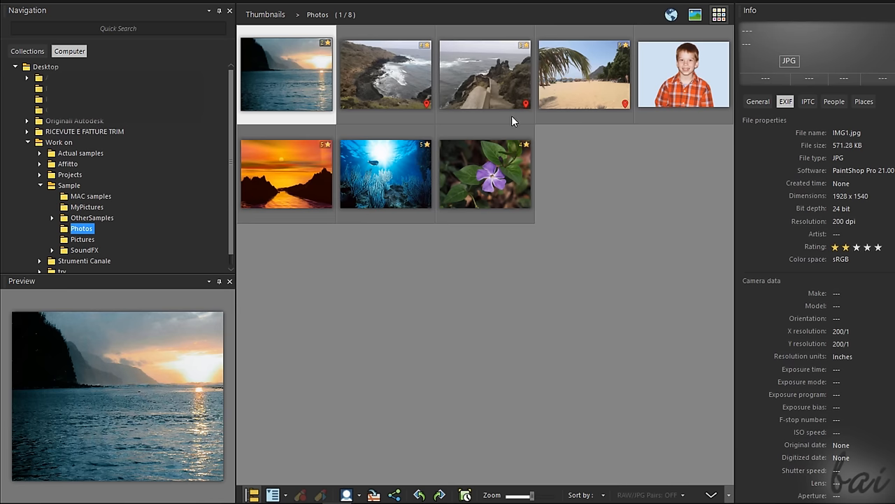
{"action": "mouse_move", "coordinate": [468, 140]}
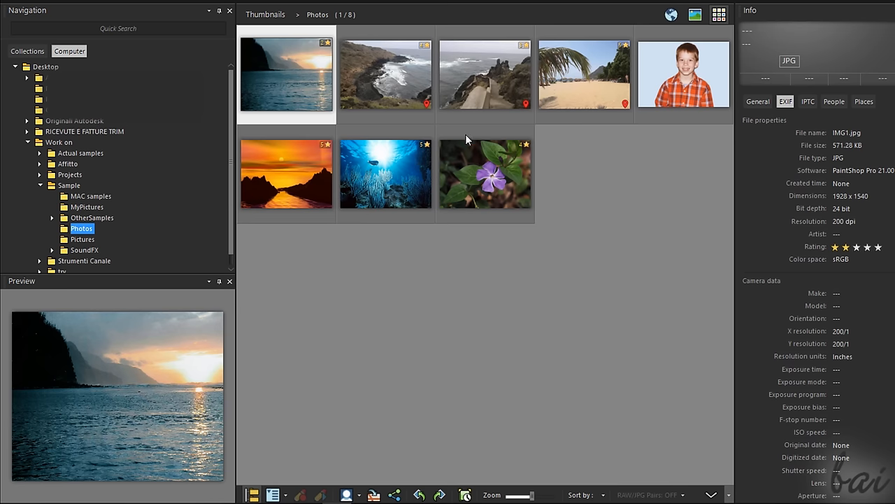
Enlarge the sunset photo for a closer look, then return to the thumbnail grid.
{"action": "double_click", "coordinate": [286, 75]}
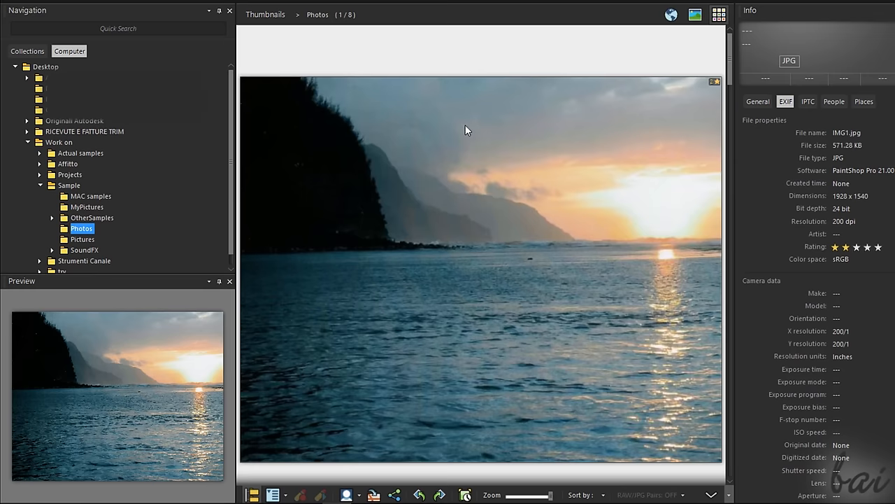
{"action": "left_click", "coordinate": [719, 14]}
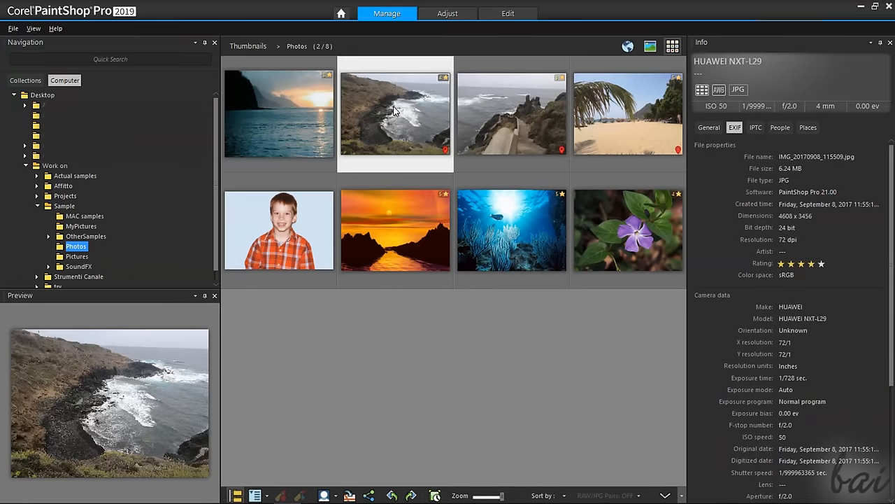
Open the rocky coast photo in Quick Review, magnify and fit it, then close into Preview.
{"action": "double_click", "coordinate": [395, 113]}
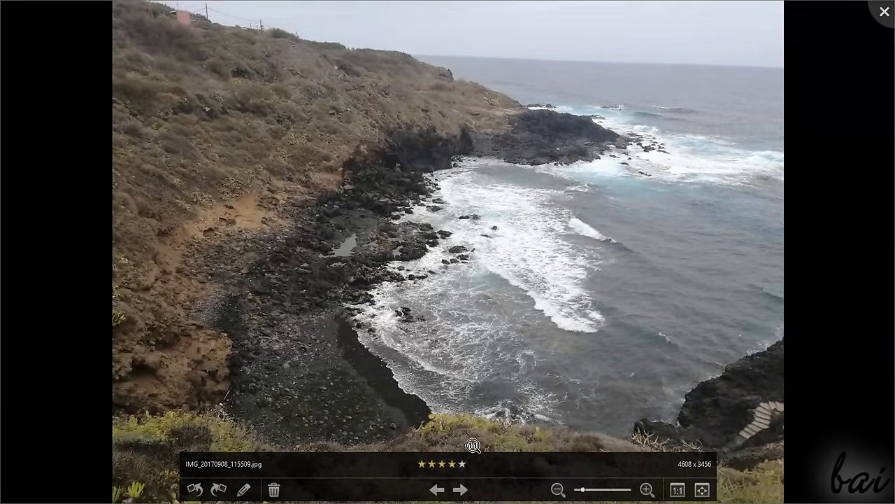
{"action": "left_click", "coordinate": [423, 463]}
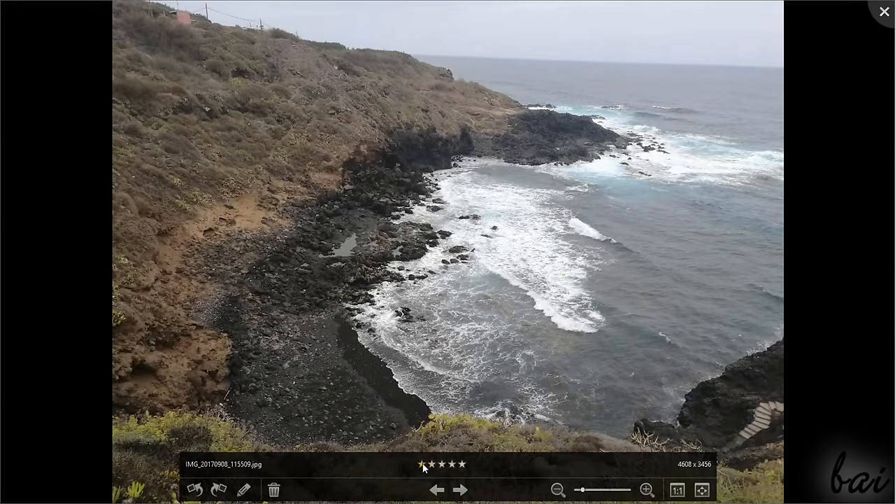
{"action": "left_click", "coordinate": [467, 464]}
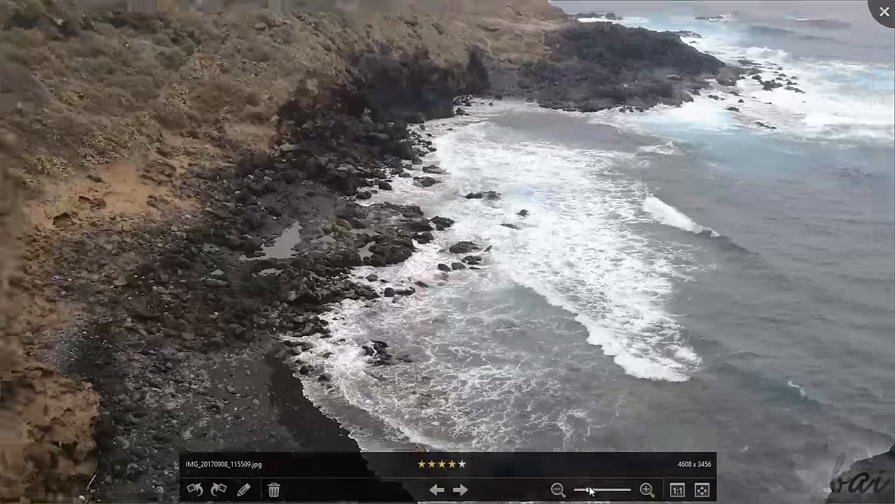
{"action": "left_click", "coordinate": [436, 489]}
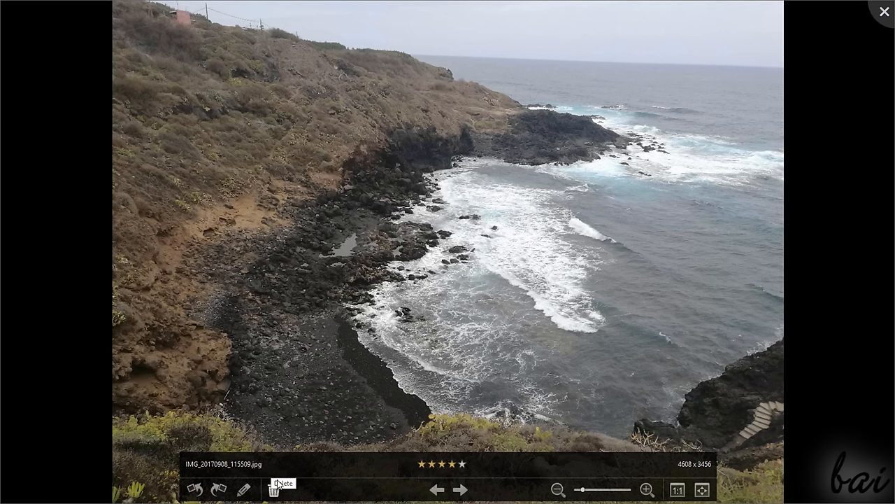
{"action": "left_click", "coordinate": [885, 11]}
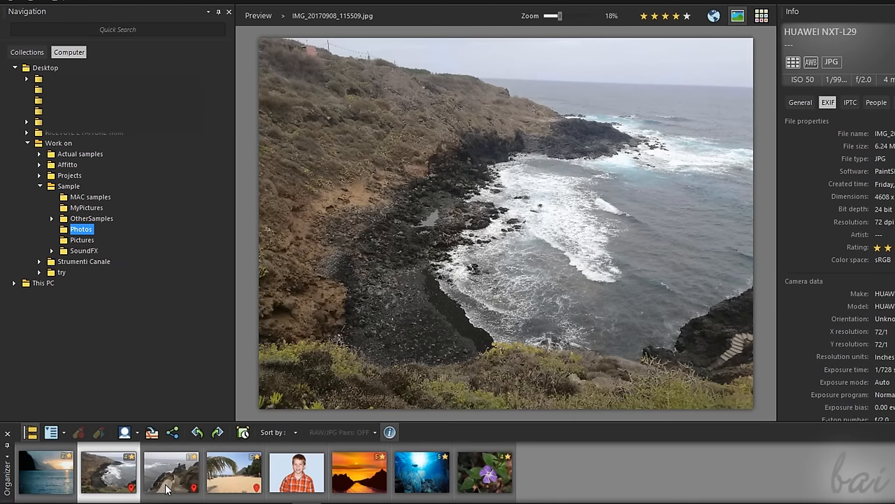
Preview the beach and coast photos, check the map view, and return to thumbnails.
{"action": "left_click", "coordinate": [235, 471]}
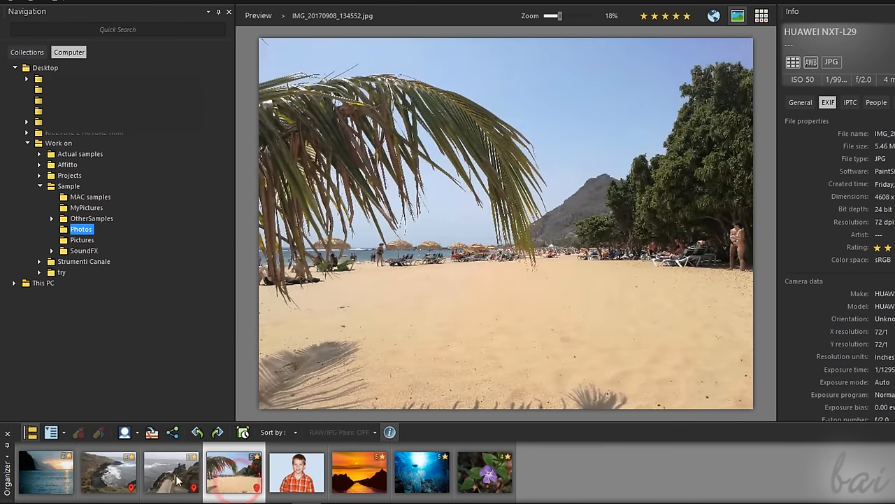
{"action": "left_click", "coordinate": [108, 471]}
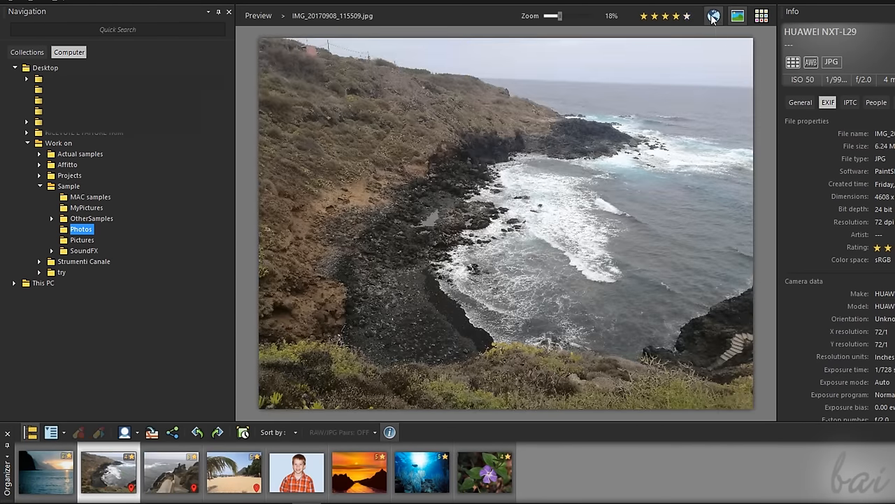
{"action": "left_click", "coordinate": [714, 16]}
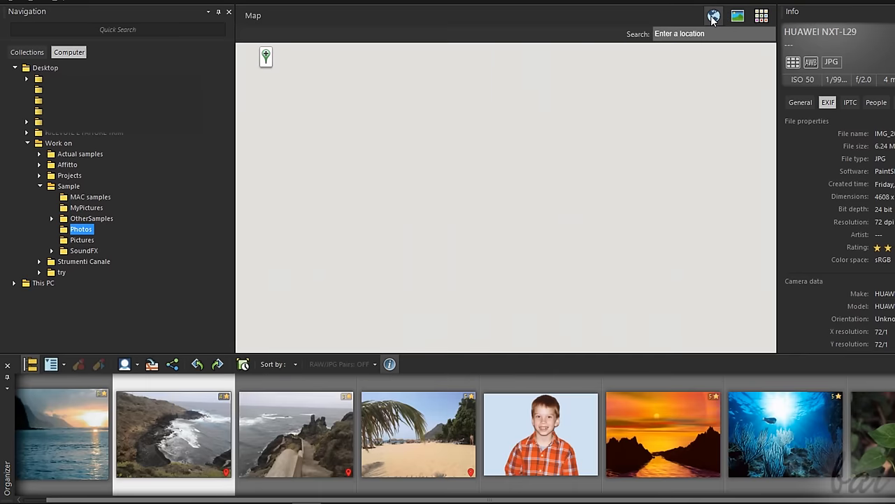
{"action": "left_click", "coordinate": [714, 15]}
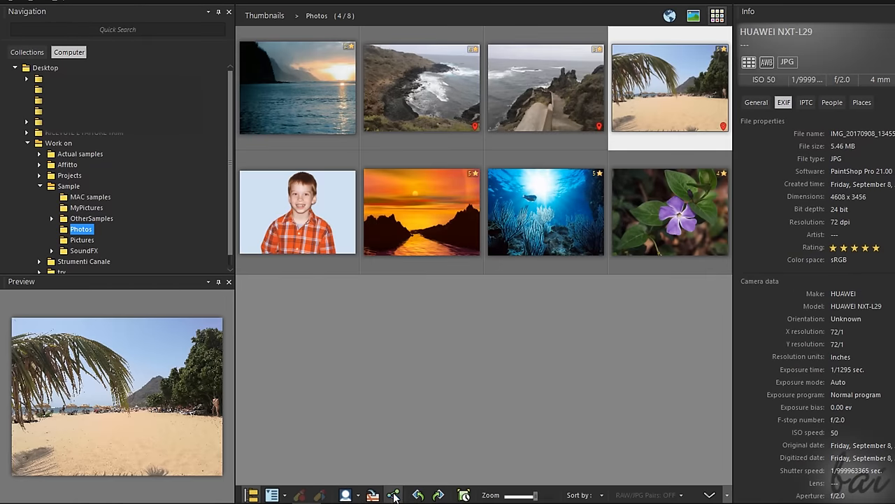
Scroll the thumbnail grid, select the coastal path photo, then the sunset photo.
{"action": "left_click", "coordinate": [394, 494]}
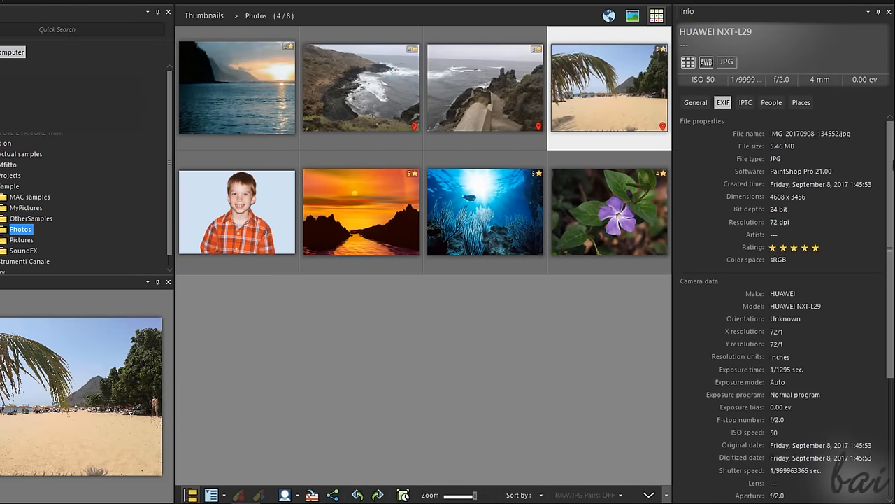
{"action": "scroll", "scroll_direction": "down", "scroll_amount": 3}
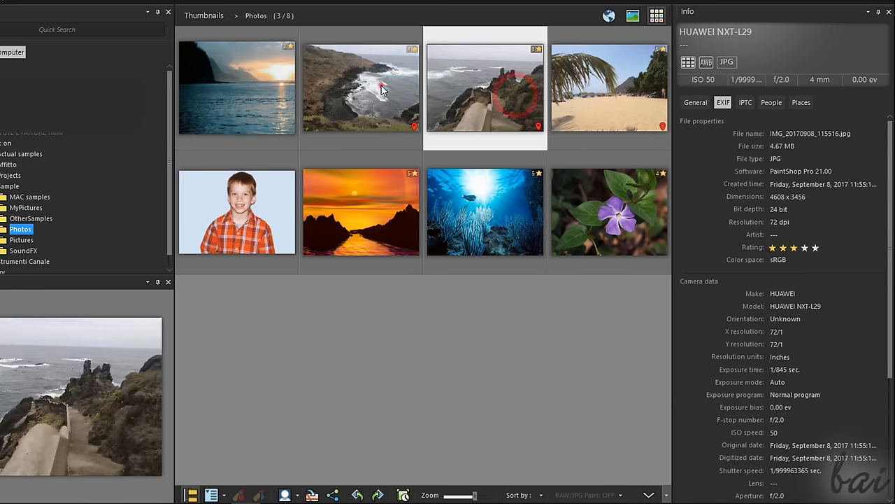
{"action": "left_click", "coordinate": [595, 98]}
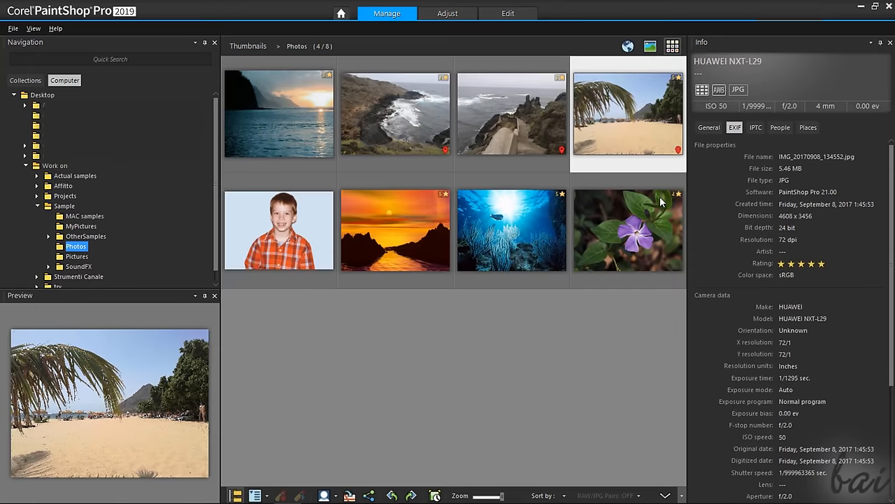
{"action": "left_click", "coordinate": [279, 113]}
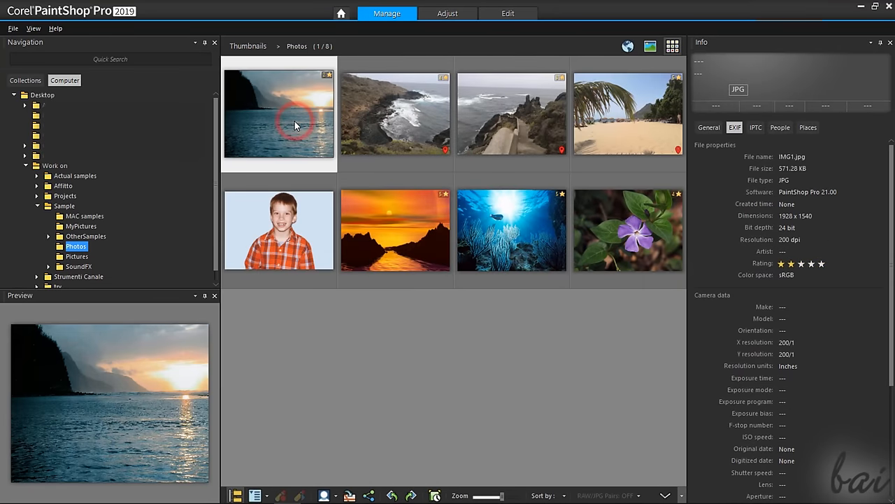
{"action": "mouse_move", "coordinate": [265, 107]}
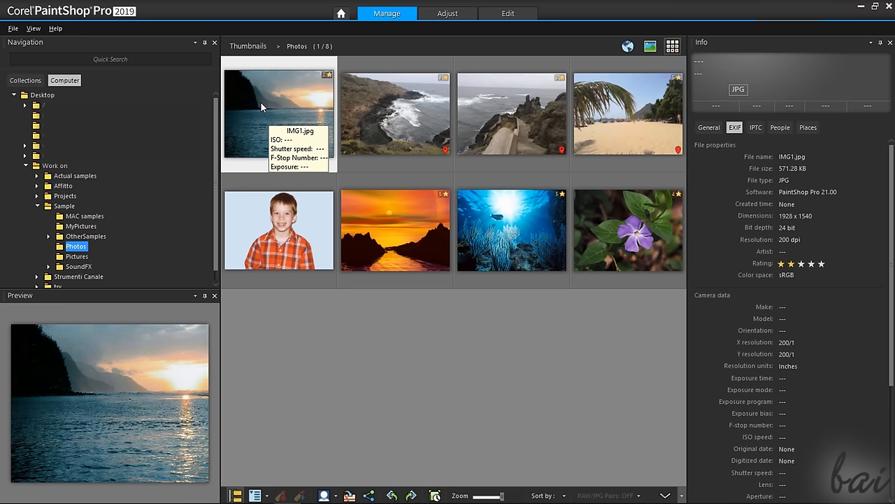
{"action": "mouse_move", "coordinate": [508, 14]}
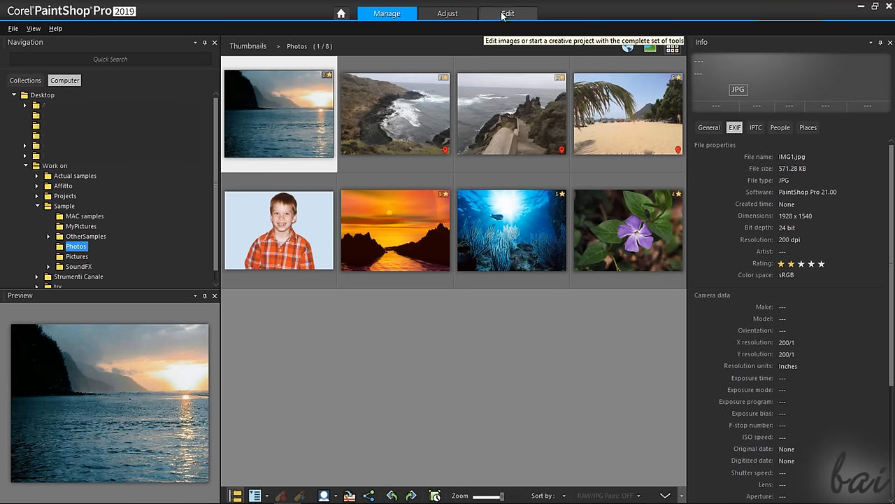
Switch to Adjust, open the beach photo, then open the sunset photo.
{"action": "left_click", "coordinate": [448, 14]}
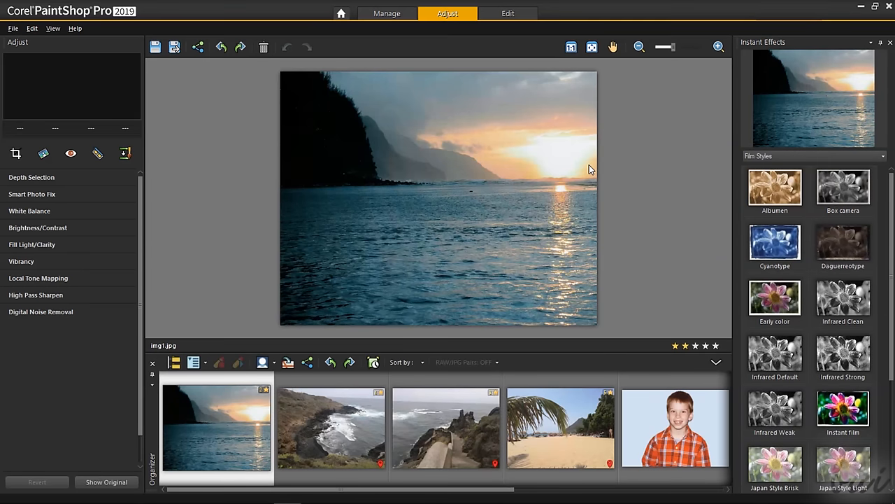
{"action": "mouse_move", "coordinate": [589, 166]}
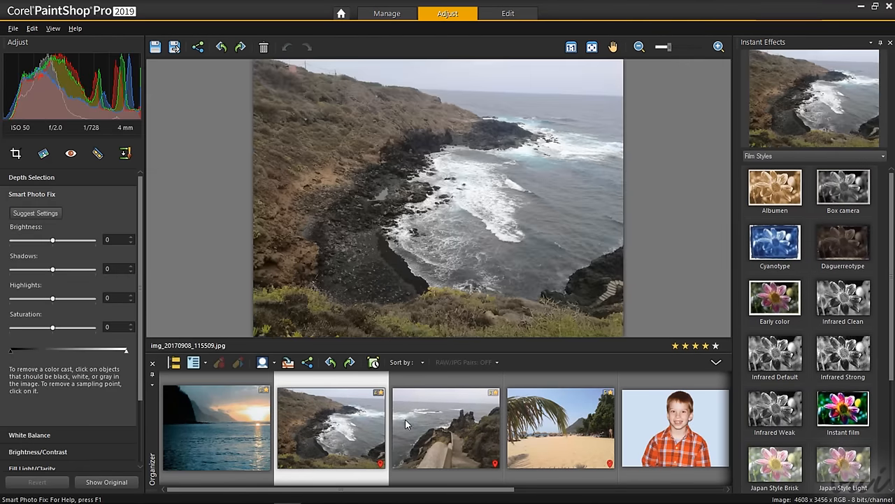
{"action": "left_click", "coordinate": [560, 427]}
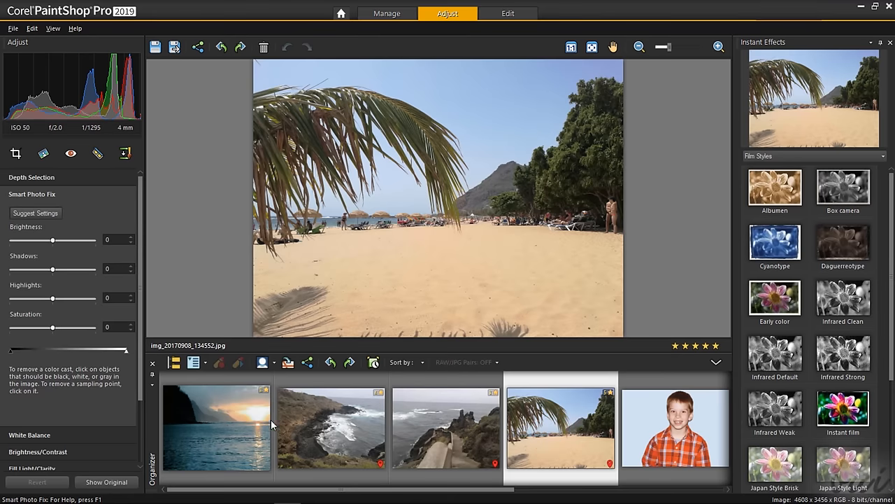
{"action": "left_click", "coordinate": [216, 426]}
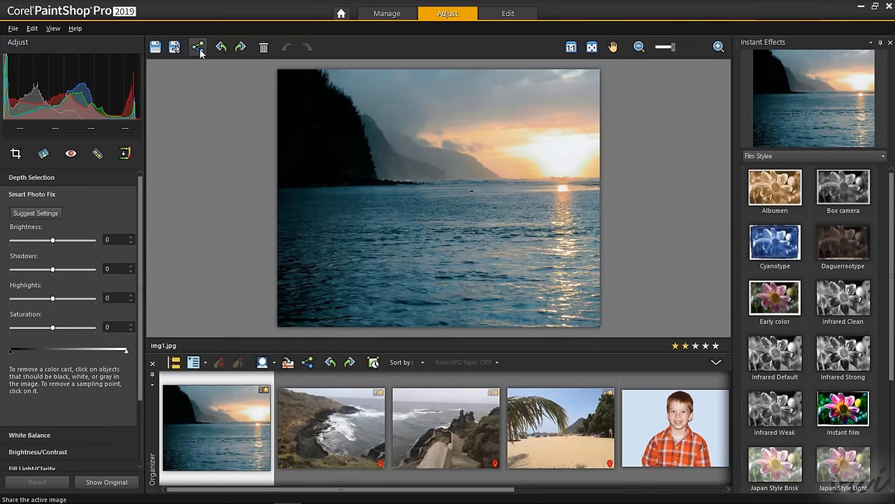
{"action": "mouse_move", "coordinate": [221, 47]}
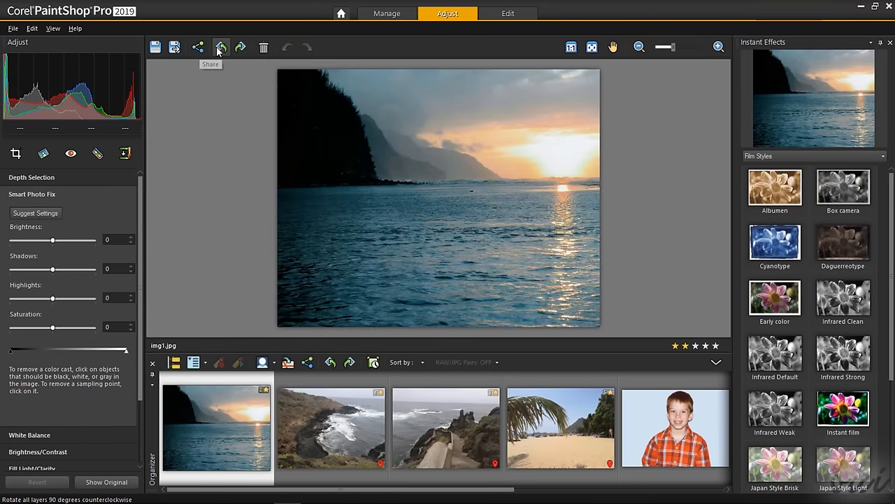
{"action": "mouse_move", "coordinate": [241, 48]}
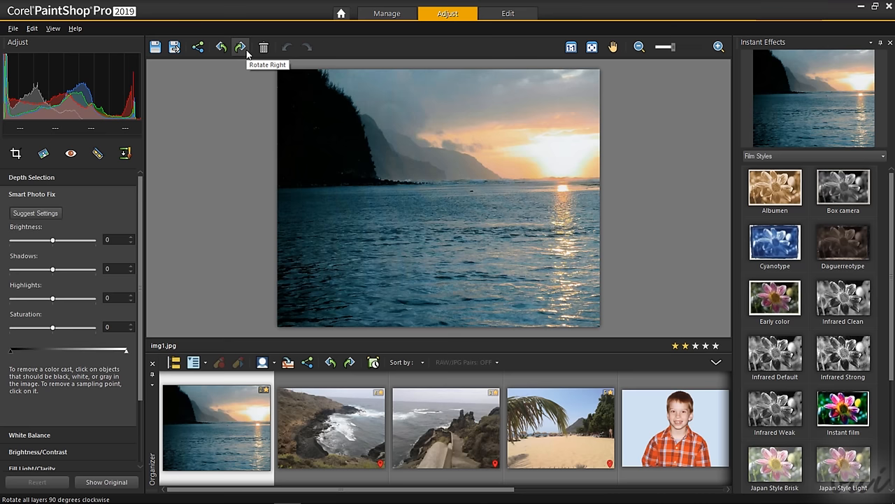
{"action": "mouse_move", "coordinate": [264, 47]}
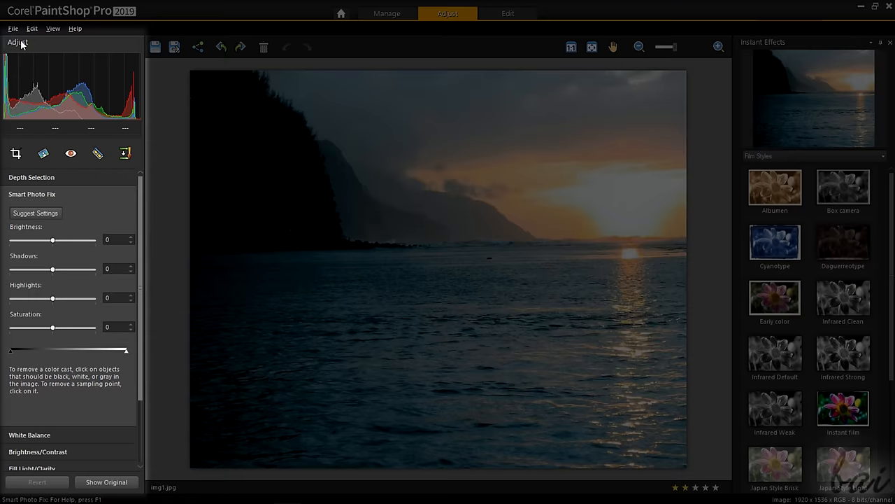
{"action": "mouse_move", "coordinate": [28, 53]}
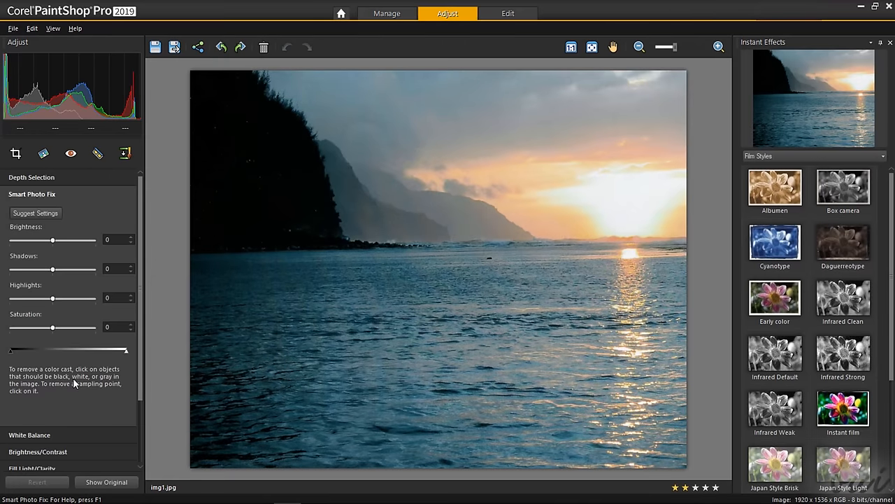
{"action": "mouse_move", "coordinate": [79, 172]}
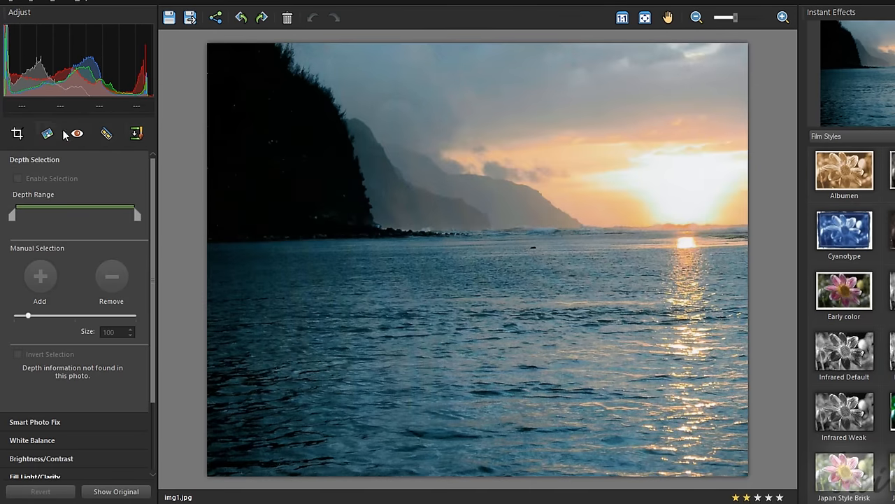
{"action": "left_click", "coordinate": [17, 133]}
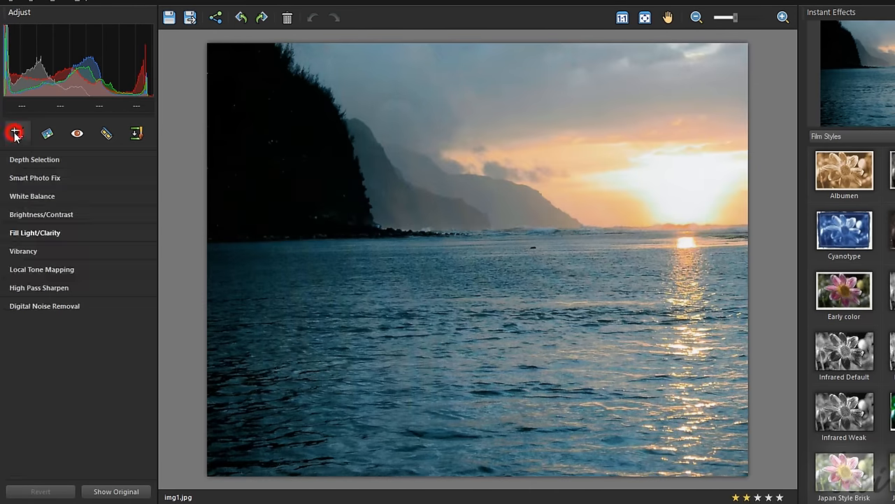
{"action": "left_click", "coordinate": [17, 133]}
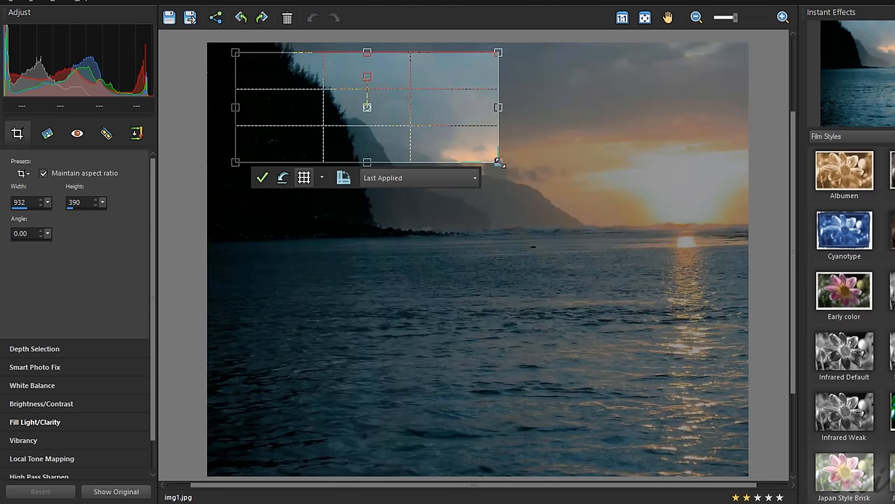
{"action": "left_click_drag", "start_coordinate": [499, 161], "coordinate": [714, 251]}
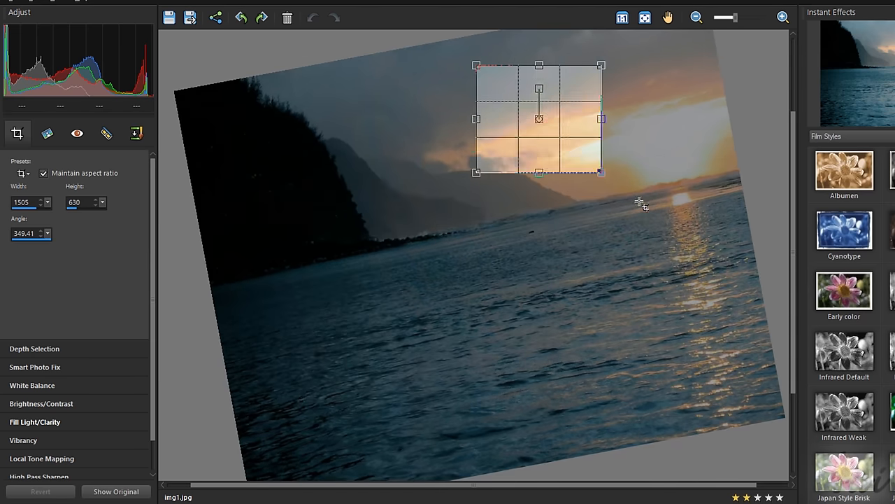
{"action": "left_click_drag", "start_coordinate": [602, 172], "coordinate": [708, 234]}
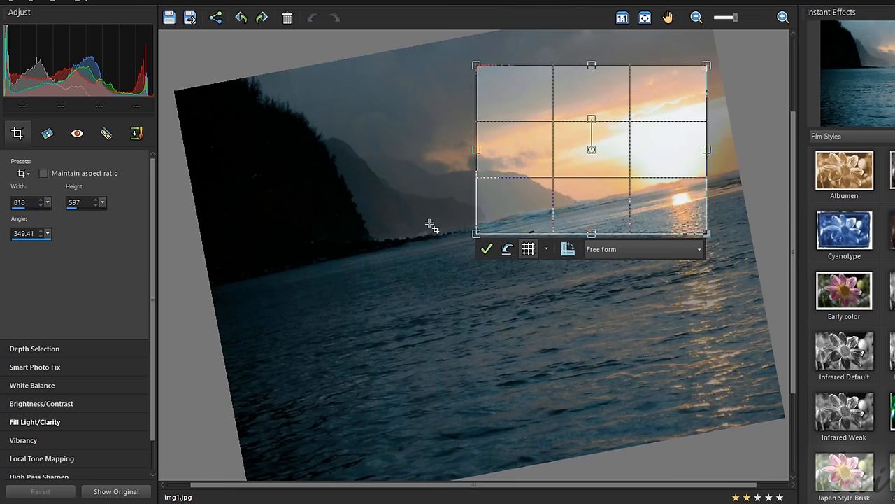
{"action": "left_click", "coordinate": [487, 249]}
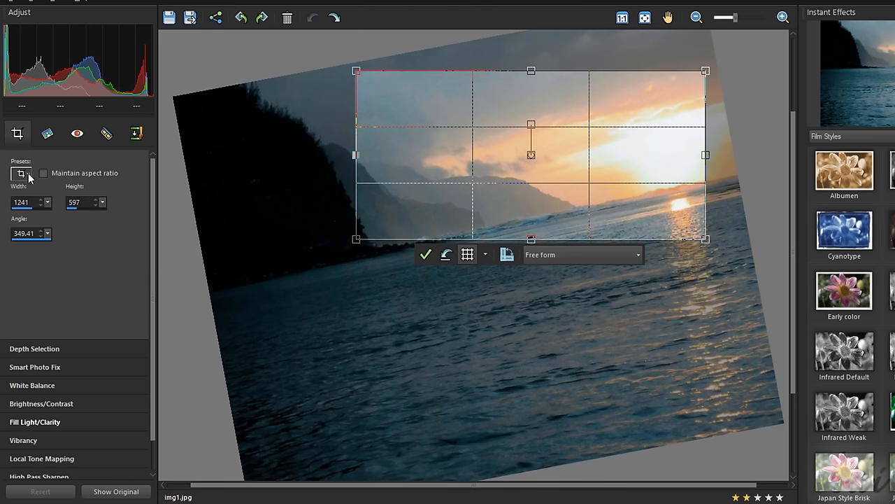
{"action": "left_click", "coordinate": [43, 173]}
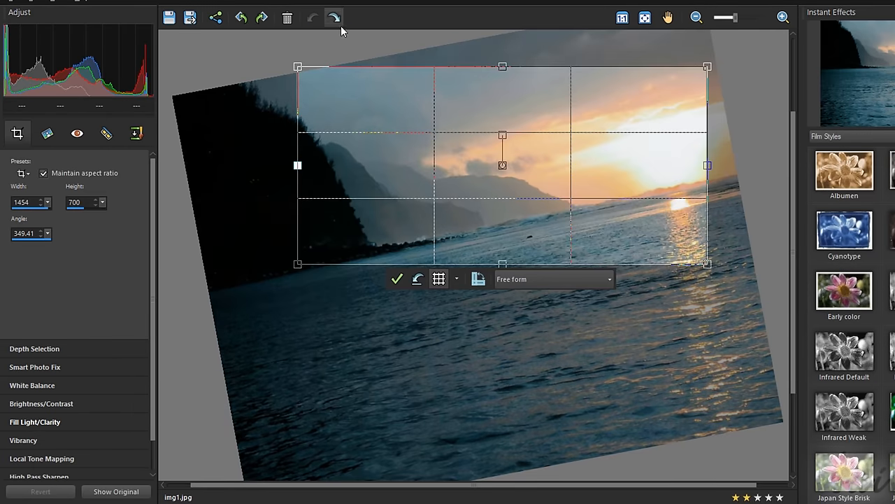
{"action": "left_click", "coordinate": [313, 18]}
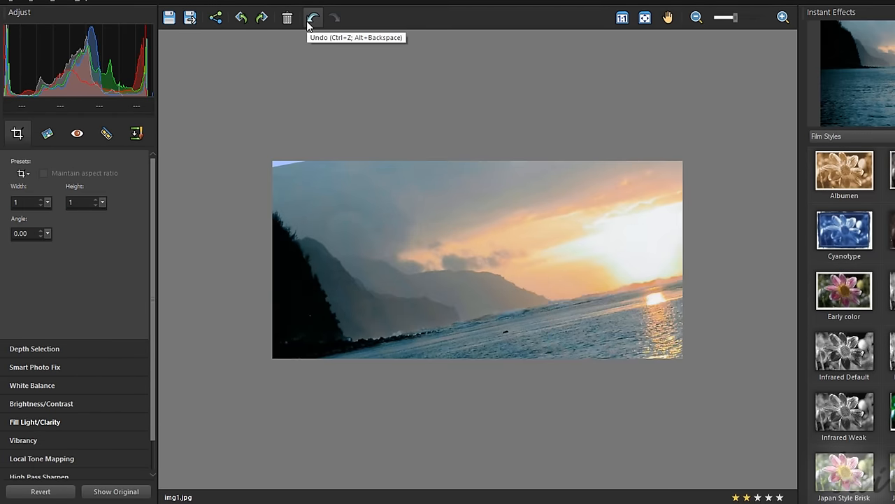
{"action": "left_click", "coordinate": [313, 17]}
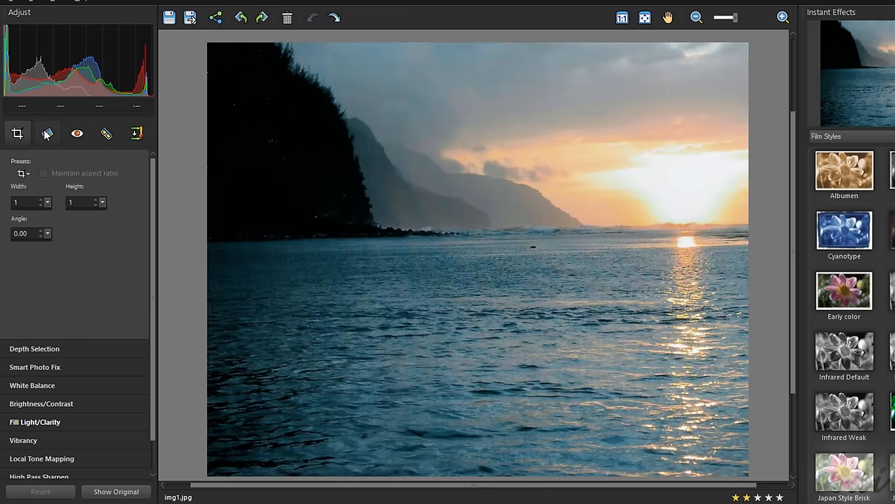
Align the Straighten tool's level line with the horizon and apply it with cropping.
{"action": "left_click", "coordinate": [46, 132]}
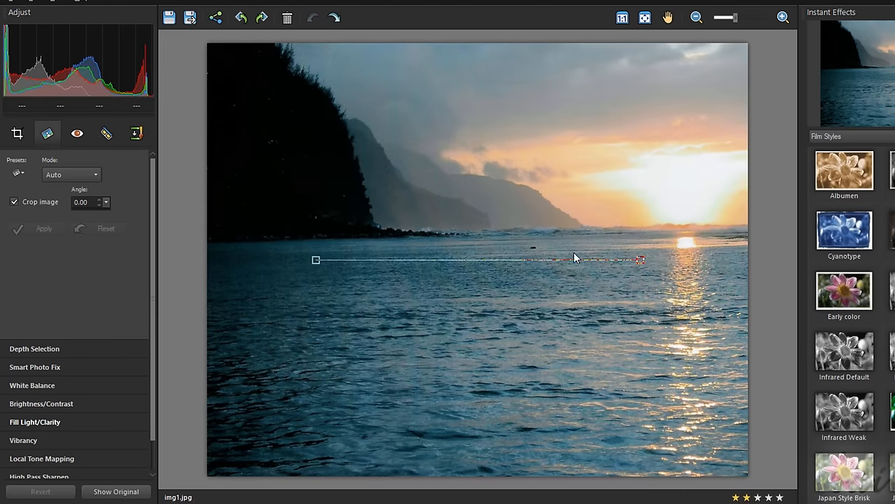
{"action": "left_click_drag", "start_coordinate": [641, 259], "coordinate": [538, 242]}
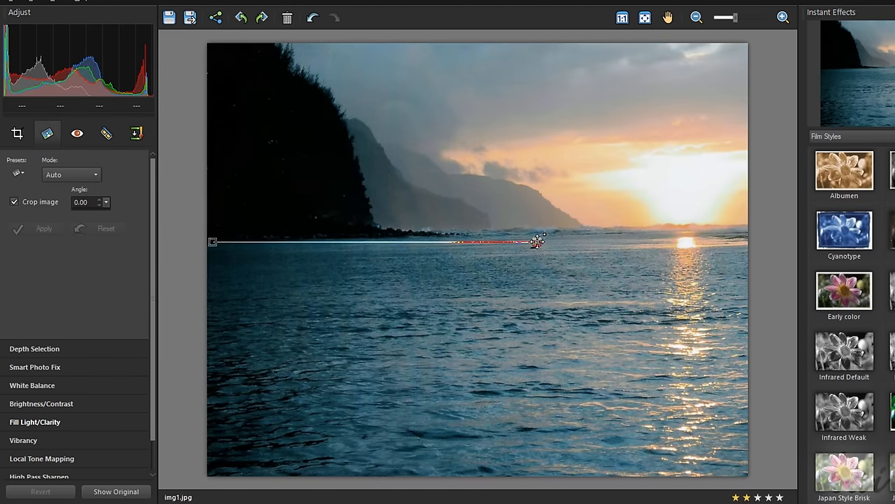
{"action": "left_click_drag", "start_coordinate": [539, 241], "coordinate": [745, 224]}
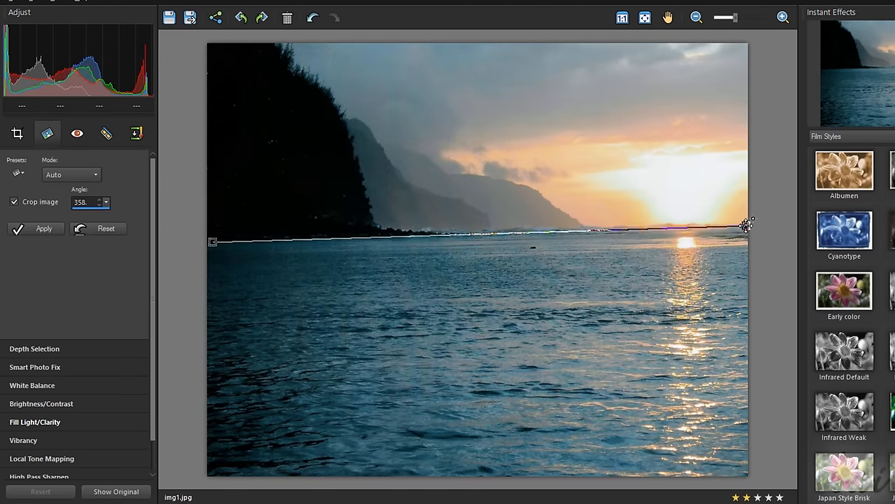
{"action": "left_click", "coordinate": [43, 229]}
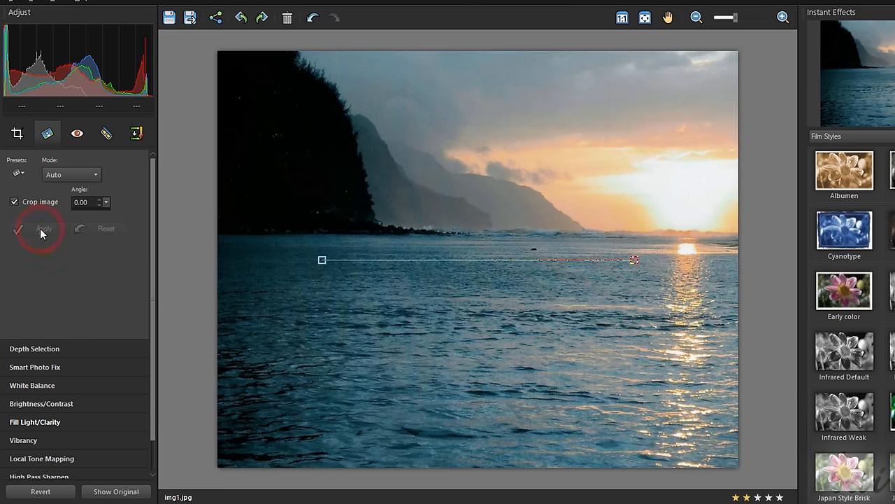
{"action": "left_click", "coordinate": [43, 228]}
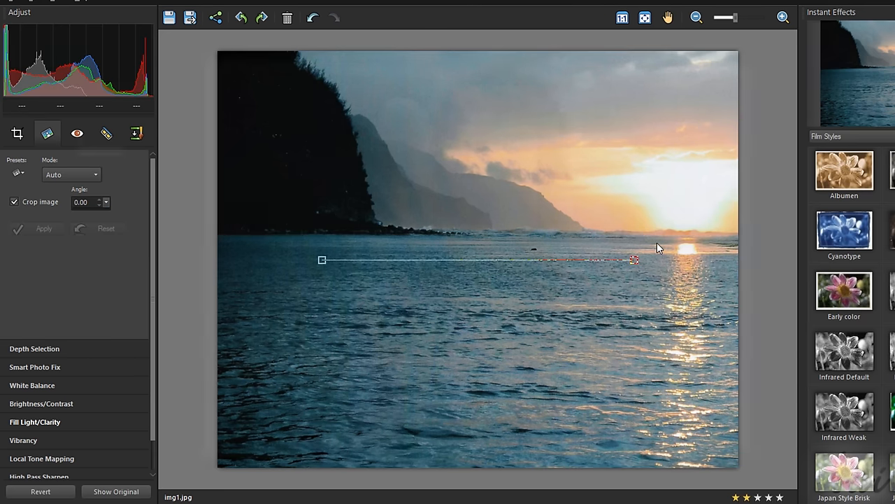
Fix both of the boy's red eyes using the Red Eye tool at size 25.
{"action": "left_click", "coordinate": [77, 133]}
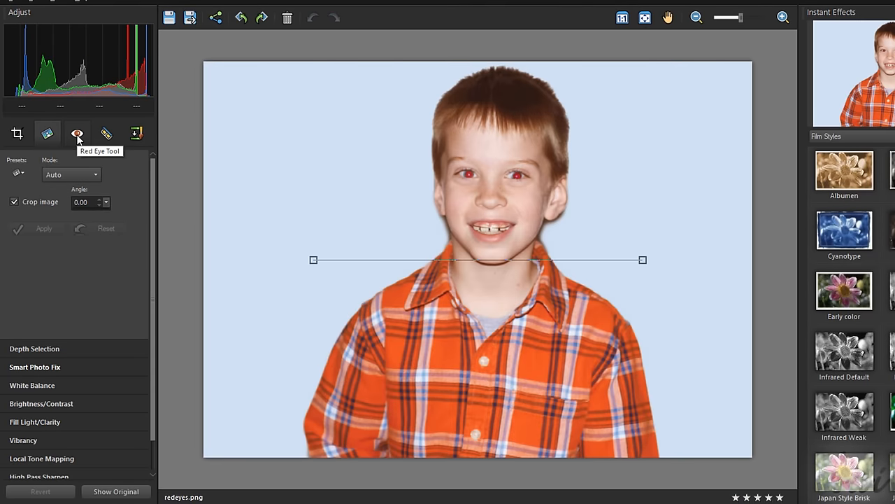
{"action": "left_click", "coordinate": [77, 134]}
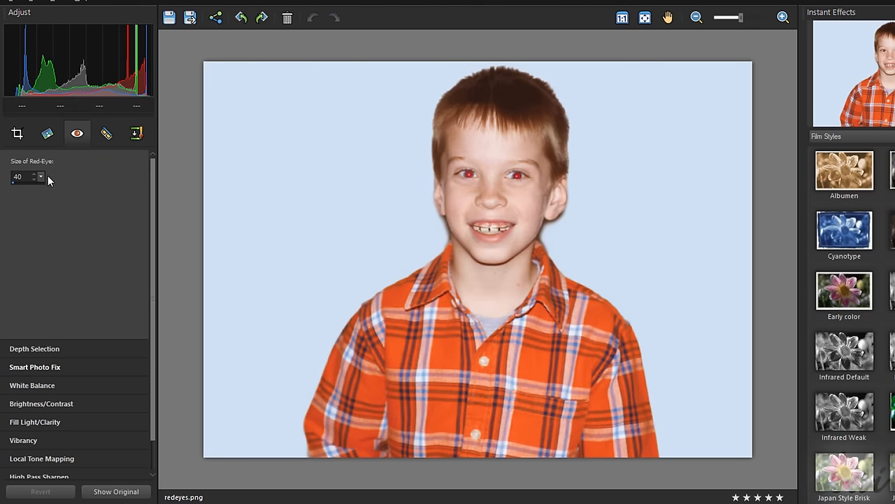
{"action": "left_click", "coordinate": [34, 180]}
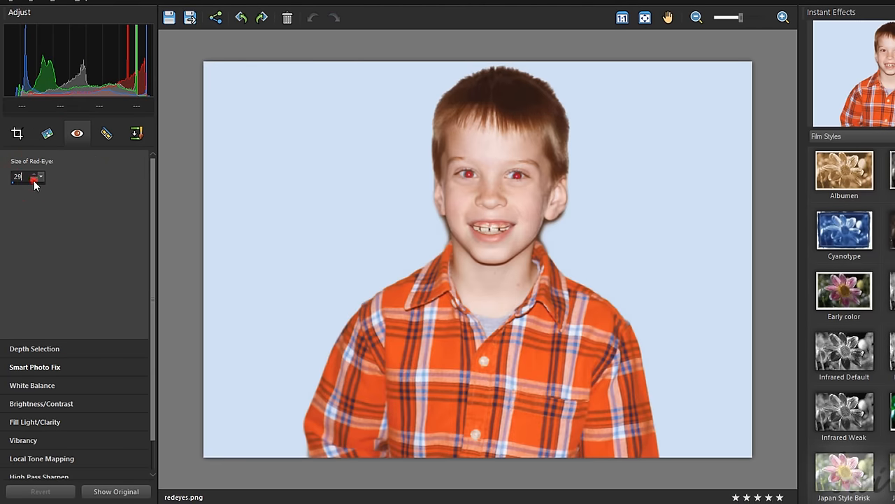
{"action": "left_click", "coordinate": [468, 173]}
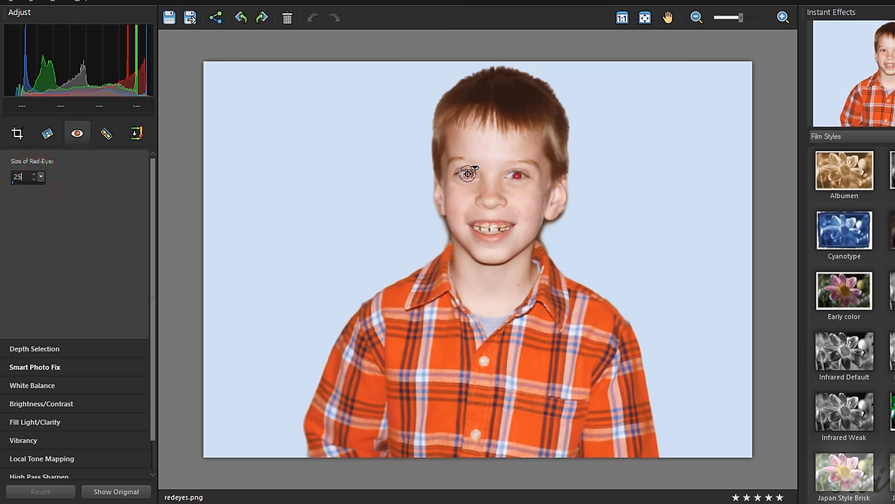
{"action": "left_click", "coordinate": [467, 173]}
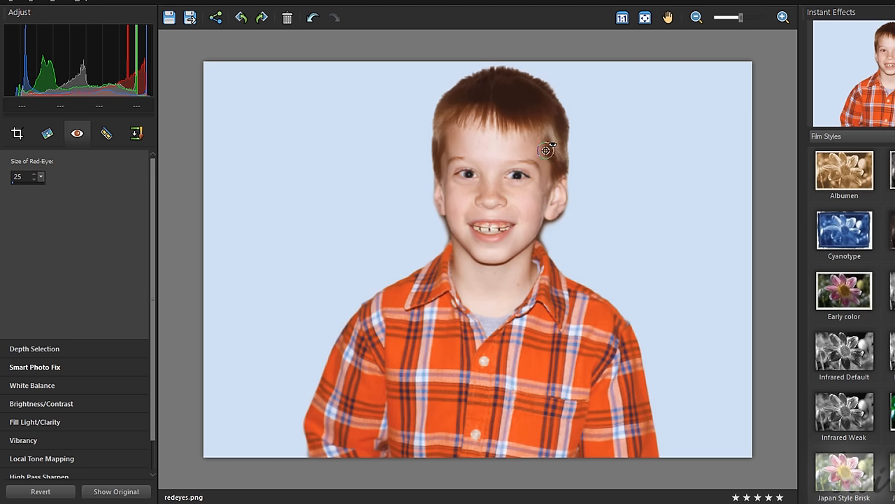
{"action": "left_click", "coordinate": [106, 133]}
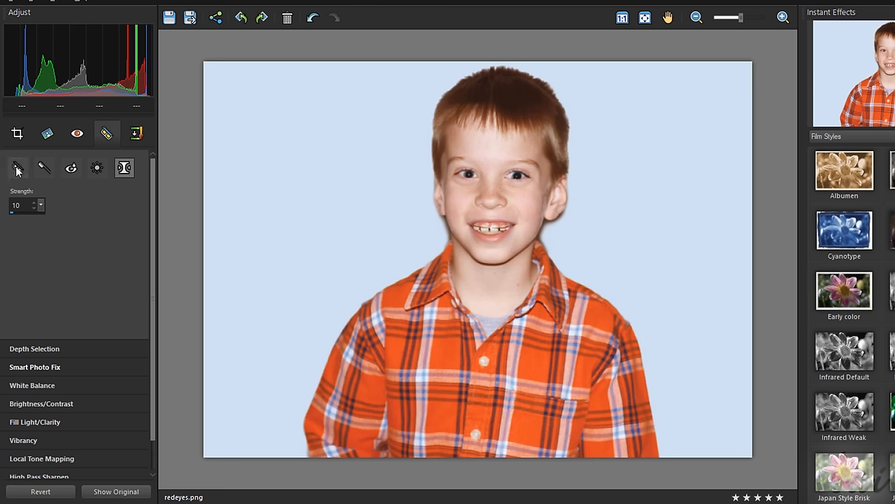
Try touch-up retouching brushes on the portrait, then fit the whole image to the window.
{"action": "left_click", "coordinate": [18, 168]}
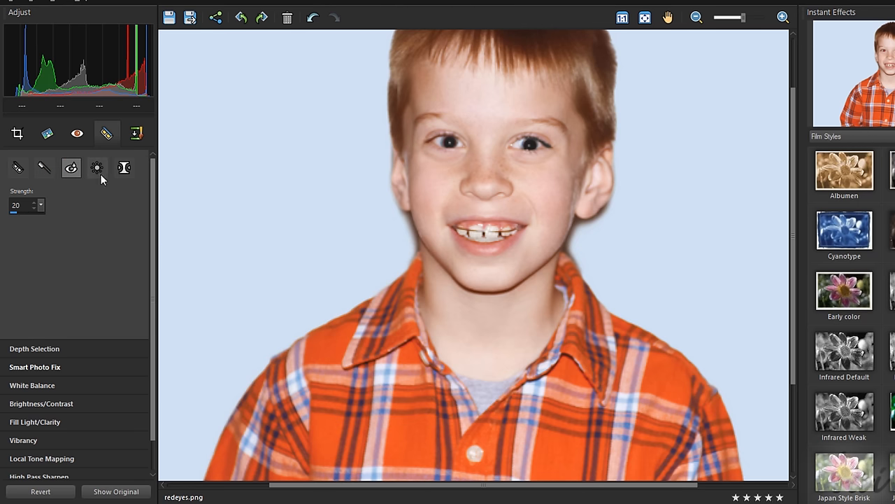
{"action": "left_click", "coordinate": [97, 167]}
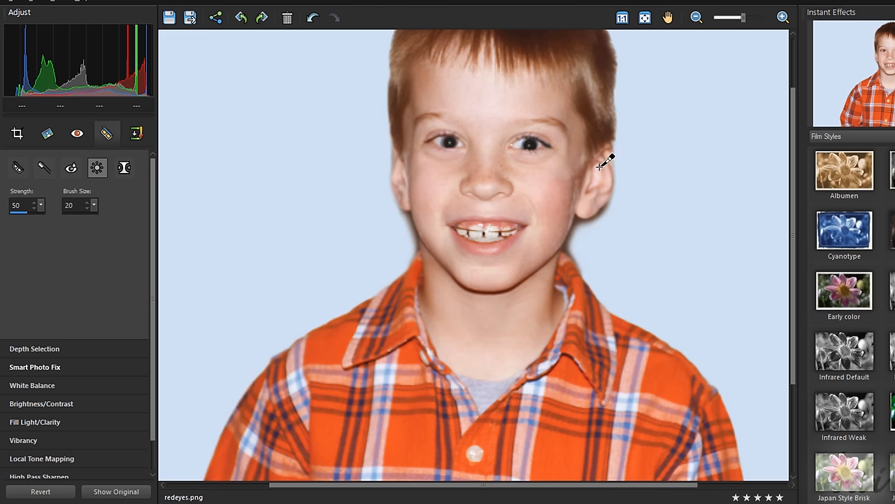
{"action": "left_click", "coordinate": [125, 168]}
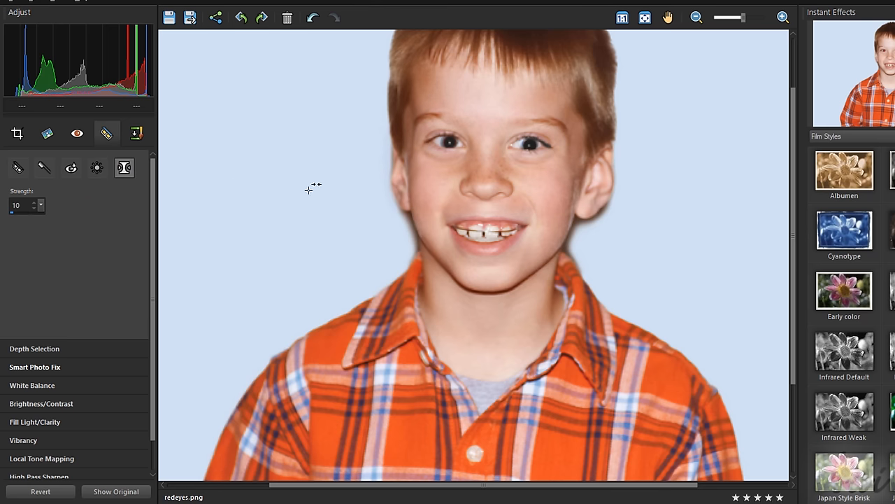
{"action": "left_click", "coordinate": [696, 17]}
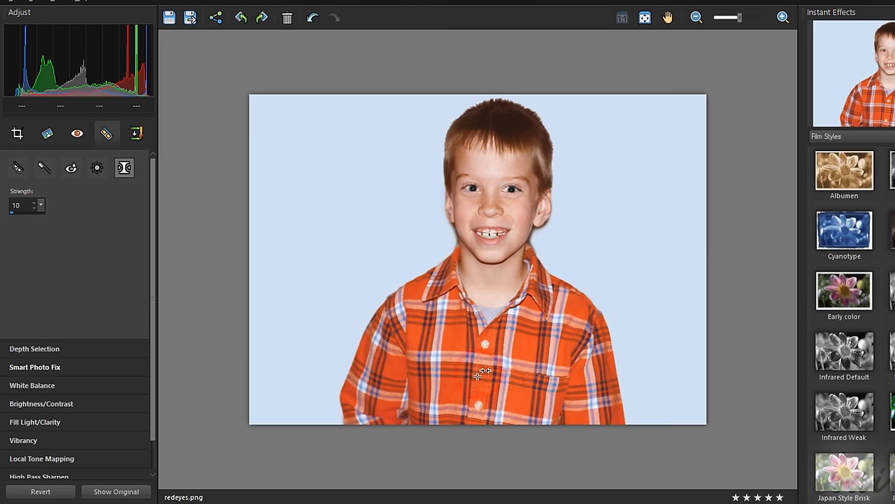
{"action": "mouse_move", "coordinate": [489, 371]}
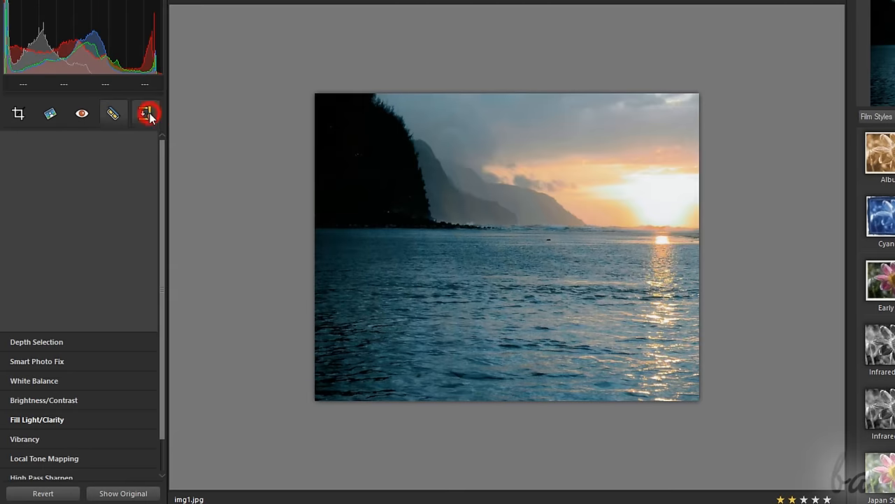
Set the Clone Brush to SoftLight blend mode with a size of 50.
{"action": "left_click", "coordinate": [146, 114]}
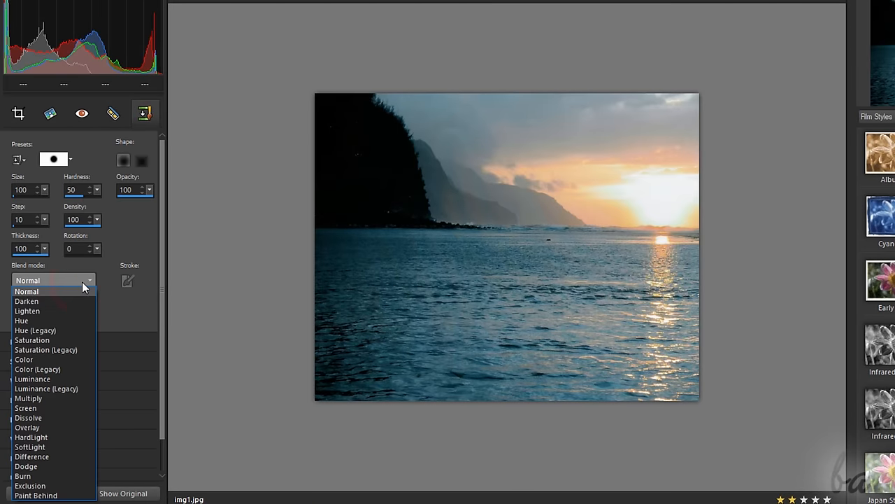
{"action": "mouse_move", "coordinate": [29, 446]}
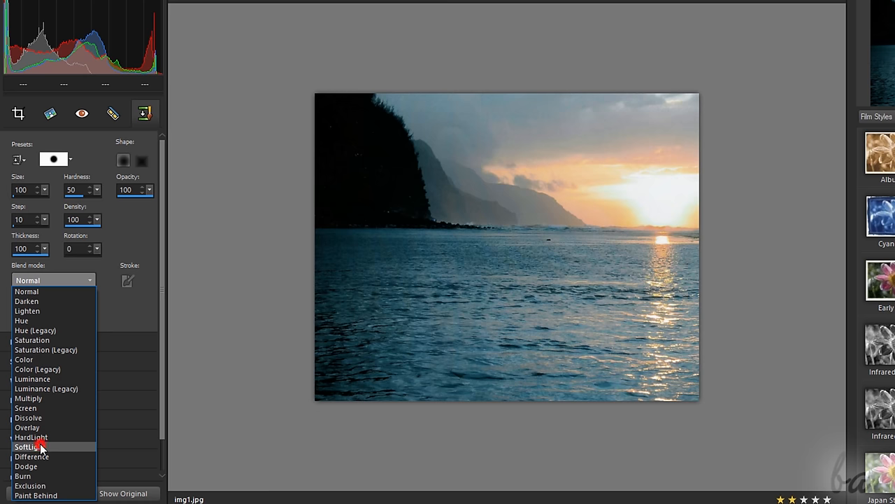
{"action": "left_click", "coordinate": [40, 446]}
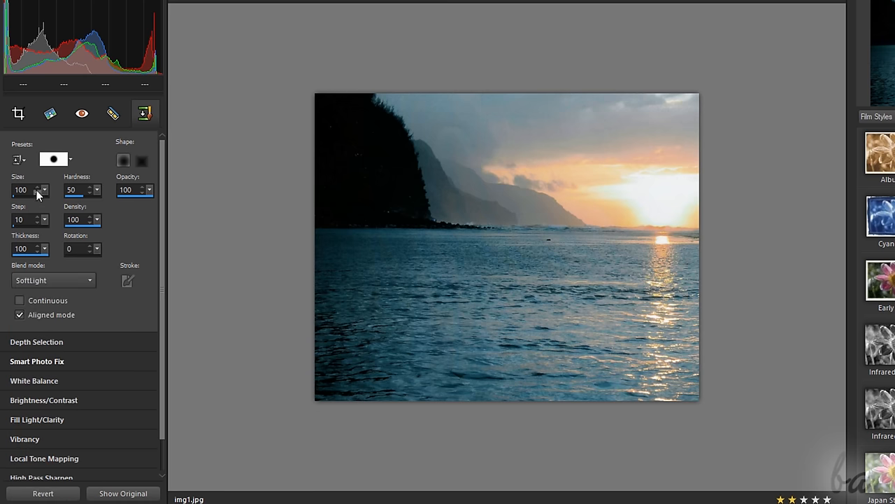
{"action": "left_click", "coordinate": [43, 193]}
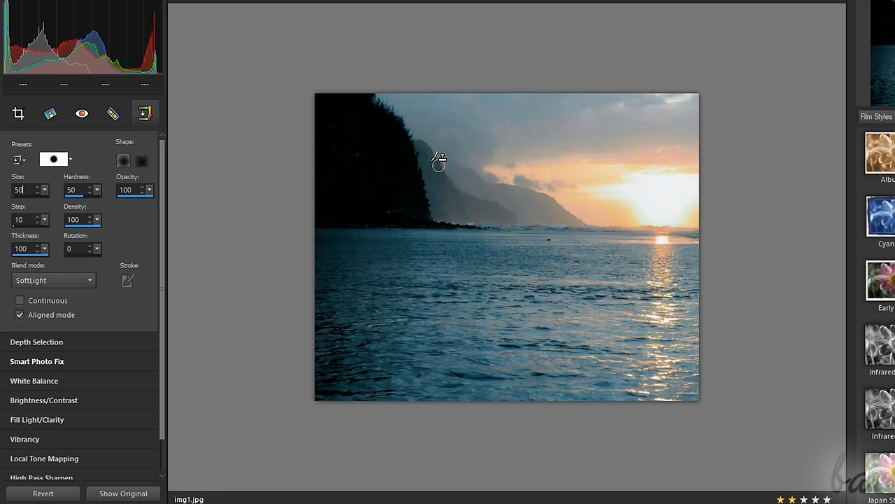
{"action": "left_click", "coordinate": [430, 165]}
{"action": "type", "text": "100"}
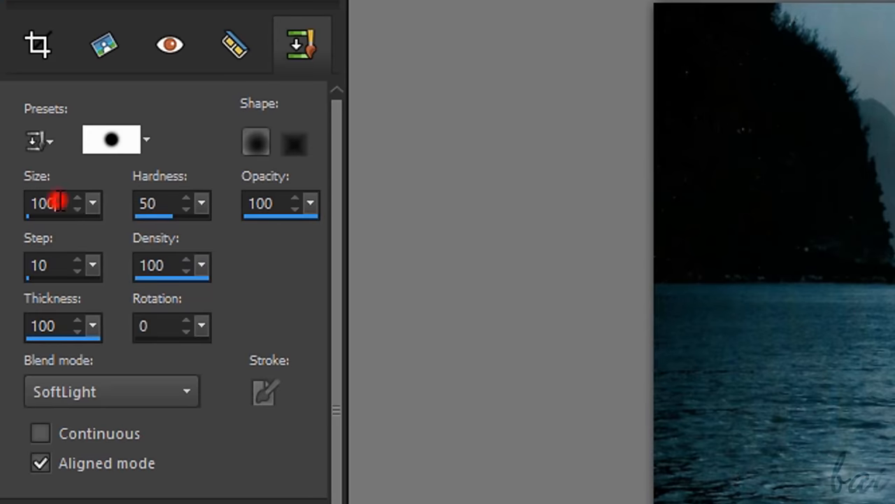
{"action": "type", "text": "50"}
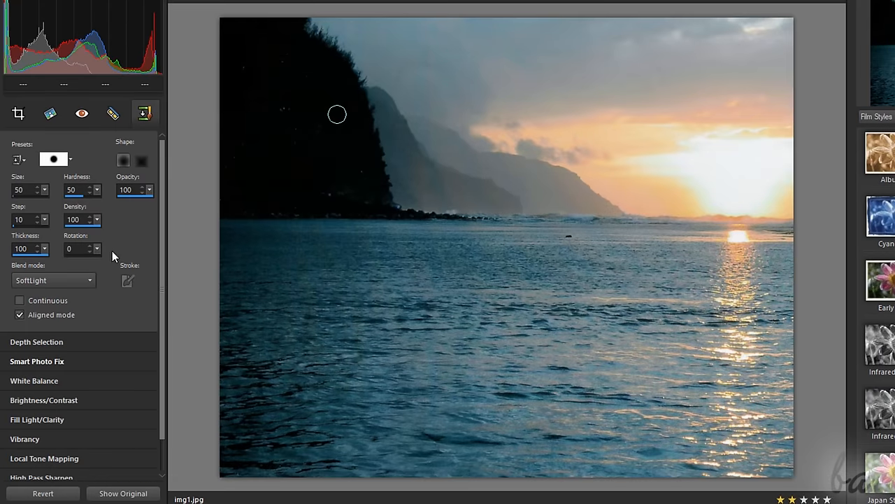
Open Smart Photo Fix below Depth Selection and apply Suggest Settings.
{"action": "left_click", "coordinate": [36, 342]}
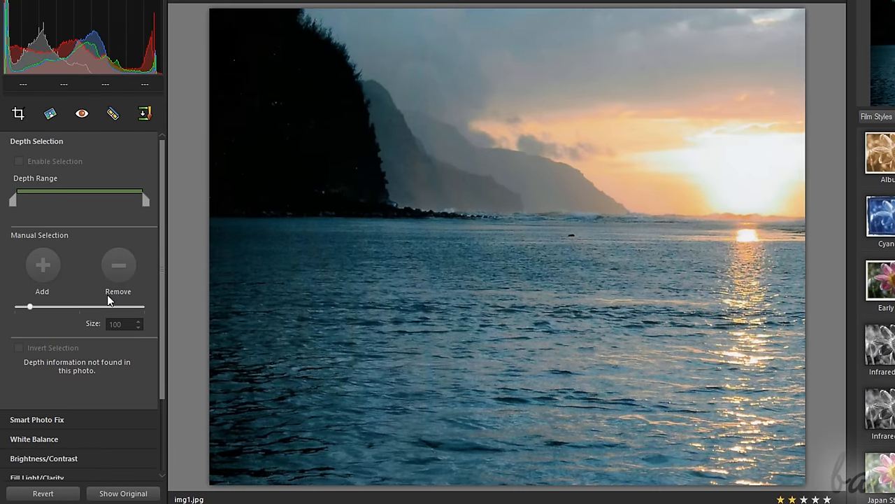
{"action": "left_click", "coordinate": [36, 419]}
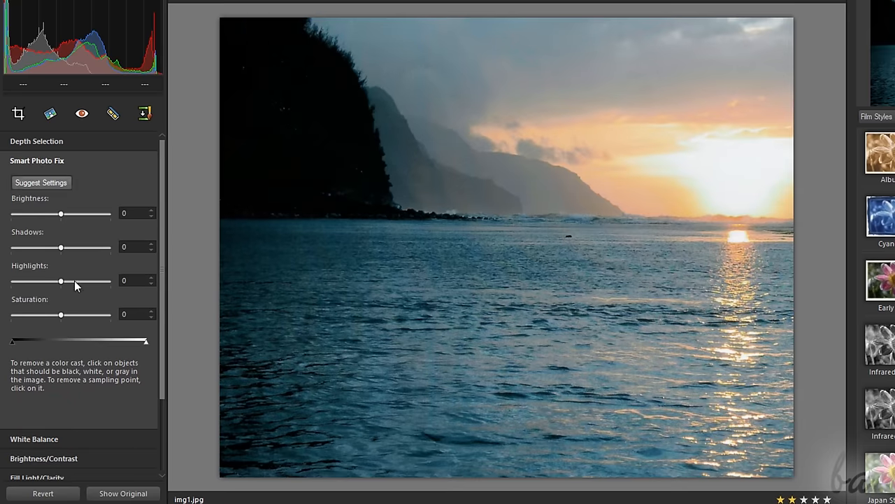
{"action": "left_click_drag", "start_coordinate": [61, 214], "coordinate": [84, 214]}
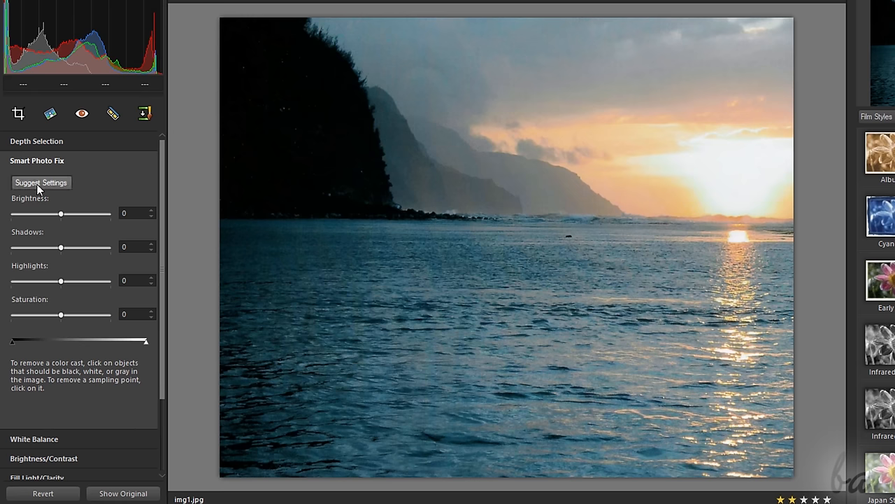
{"action": "left_click", "coordinate": [41, 182]}
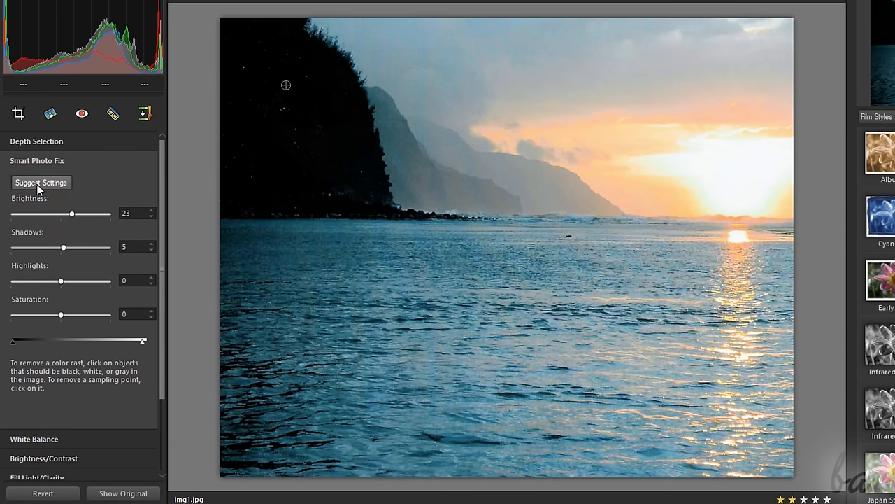
{"action": "mouse_move", "coordinate": [102, 123]}
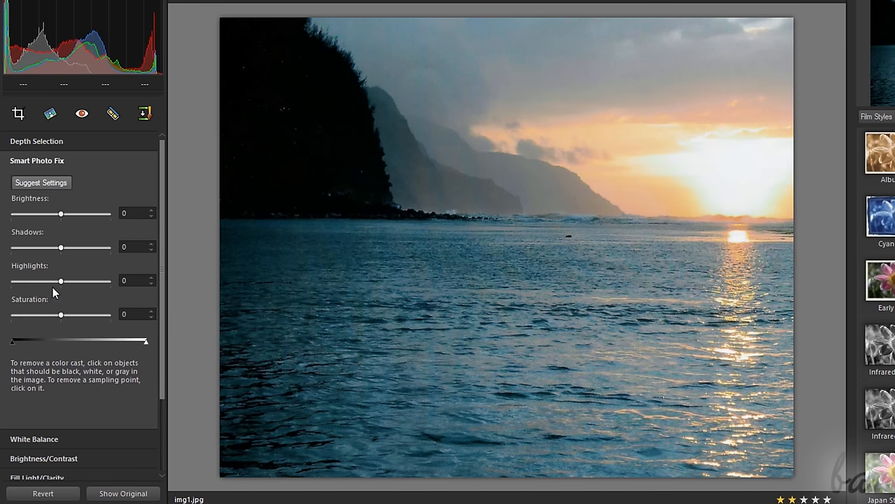
Trial brightness and highlight changes on the sunset photo, returning brightness to neutral.
{"action": "left_click_drag", "start_coordinate": [61, 214], "coordinate": [77, 213]}
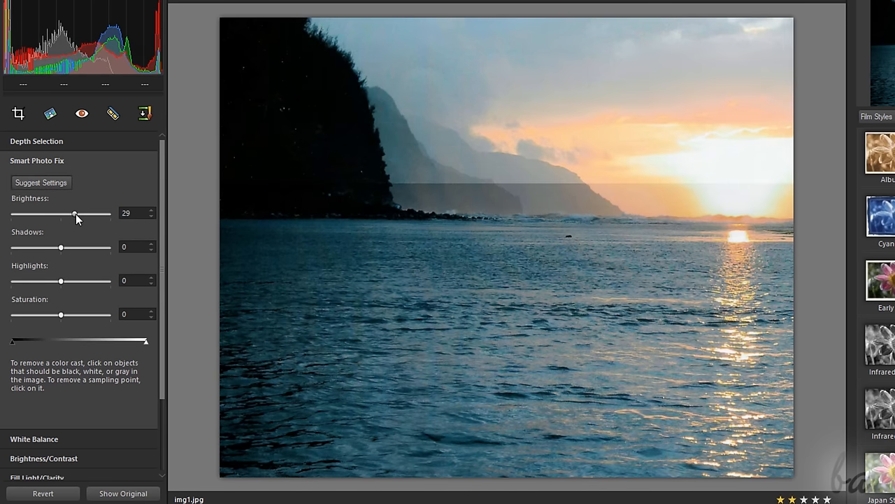
{"action": "left_click_drag", "start_coordinate": [75, 214], "coordinate": [58, 214]}
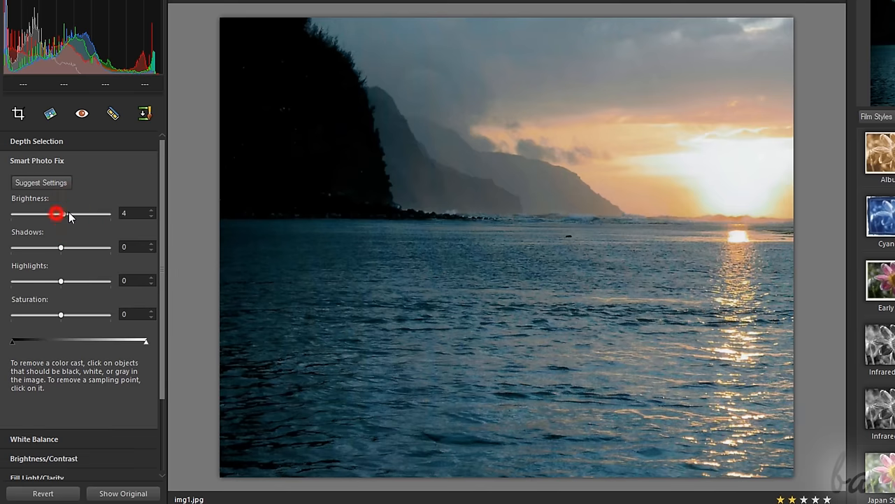
{"action": "left_click_drag", "start_coordinate": [57, 213], "coordinate": [72, 213]}
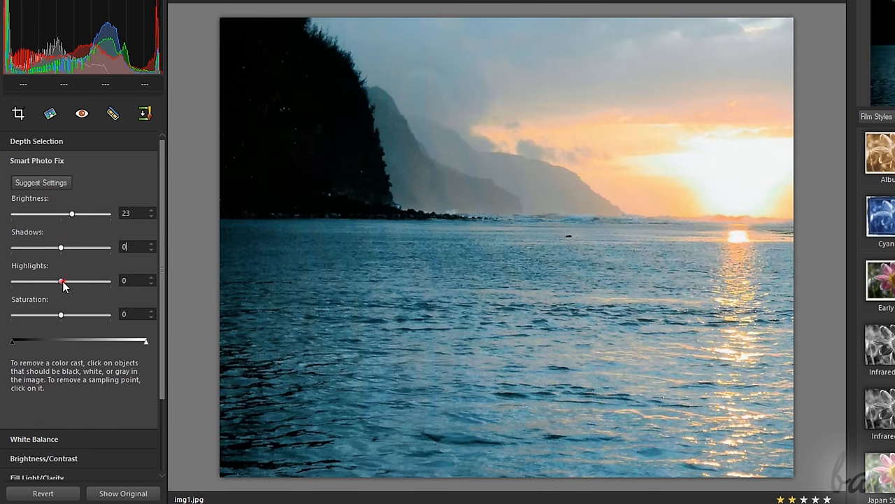
{"action": "left_click_drag", "start_coordinate": [61, 280], "coordinate": [13, 280]}
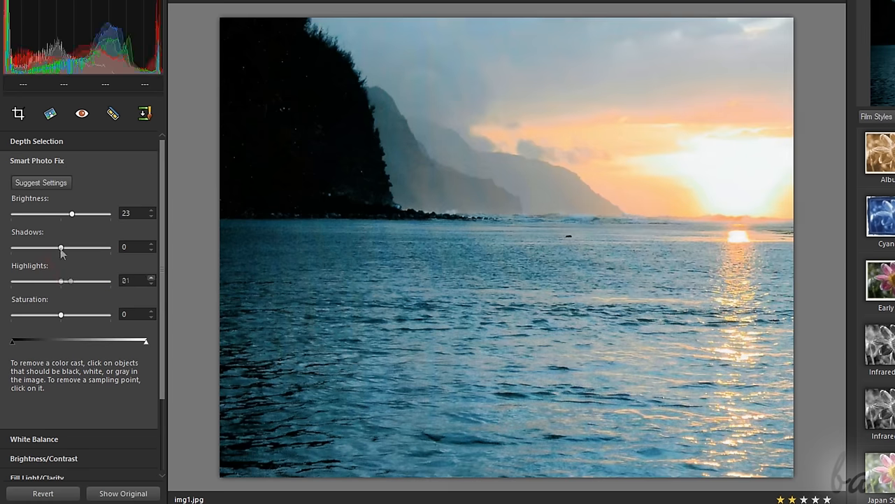
{"action": "left_click_drag", "start_coordinate": [62, 247], "coordinate": [98, 247]}
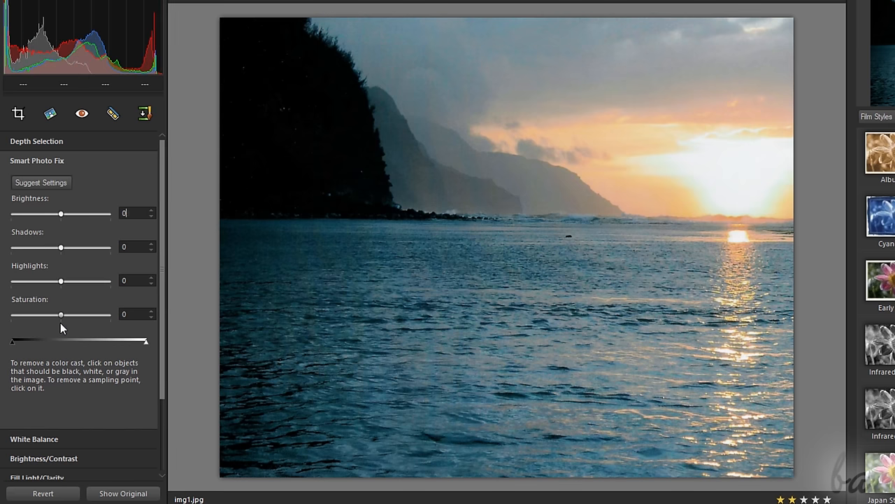
Push saturation up, then drain it, and return it to neutral.
{"action": "left_click_drag", "start_coordinate": [61, 314], "coordinate": [71, 314]}
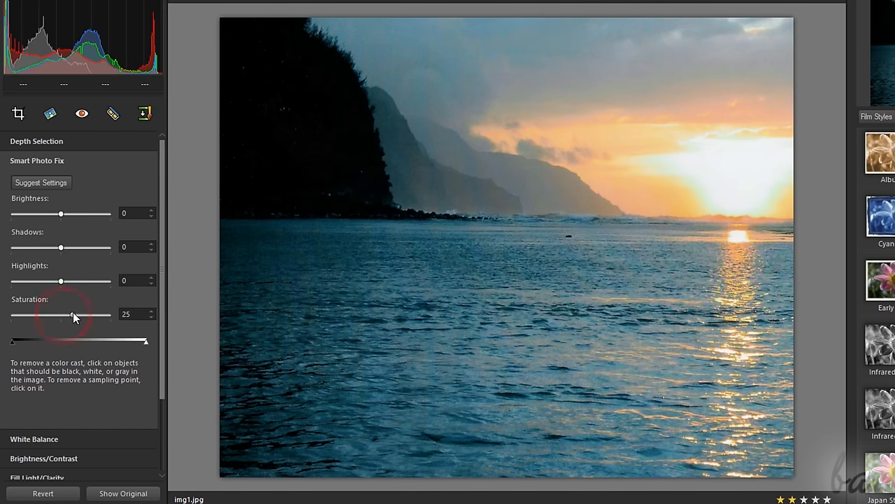
{"action": "left_click_drag", "start_coordinate": [72, 315], "coordinate": [97, 315]}
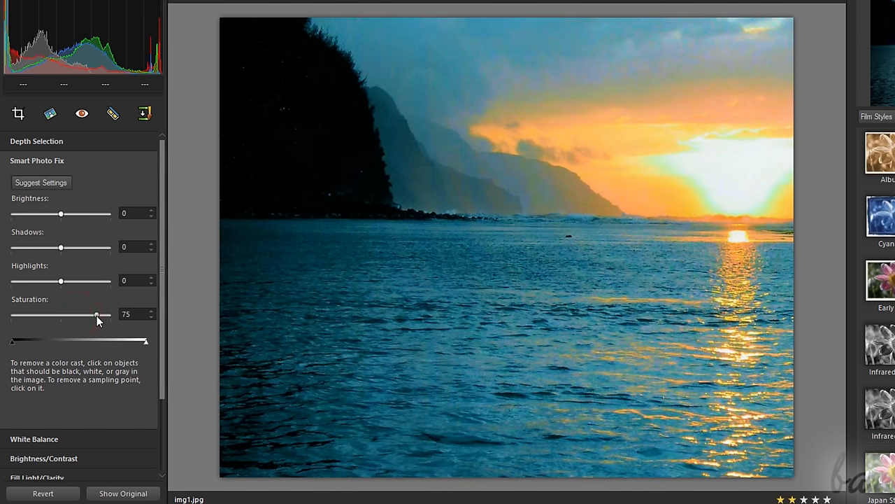
{"action": "left_click_drag", "start_coordinate": [97, 315], "coordinate": [35, 315]}
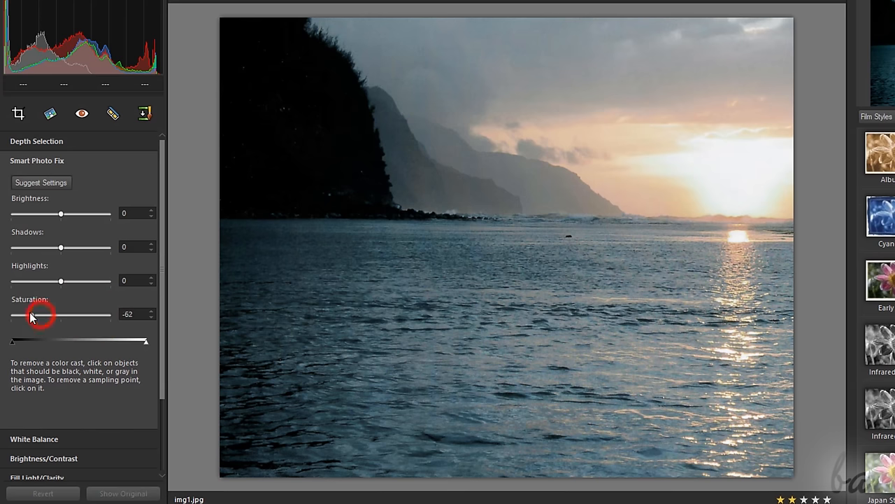
{"action": "left_click_drag", "start_coordinate": [38, 314], "coordinate": [11, 315]}
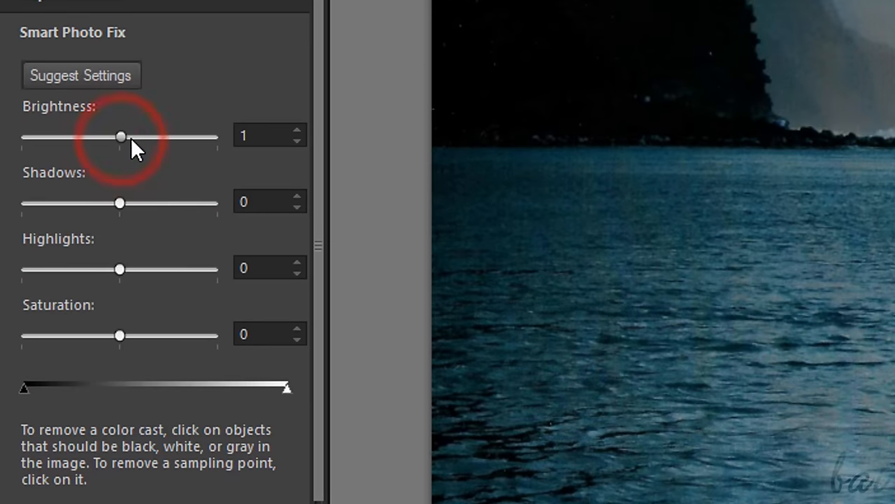
Preview the sunset photo brighter, then darken it to a brightness of -20.
{"action": "left_click_drag", "start_coordinate": [121, 136], "coordinate": [143, 136]}
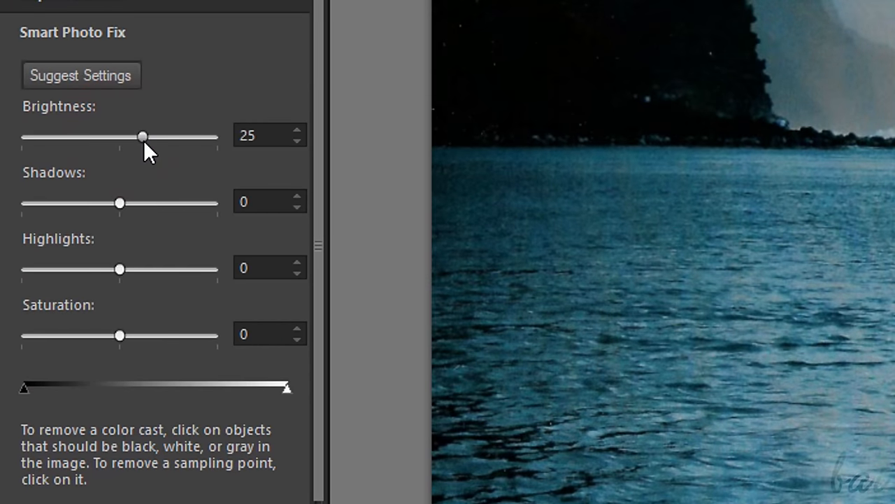
{"action": "left_click_drag", "start_coordinate": [143, 136], "coordinate": [135, 137]}
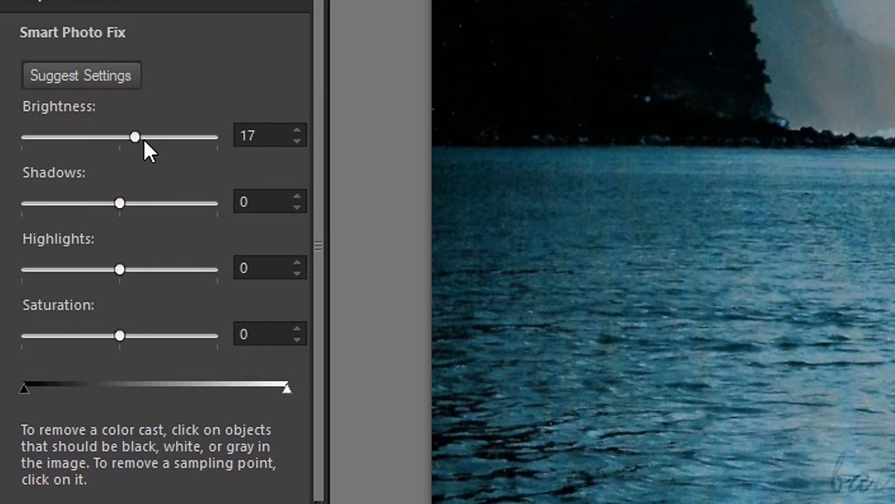
{"action": "left_click_drag", "start_coordinate": [135, 136], "coordinate": [120, 136]}
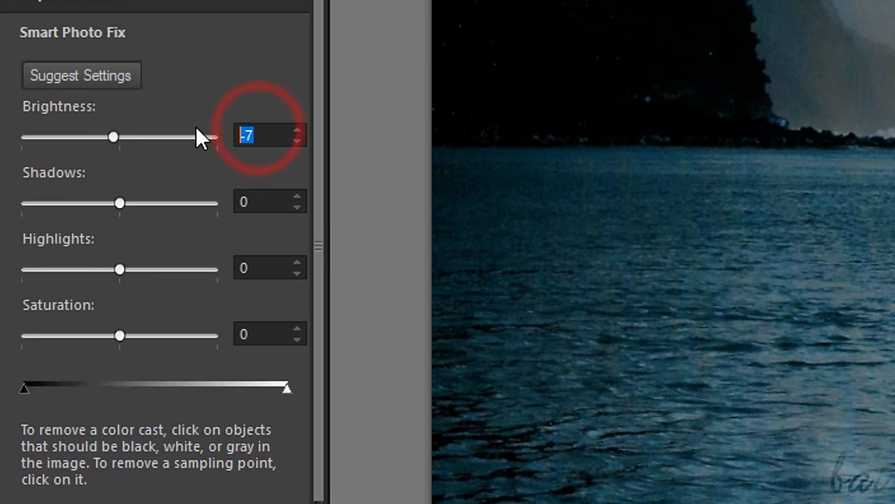
{"action": "left_click_drag", "start_coordinate": [113, 137], "coordinate": [100, 137]}
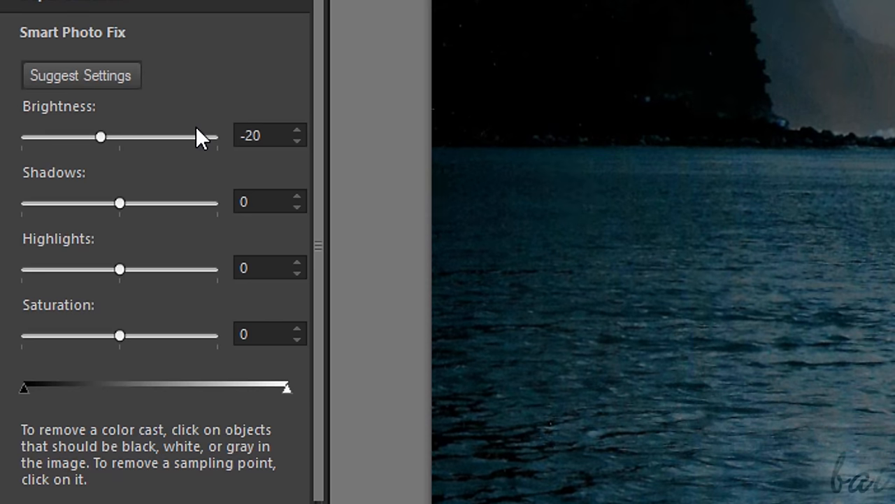
{"action": "left_click", "coordinate": [297, 130]}
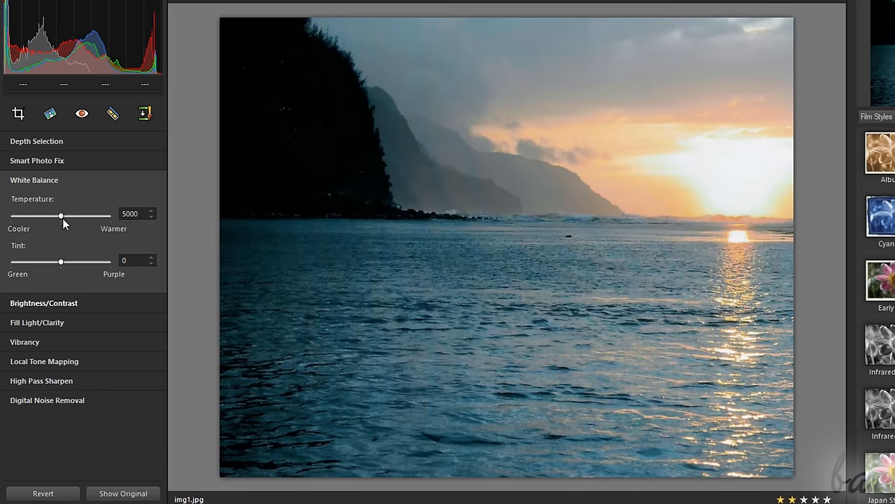
Warm the temperature, shift the tint, and adjust brightness and contrast.
{"action": "left_click_drag", "start_coordinate": [60, 216], "coordinate": [86, 216]}
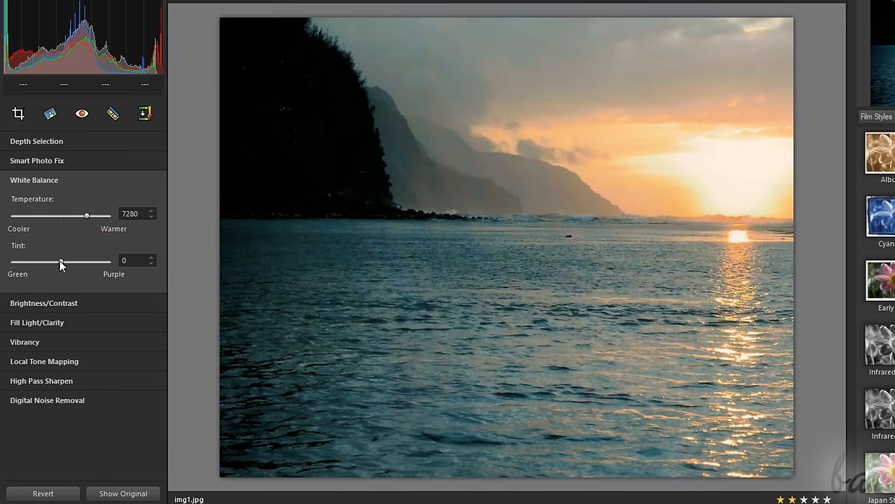
{"action": "left_click_drag", "start_coordinate": [61, 261], "coordinate": [77, 261]}
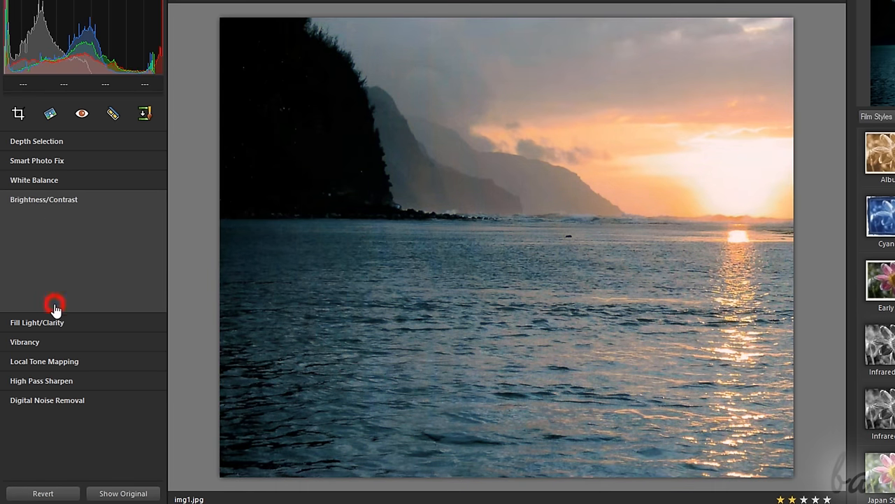
{"action": "left_click_drag", "start_coordinate": [55, 305], "coordinate": [68, 236]}
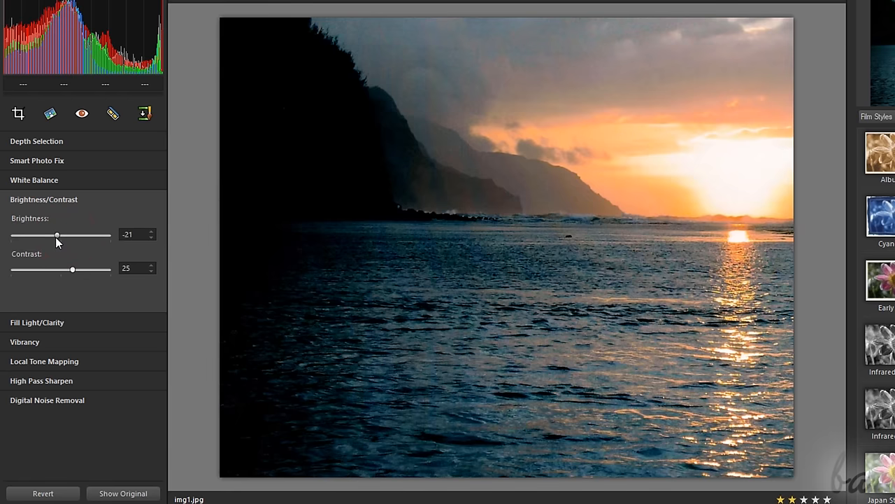
{"action": "left_click_drag", "start_coordinate": [72, 269], "coordinate": [81, 270]}
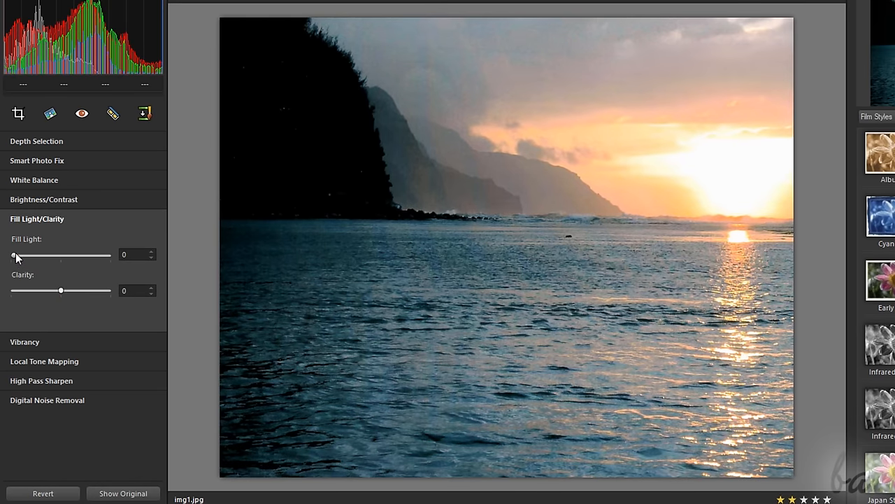
Set Fill Light to 23 and Clarity to about 35.
{"action": "left_click_drag", "start_coordinate": [14, 256], "coordinate": [45, 256]}
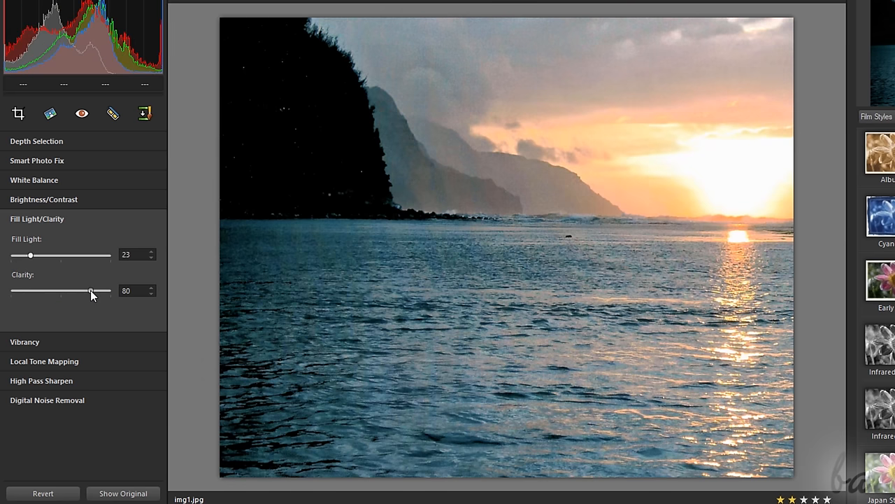
{"action": "left_click_drag", "start_coordinate": [91, 290], "coordinate": [74, 290]}
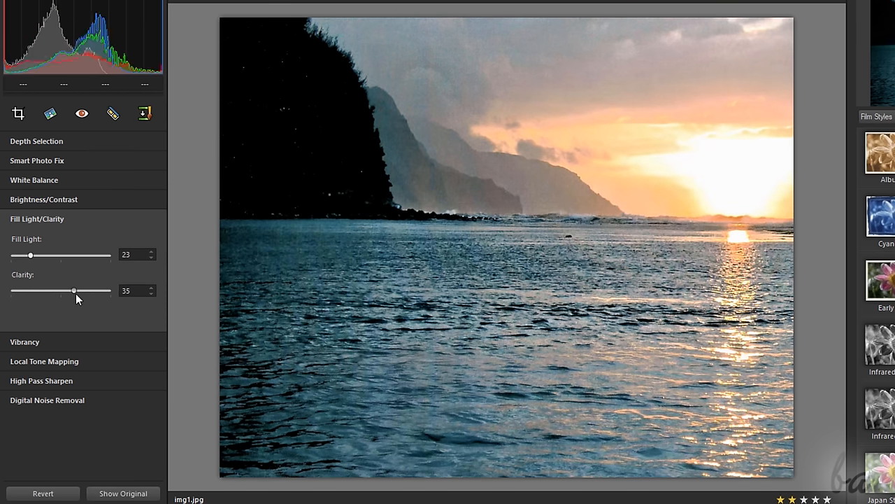
{"action": "left_click_drag", "start_coordinate": [74, 290], "coordinate": [79, 291]}
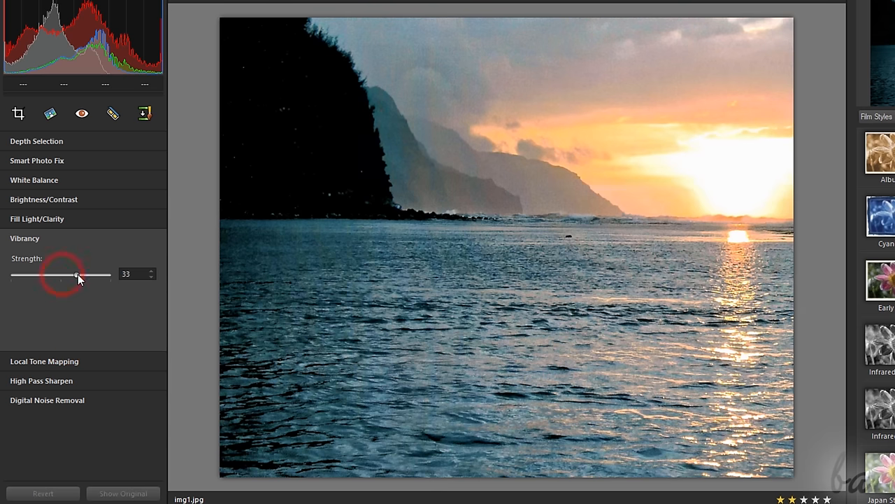
Set Vibrancy strength to 33 and raise Digital Noise Removal detail from 50 to 73.
{"action": "left_click_drag", "start_coordinate": [73, 275], "coordinate": [34, 275]}
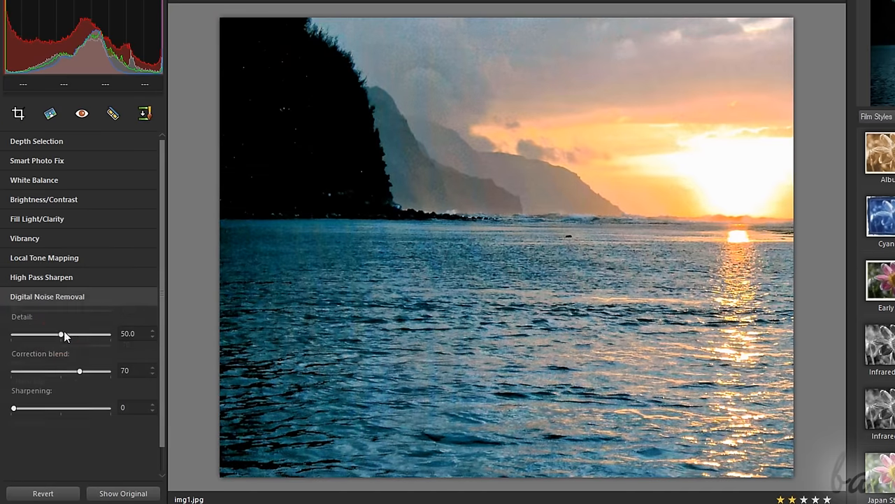
{"action": "left_click_drag", "start_coordinate": [61, 335], "coordinate": [83, 334]}
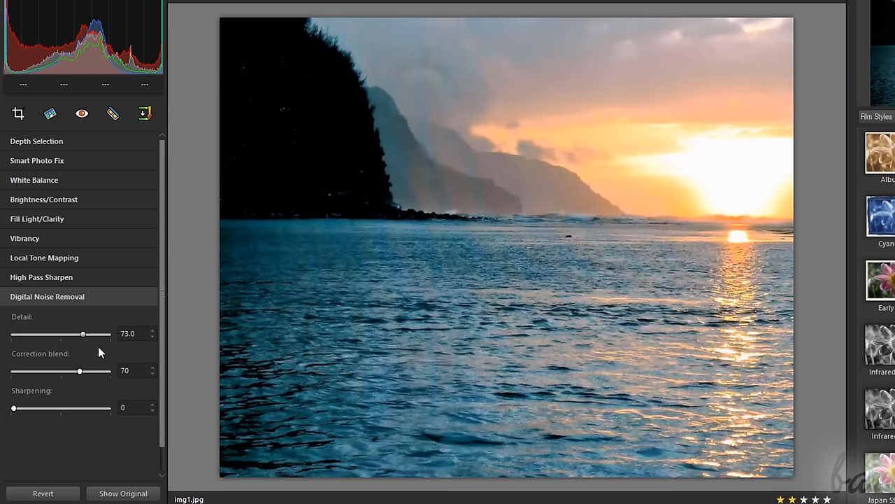
{"action": "mouse_move", "coordinate": [656, 173]}
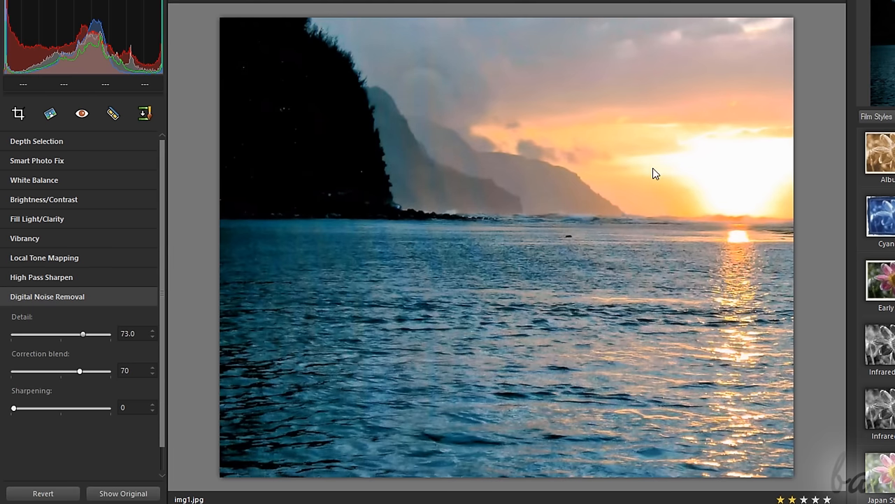
{"action": "mouse_move", "coordinate": [560, 276]}
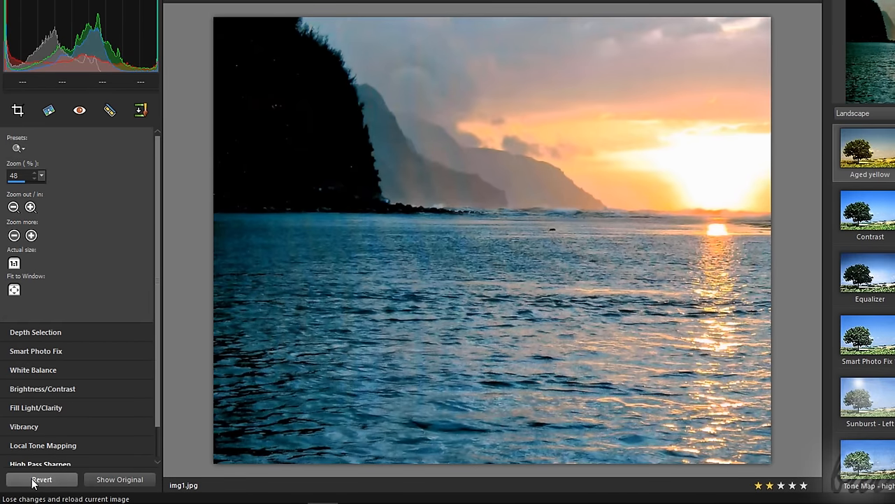
{"action": "left_click", "coordinate": [41, 480]}
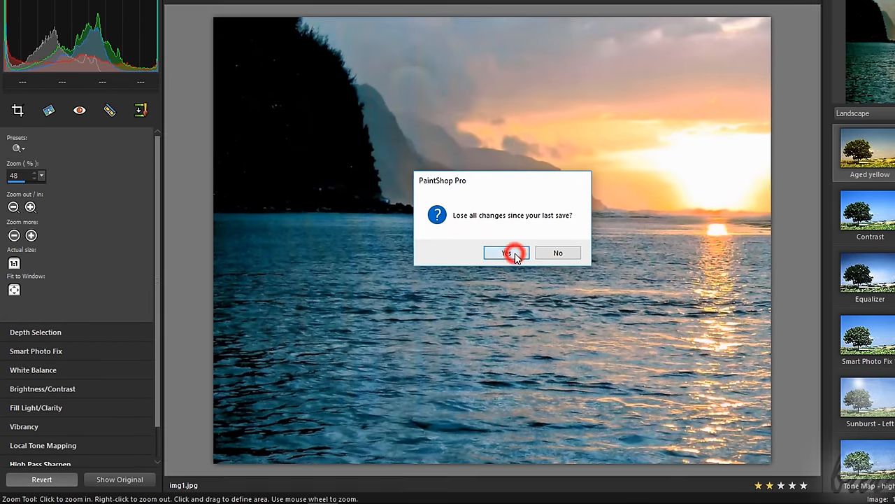
{"action": "left_click", "coordinate": [506, 252]}
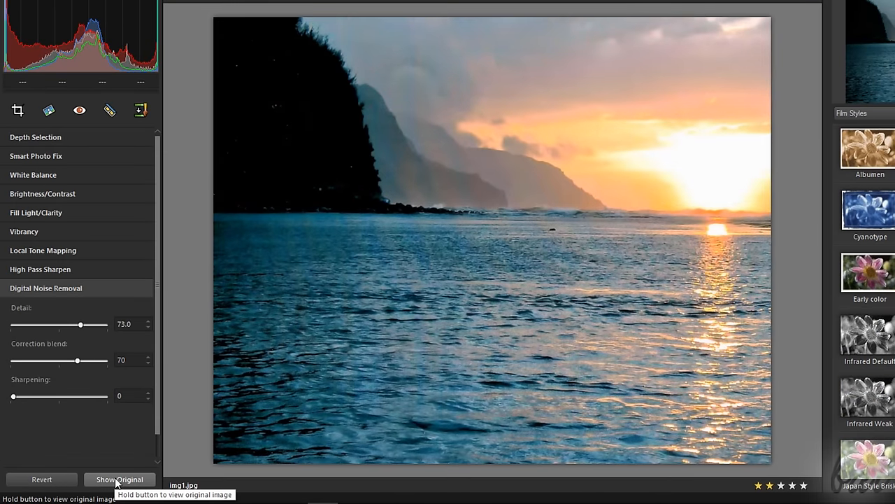
{"action": "left_click", "coordinate": [120, 479]}
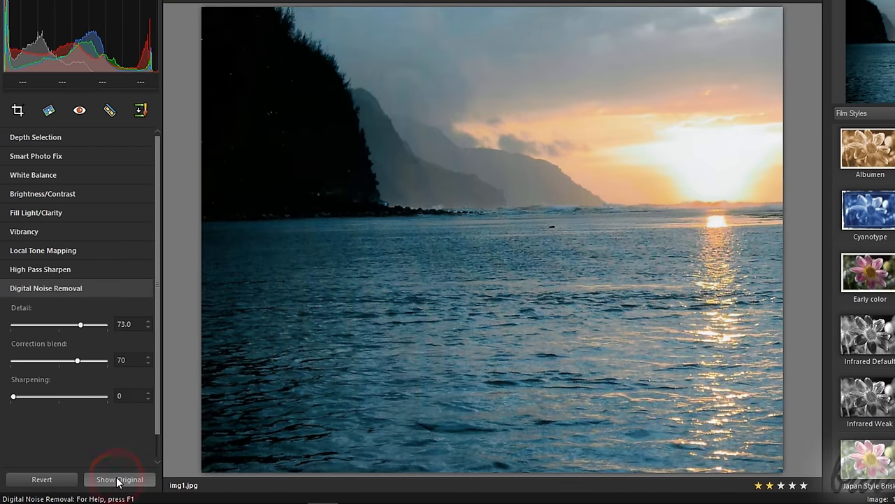
{"action": "left_click", "coordinate": [120, 479]}
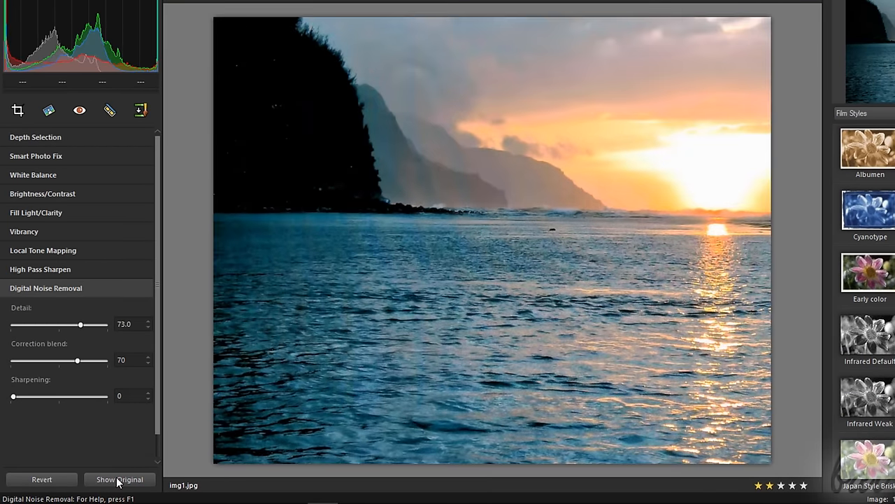
{"action": "left_click", "coordinate": [120, 479]}
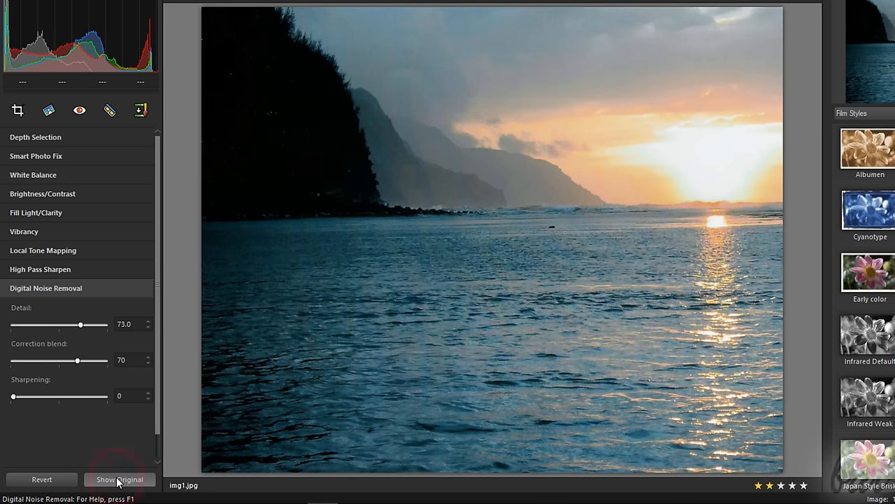
{"action": "left_click", "coordinate": [118, 479]}
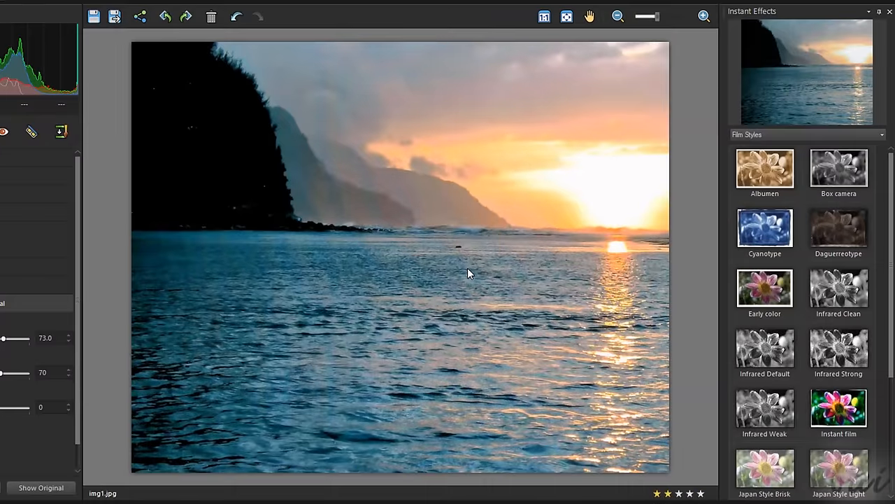
{"action": "mouse_move", "coordinate": [472, 259]}
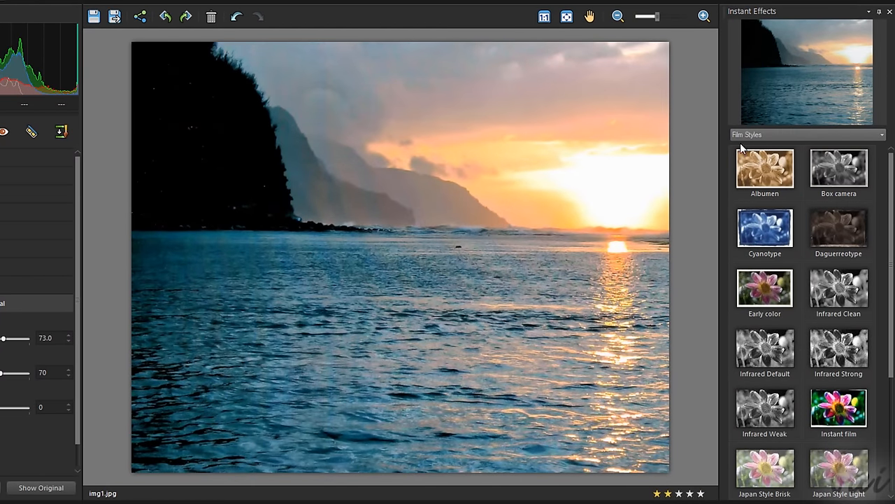
{"action": "mouse_move", "coordinate": [815, 156]}
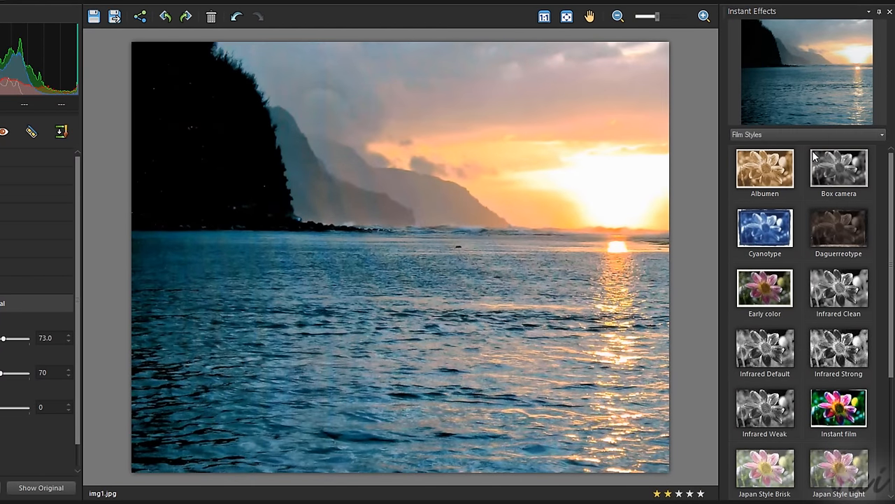
Show the Landscape instant effects, preview Contrast more, and apply Aged yellow.
{"action": "left_click", "coordinate": [808, 134]}
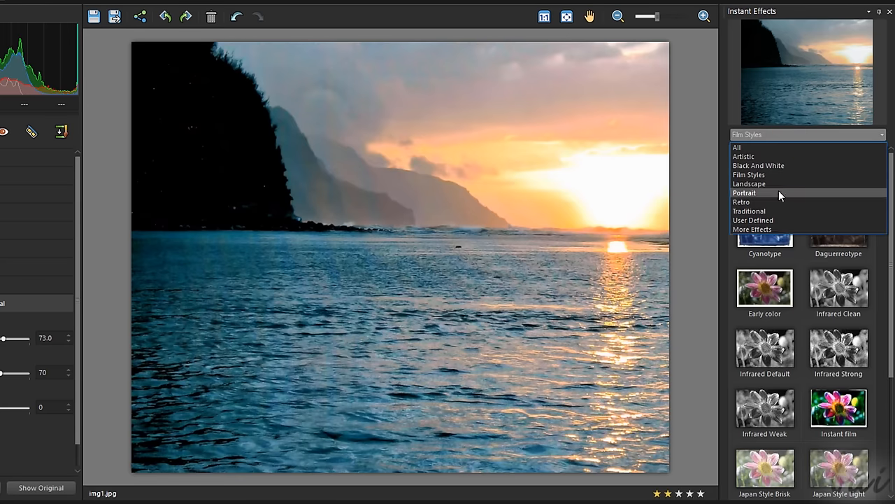
{"action": "left_click", "coordinate": [748, 183]}
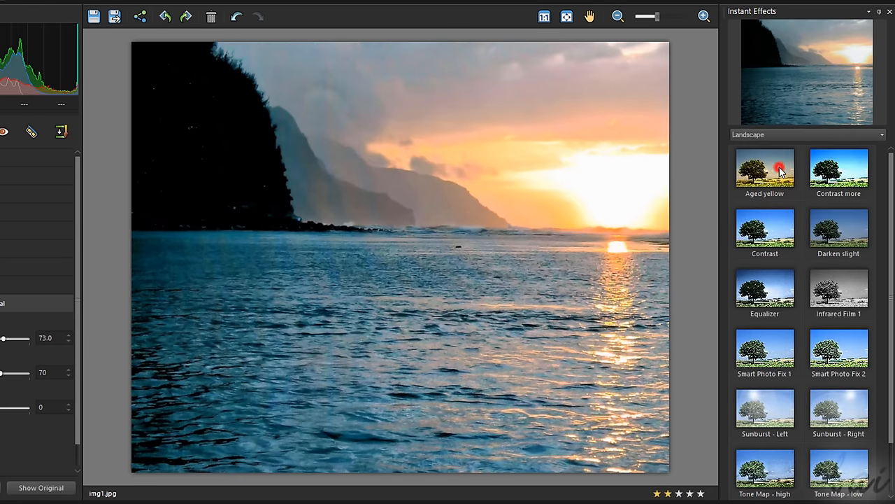
{"action": "left_click", "coordinate": [839, 168]}
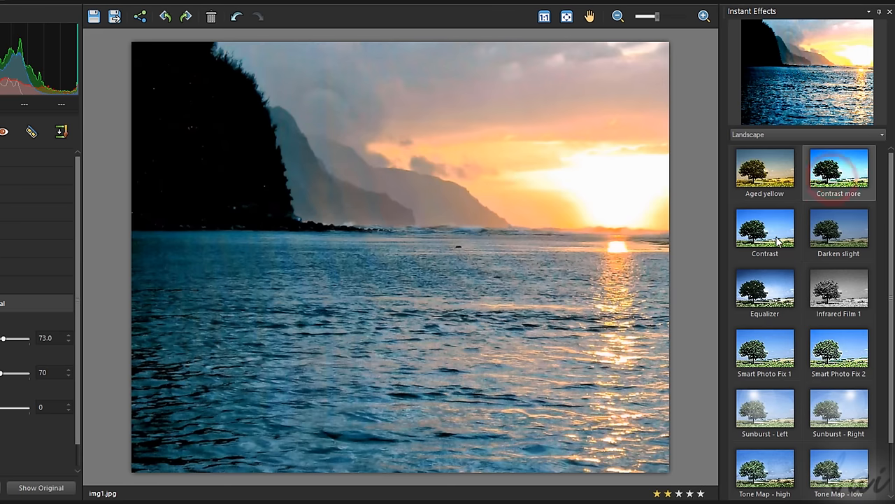
{"action": "left_click", "coordinate": [838, 290]}
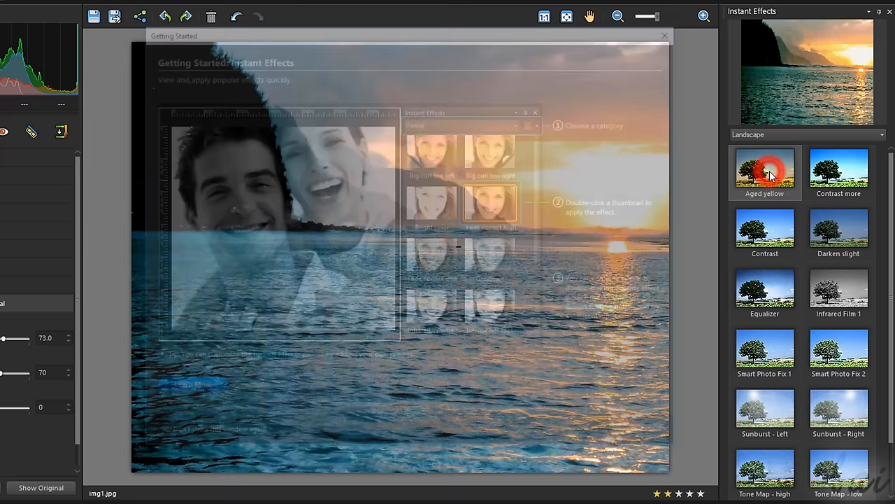
{"action": "left_click", "coordinate": [664, 36]}
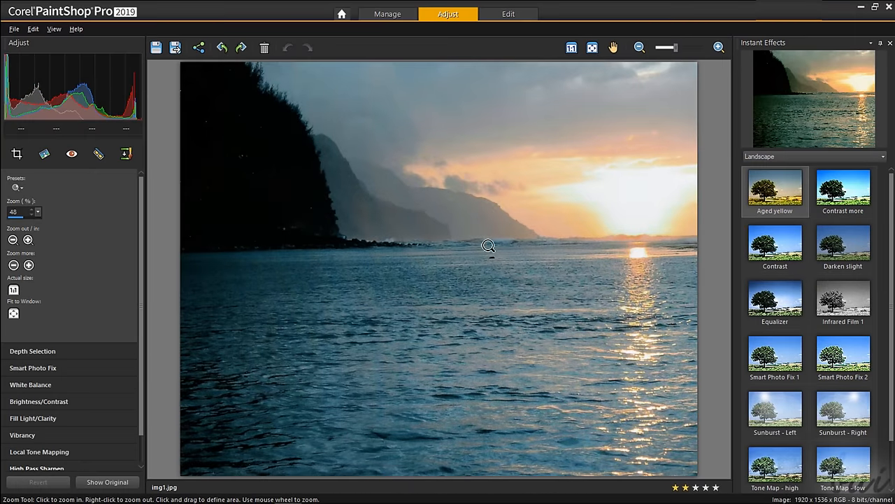
{"action": "mouse_move", "coordinate": [508, 14]}
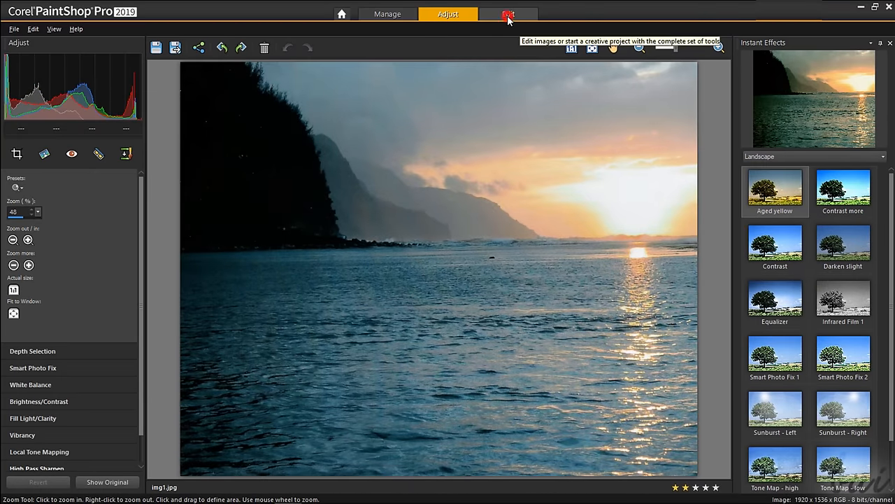
Switch the sunset photo to the Edit workspace and zoom out, then back in.
{"action": "left_click", "coordinate": [508, 14]}
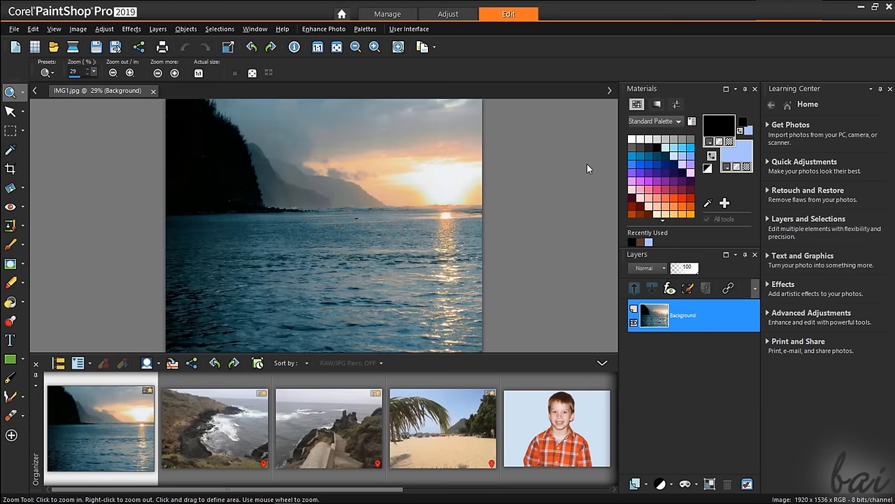
{"action": "right_click", "coordinate": [330, 216]}
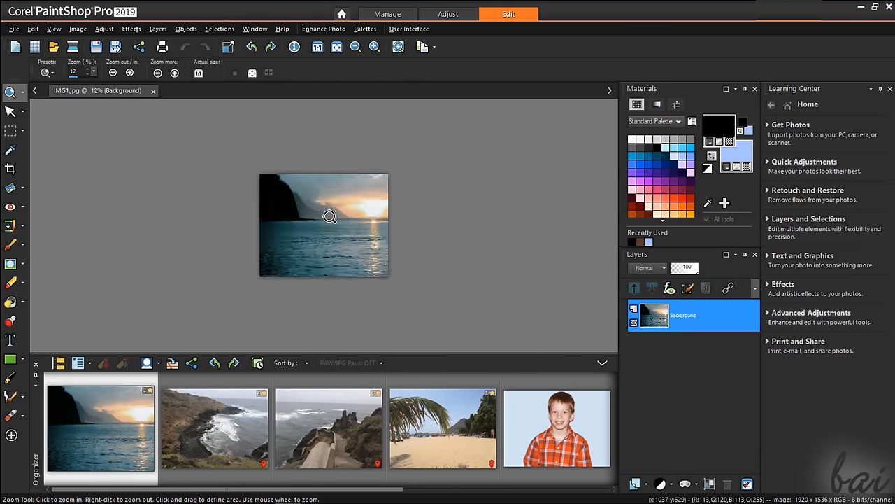
{"action": "left_click", "coordinate": [329, 215]}
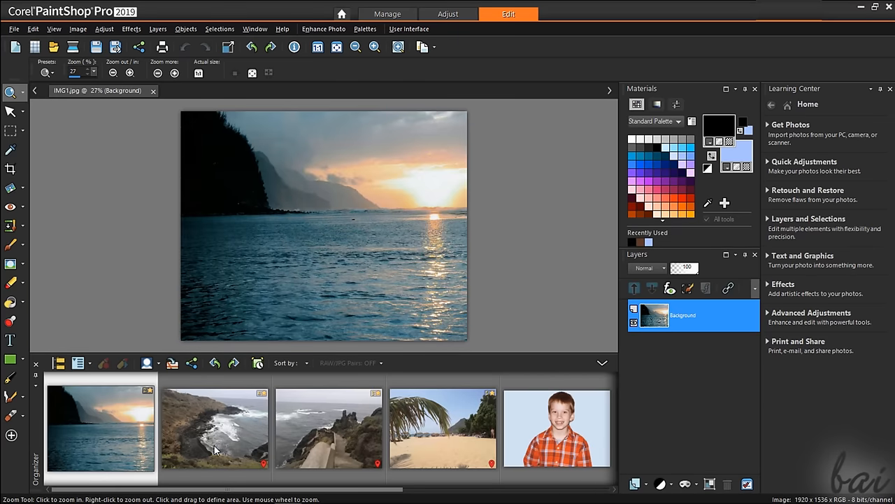
{"action": "double_click", "coordinate": [215, 427]}
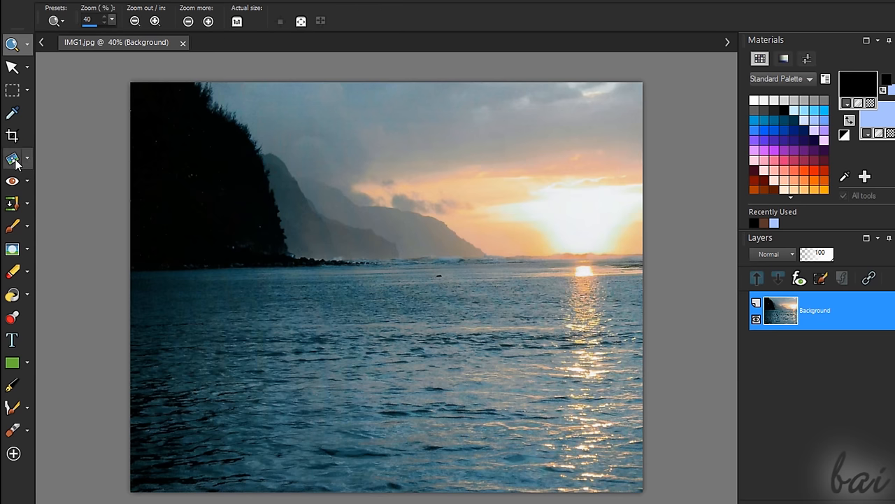
{"action": "mouse_move", "coordinate": [12, 180]}
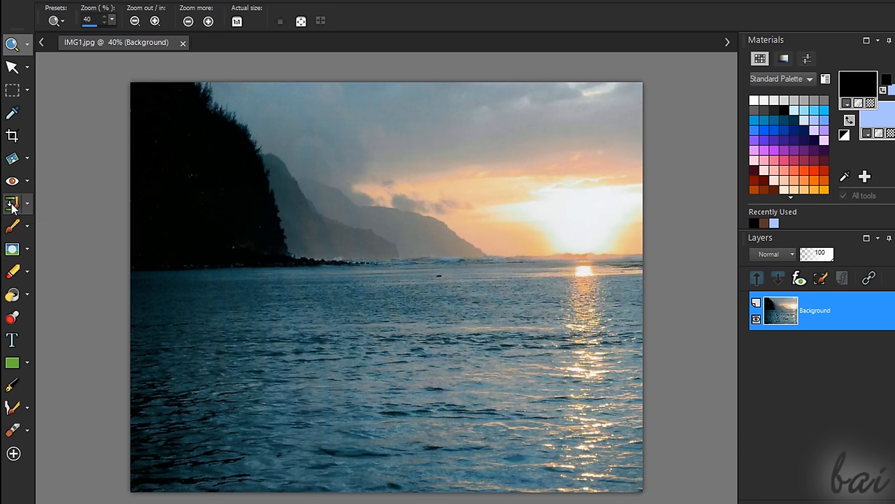
{"action": "mouse_move", "coordinate": [12, 203]}
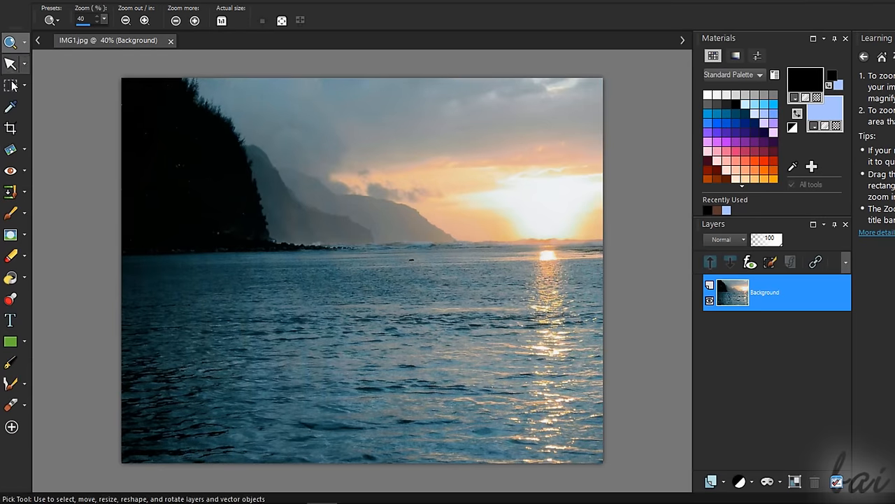
Browse the Straighten flyout, then paint a test black stroke across the sky.
{"action": "left_click", "coordinate": [12, 149]}
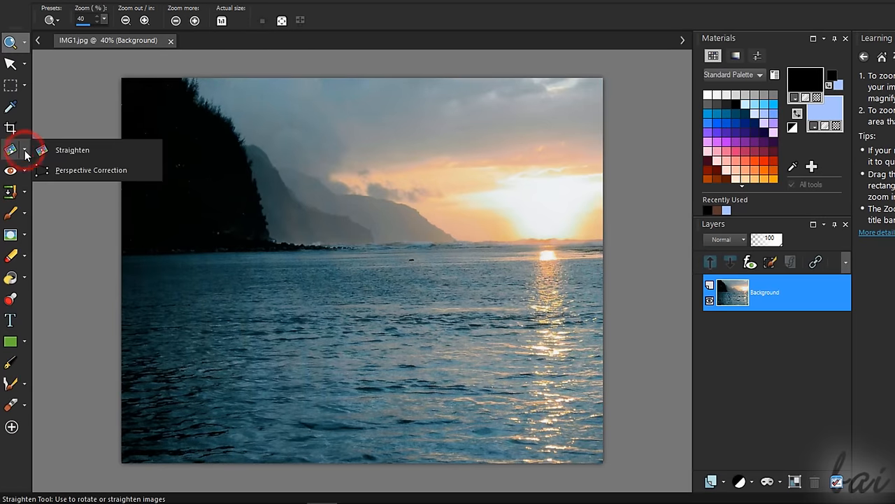
{"action": "left_click", "coordinate": [23, 192]}
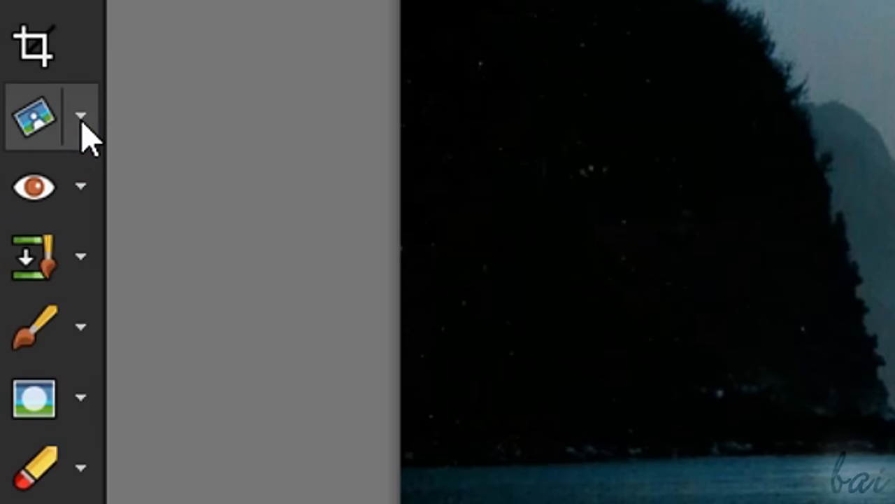
{"action": "left_click", "coordinate": [82, 185]}
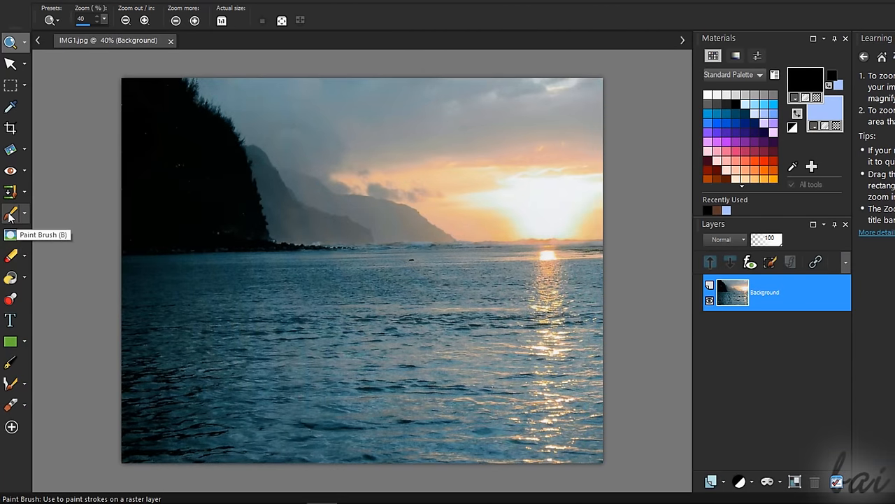
{"action": "left_click", "coordinate": [11, 213]}
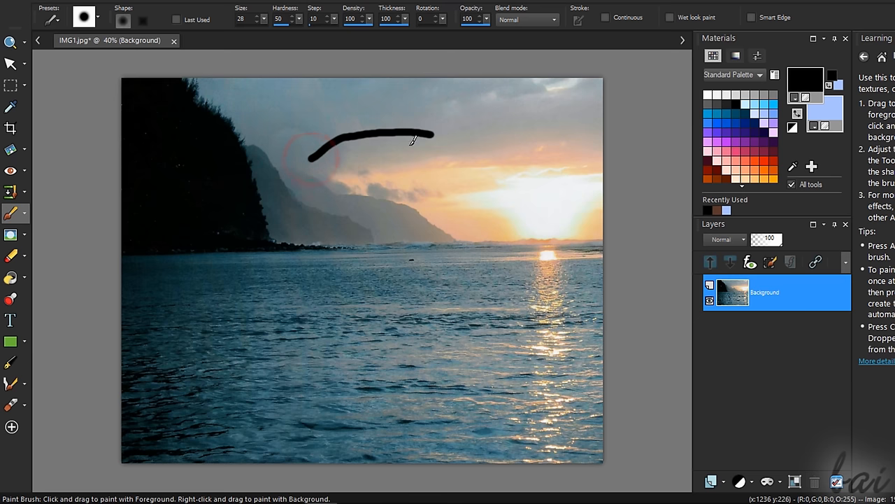
{"action": "left_click_drag", "start_coordinate": [342, 164], "coordinate": [467, 146]}
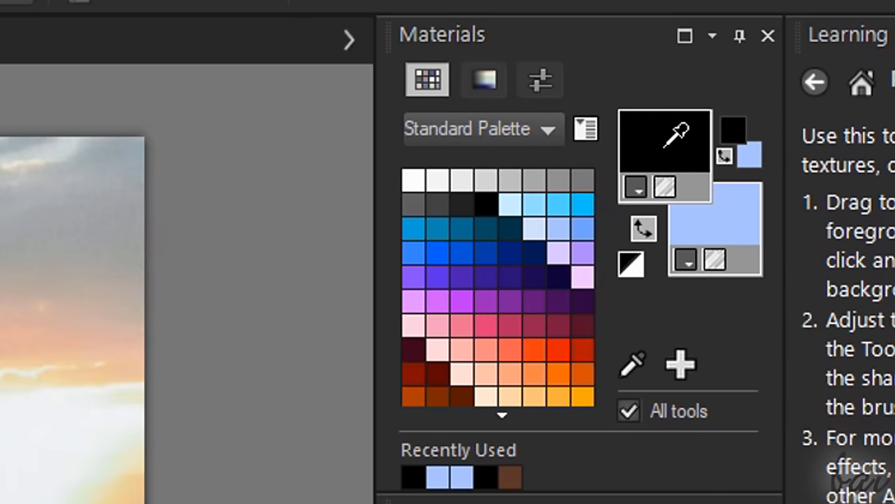
Set the foreground colour to purple and the background to bright blue.
{"action": "left_click", "coordinate": [497, 301]}
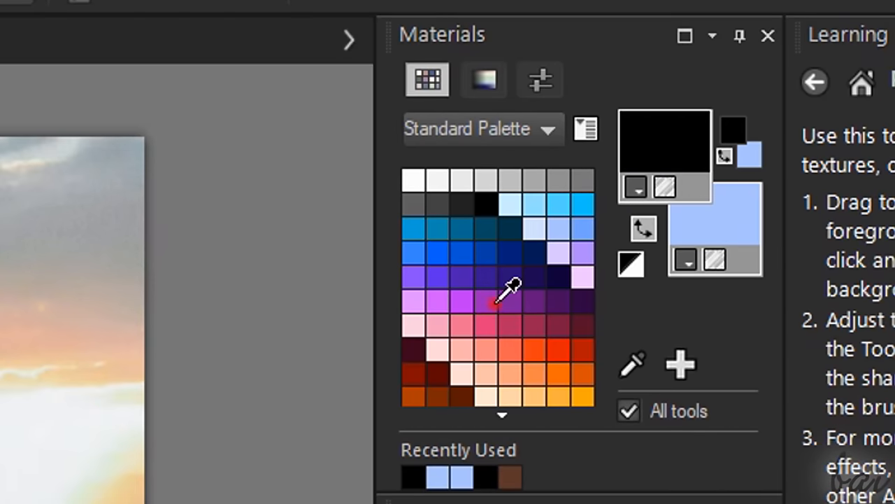
{"action": "left_click", "coordinate": [486, 301]}
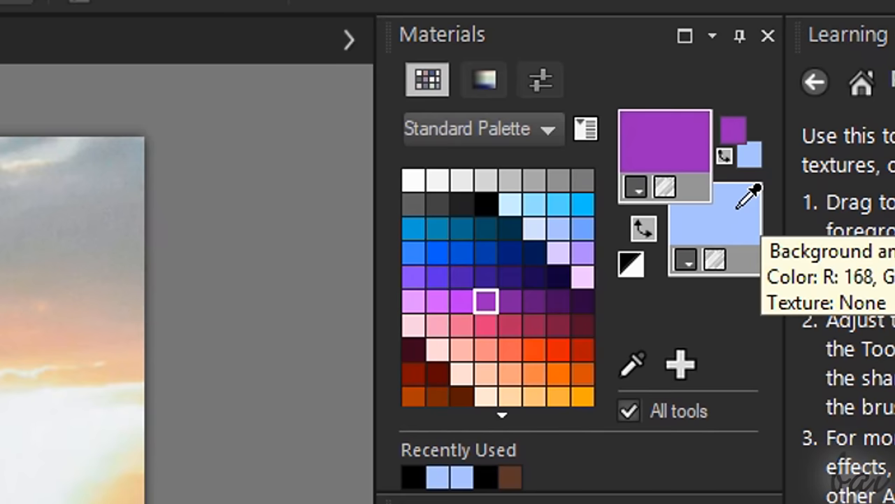
{"action": "left_click", "coordinate": [581, 205]}
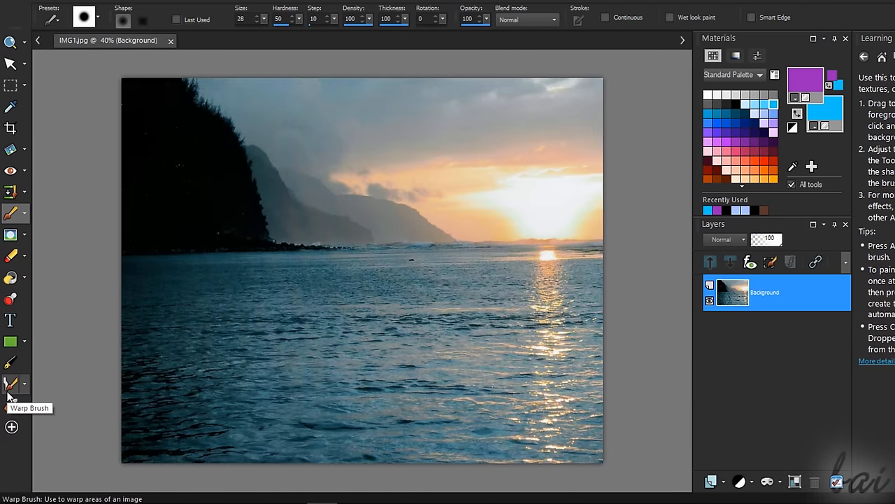
{"action": "left_click", "coordinate": [10, 383]}
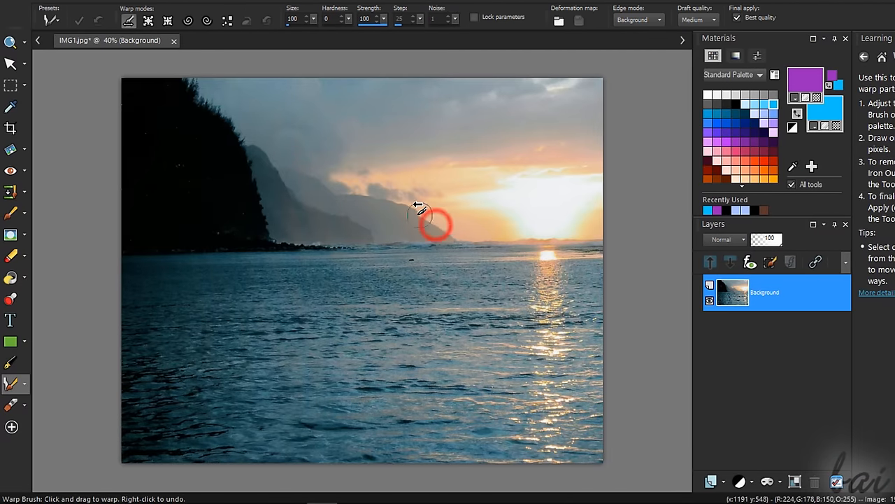
{"action": "left_click_drag", "start_coordinate": [419, 224], "coordinate": [539, 229]}
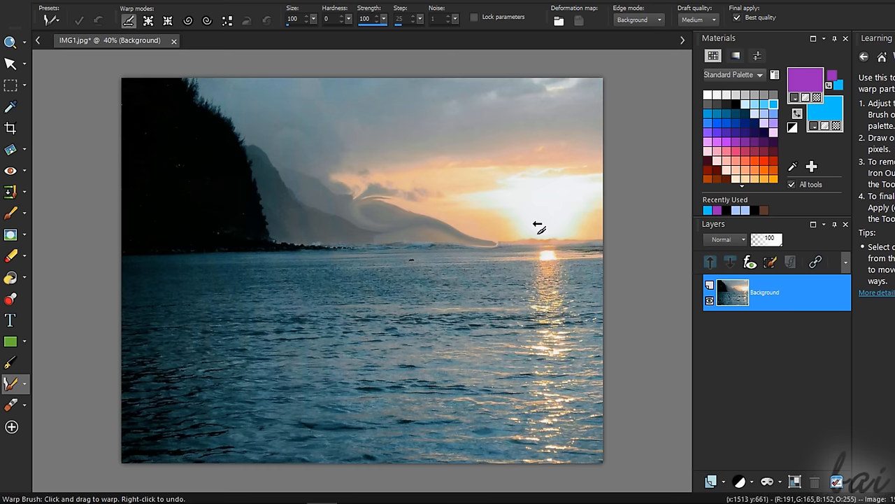
{"action": "left_click", "coordinate": [187, 21]}
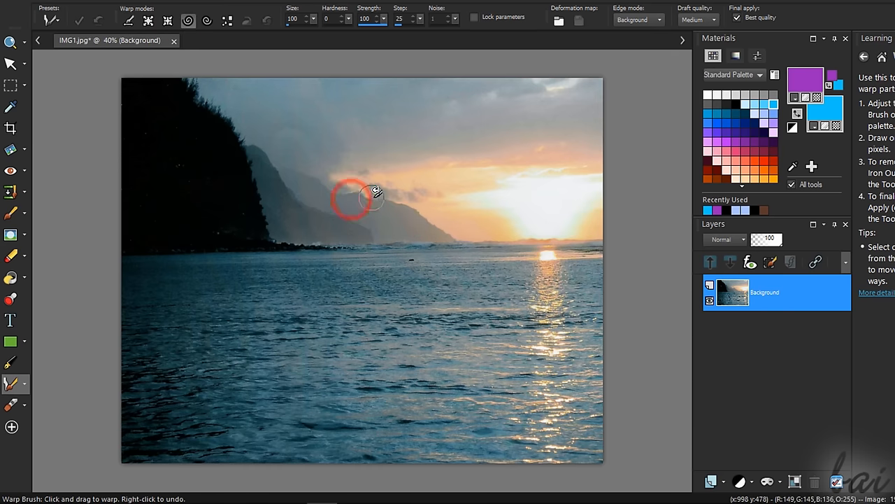
{"action": "left_click_drag", "start_coordinate": [357, 195], "coordinate": [465, 230]}
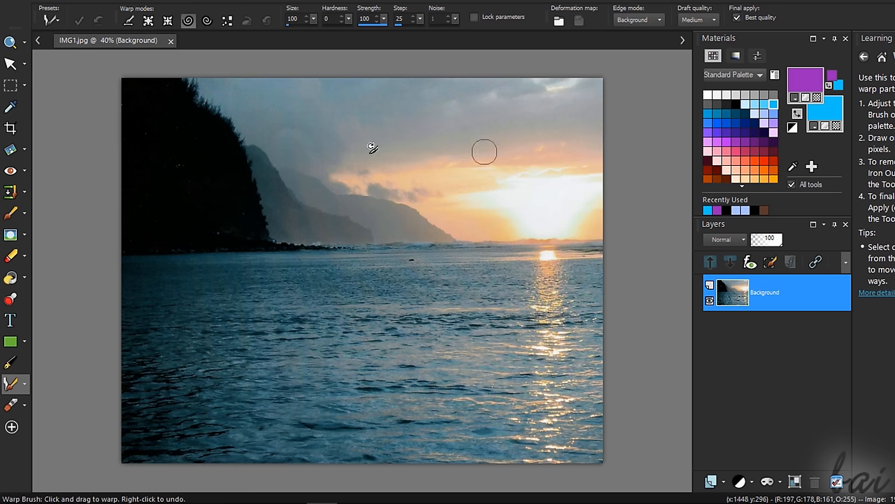
{"action": "left_click", "coordinate": [11, 234]}
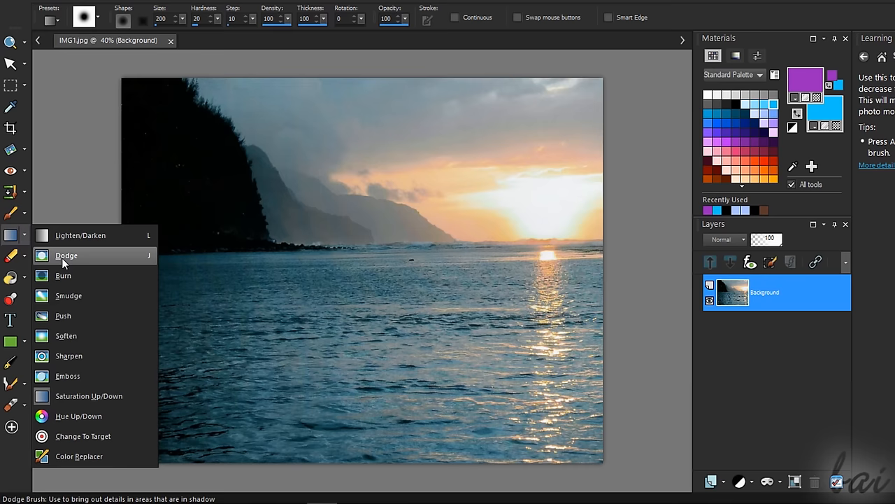
Pick Dodge, select a rectangle of sea, and brush Hue Up/Down across the water.
{"action": "left_click", "coordinate": [66, 255]}
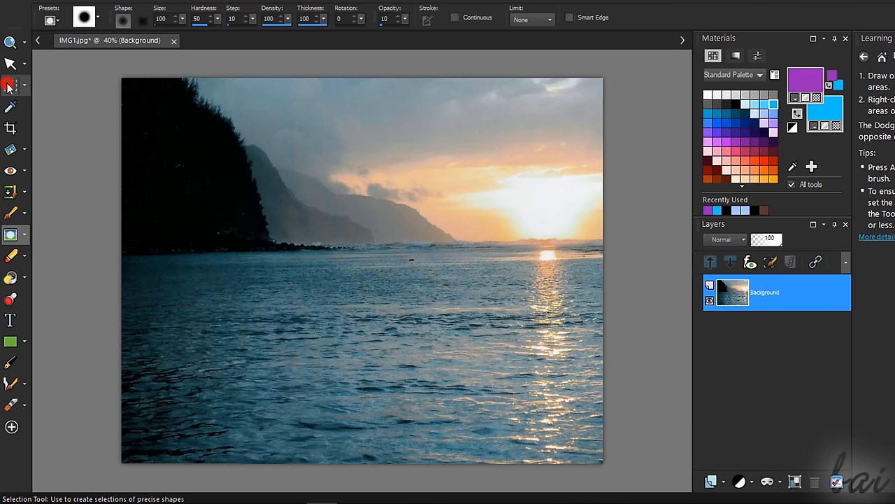
{"action": "left_click", "coordinate": [10, 85]}
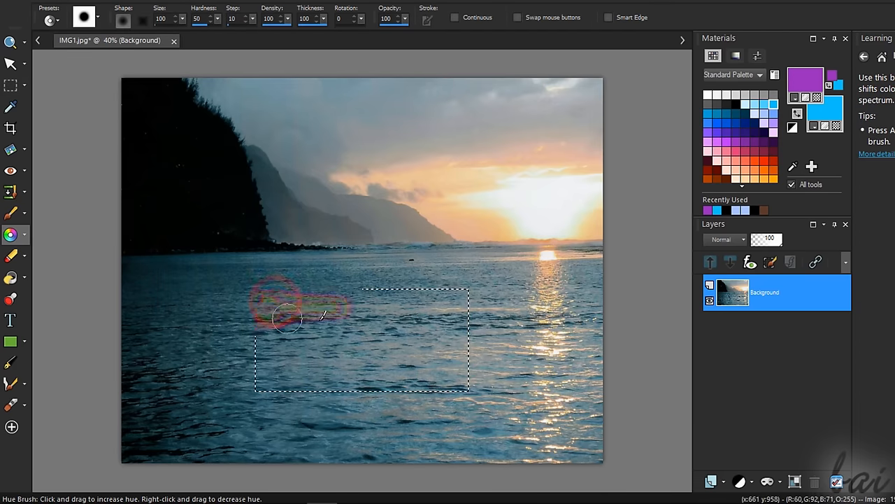
{"action": "left_click_drag", "start_coordinate": [294, 320], "coordinate": [388, 308]}
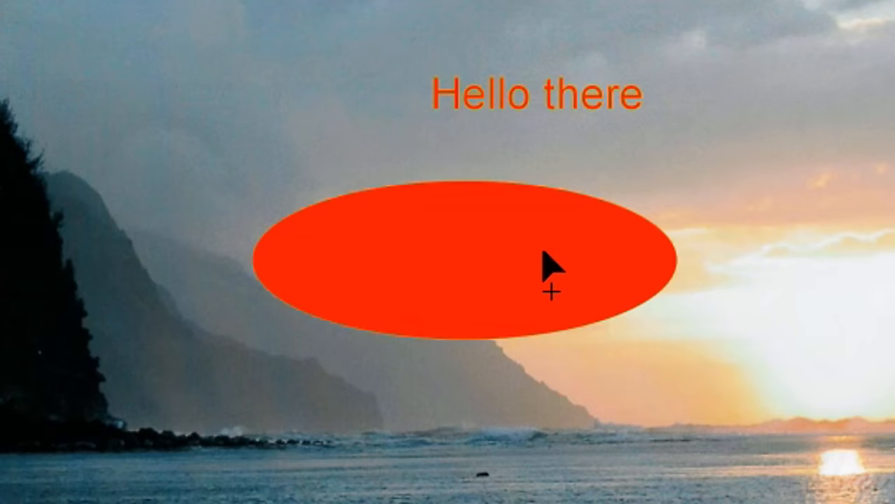
{"action": "mouse_move", "coordinate": [643, 409]}
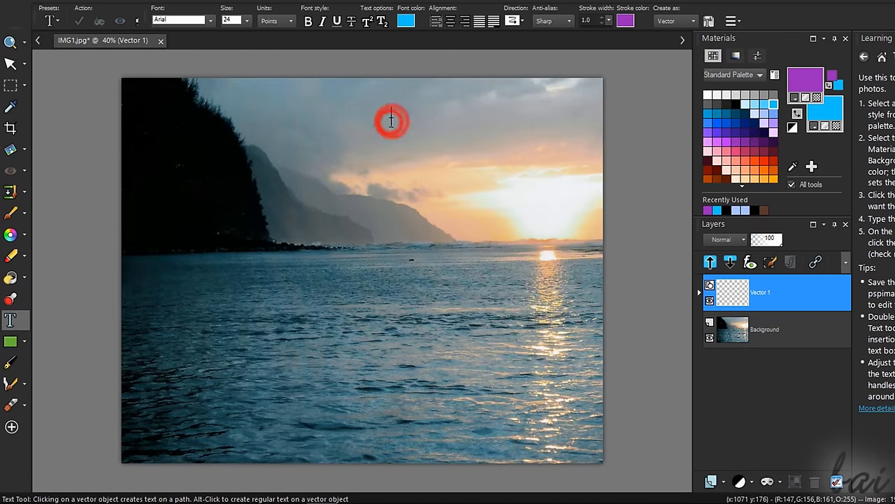
Add 'Hello there' text in red, then draw a filled red ellipse beneath it.
{"action": "type", "text": "Hello there"}
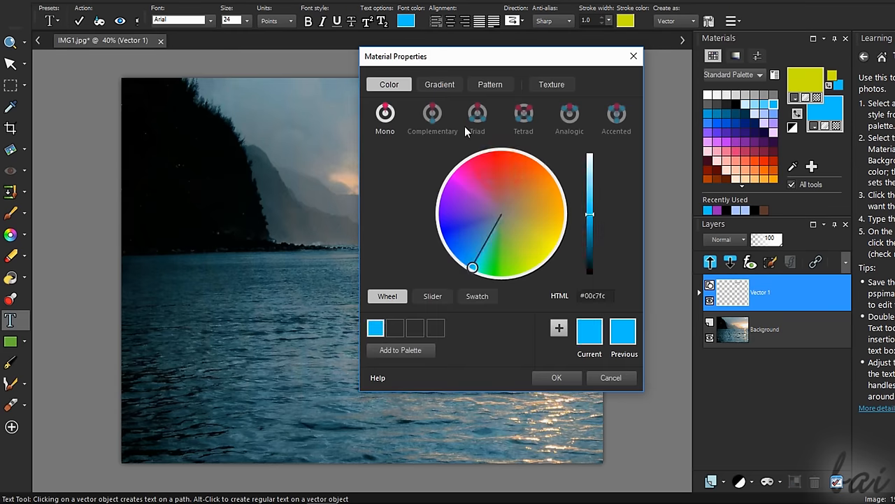
{"action": "left_click", "coordinate": [557, 377]}
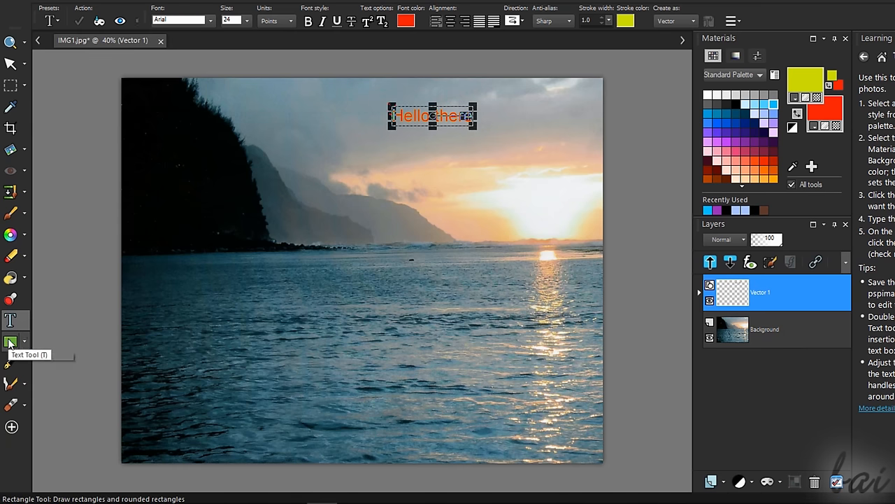
{"action": "left_click", "coordinate": [11, 343]}
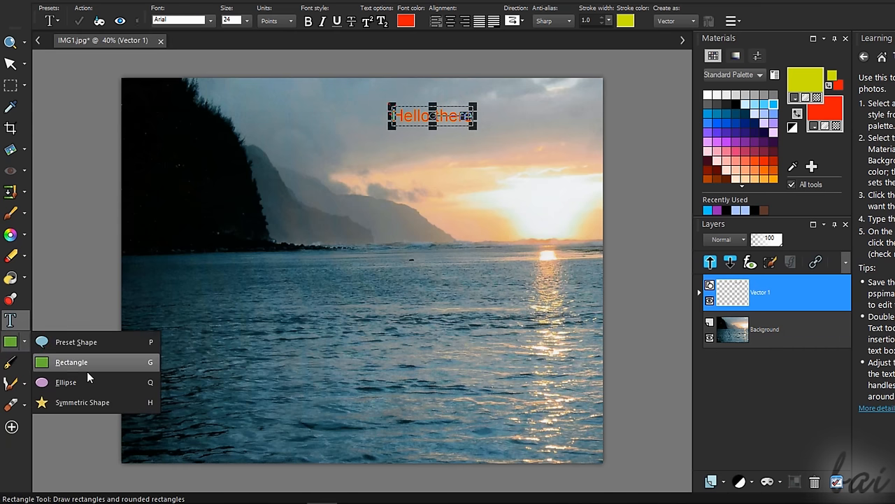
{"action": "left_click", "coordinate": [66, 381]}
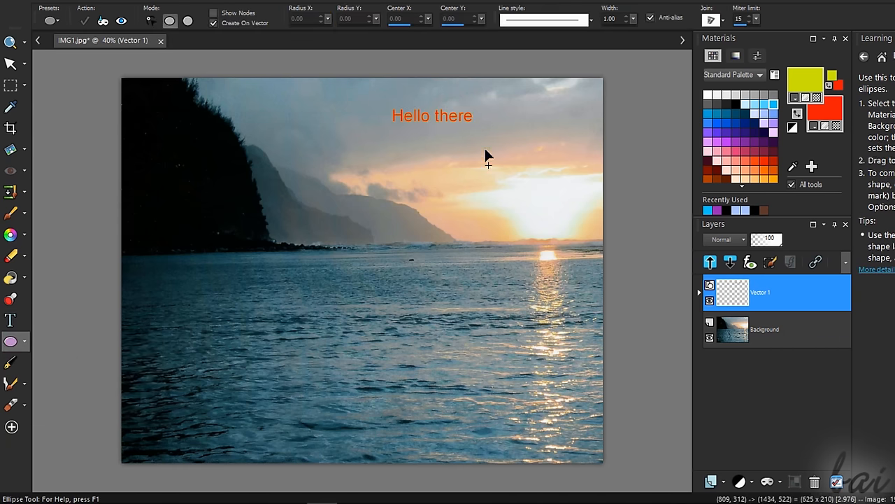
{"action": "left_click", "coordinate": [592, 19]}
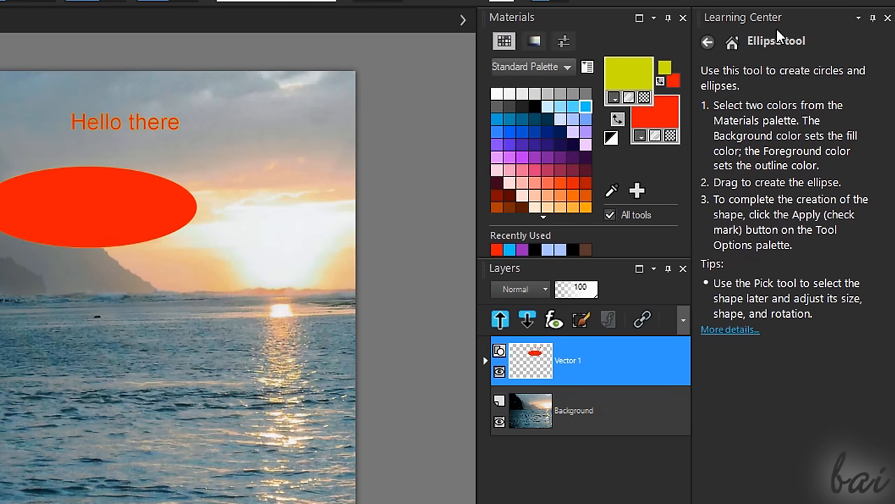
{"action": "mouse_move", "coordinate": [778, 37]}
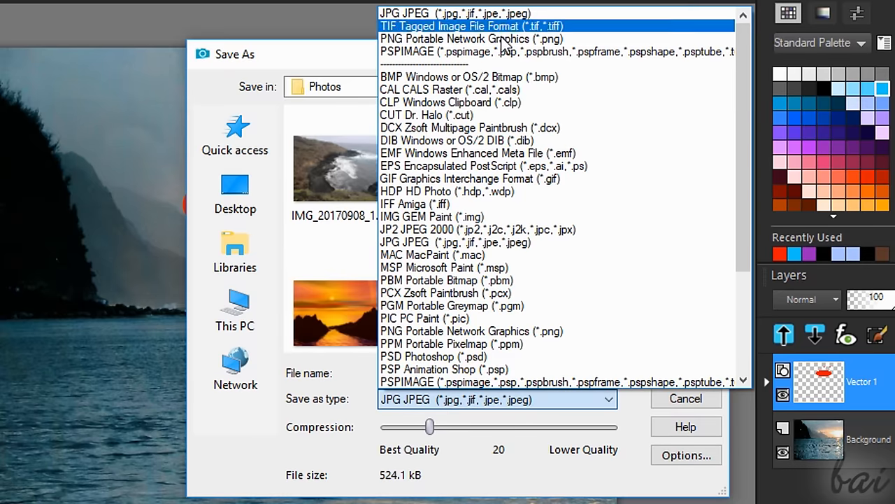
Save as JPEG MyImage.jpg, trying compression 1 before settling on 99.
{"action": "left_click", "coordinate": [455, 242]}
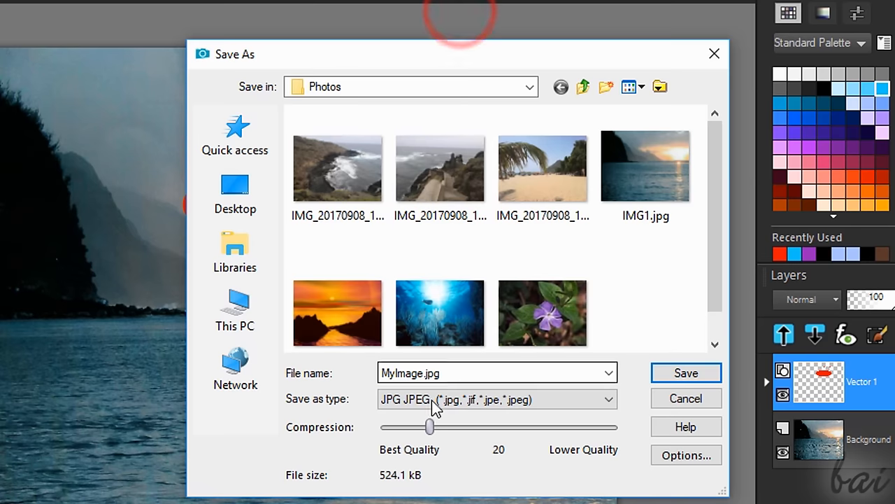
{"action": "left_click_drag", "start_coordinate": [430, 427], "coordinate": [385, 427]}
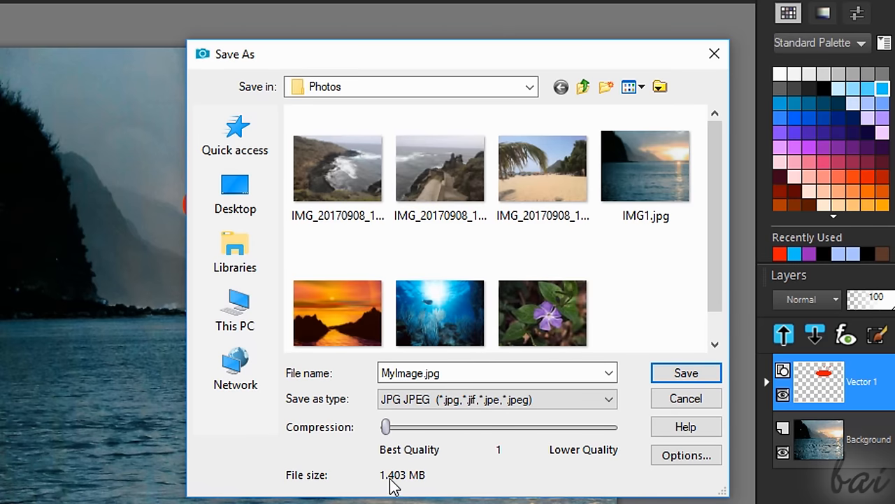
{"action": "left_click_drag", "start_coordinate": [386, 426], "coordinate": [611, 426]}
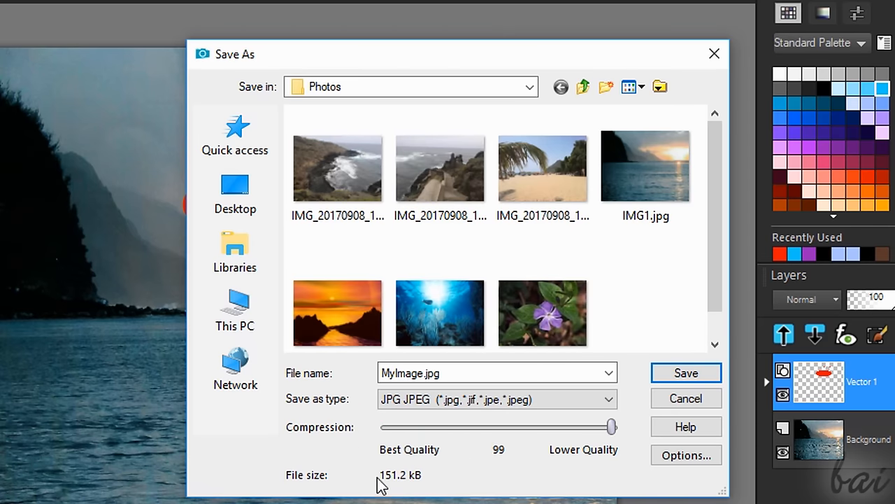
{"action": "mouse_move", "coordinate": [700, 79]}
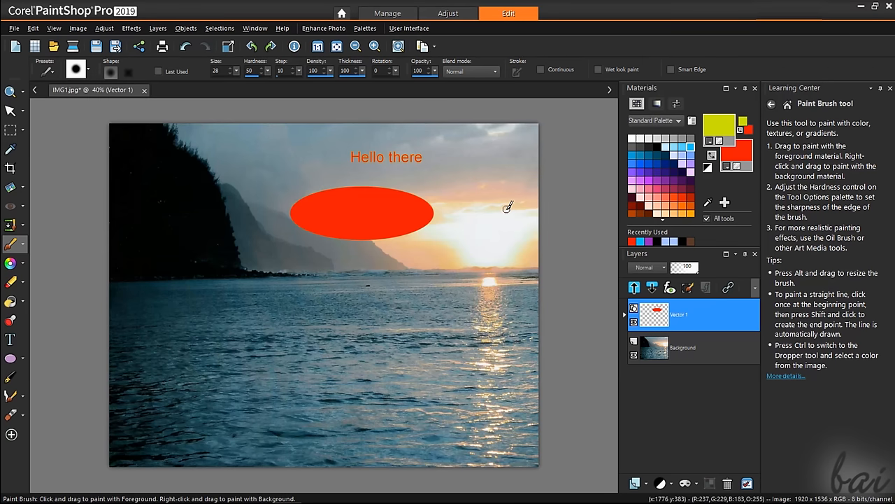
{"action": "mouse_move", "coordinate": [505, 211]}
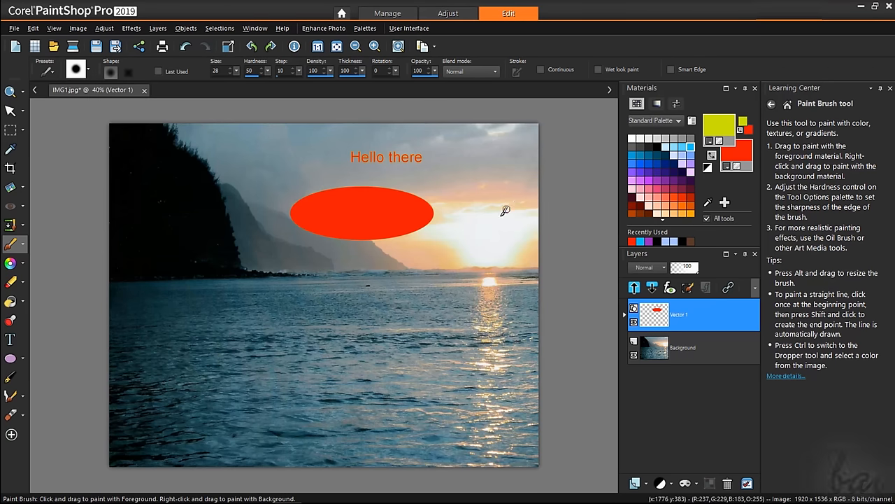